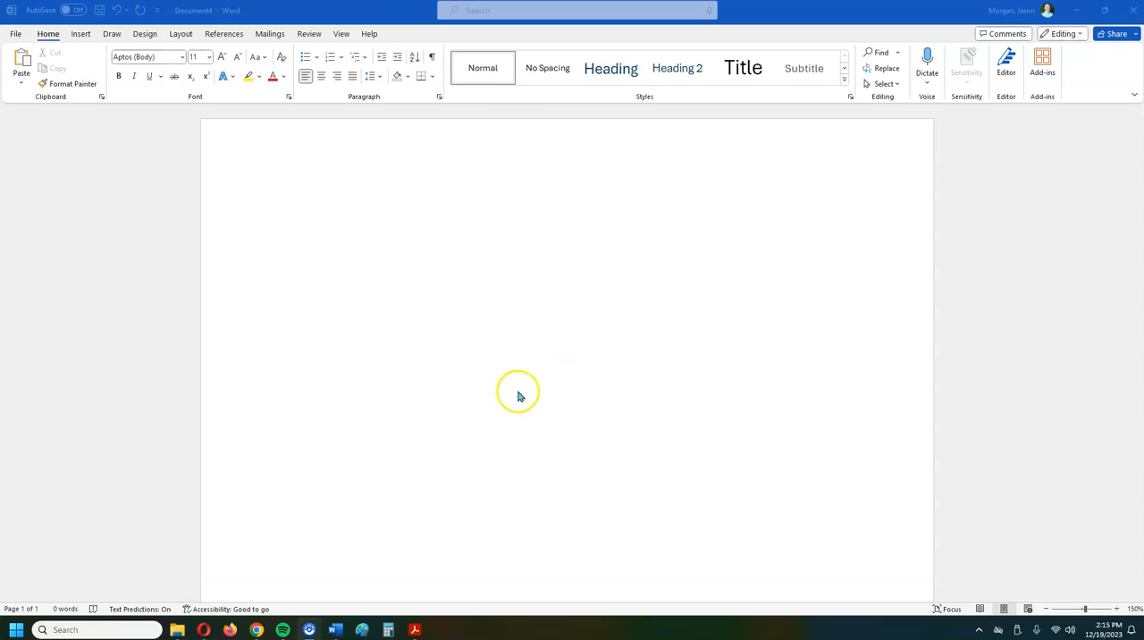
pyautogui.moveTo(594, 411)
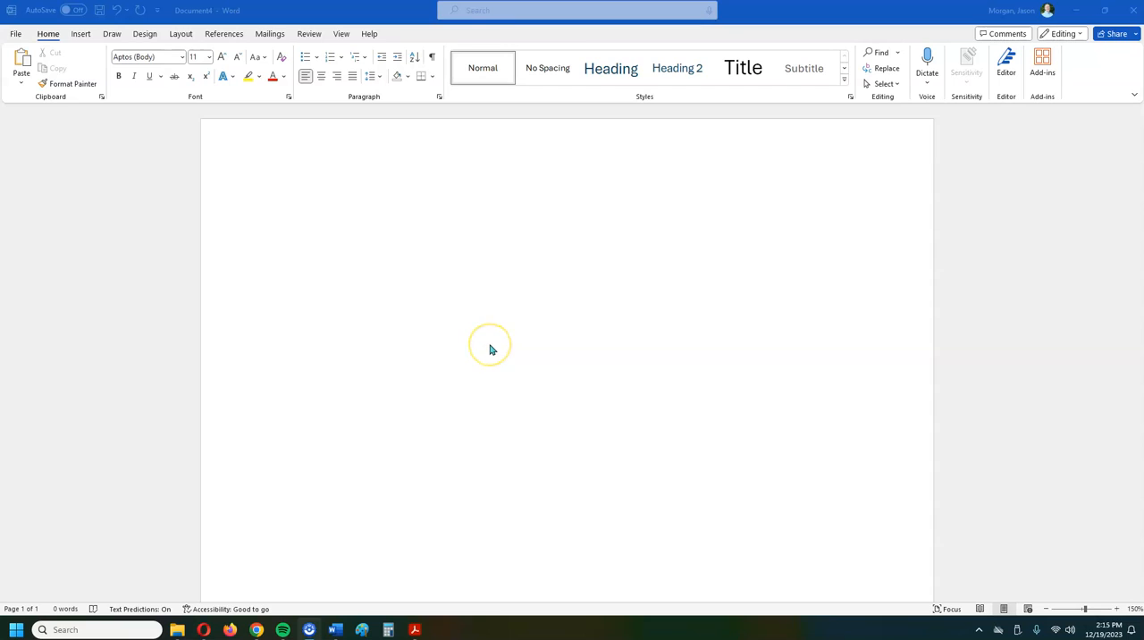
pyautogui.moveTo(490, 346)
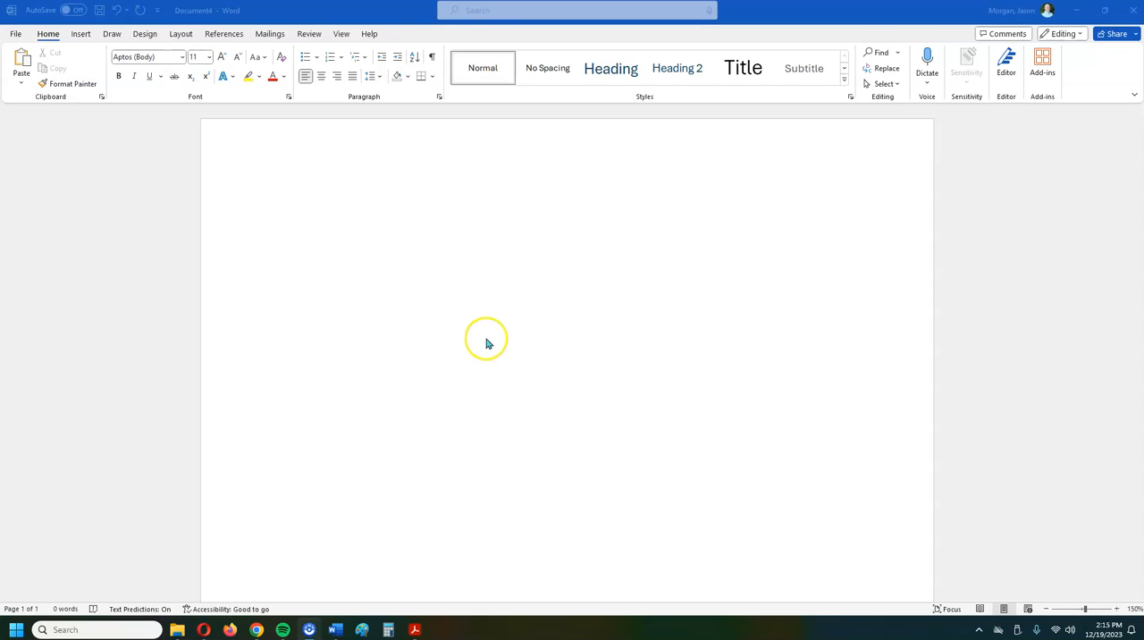
pyautogui.moveTo(615, 403)
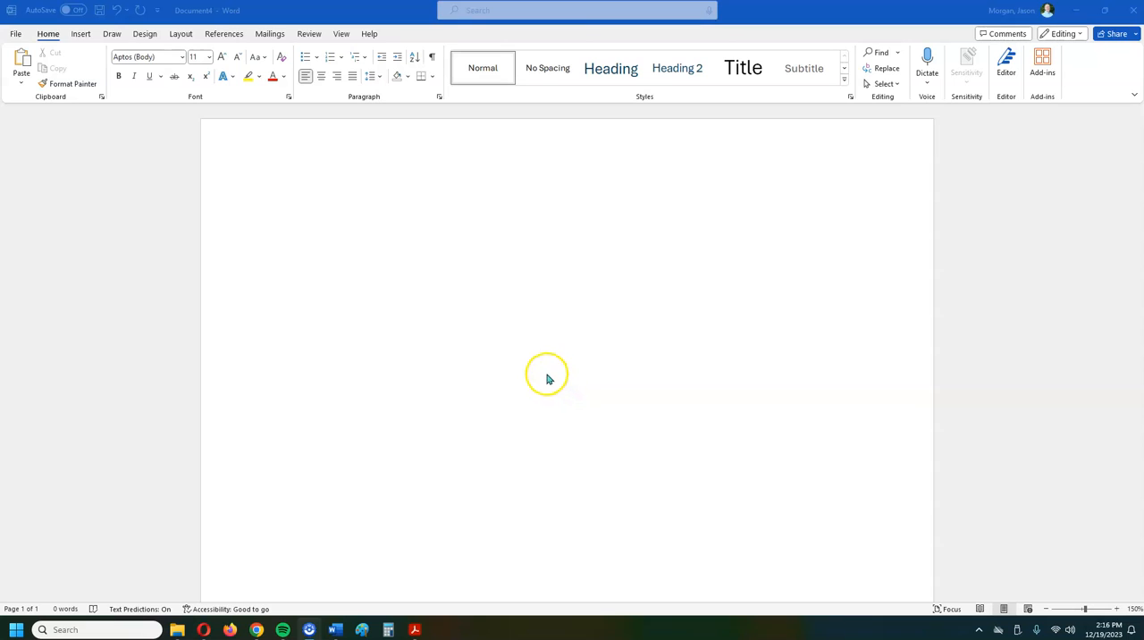
pyautogui.moveTo(573, 322)
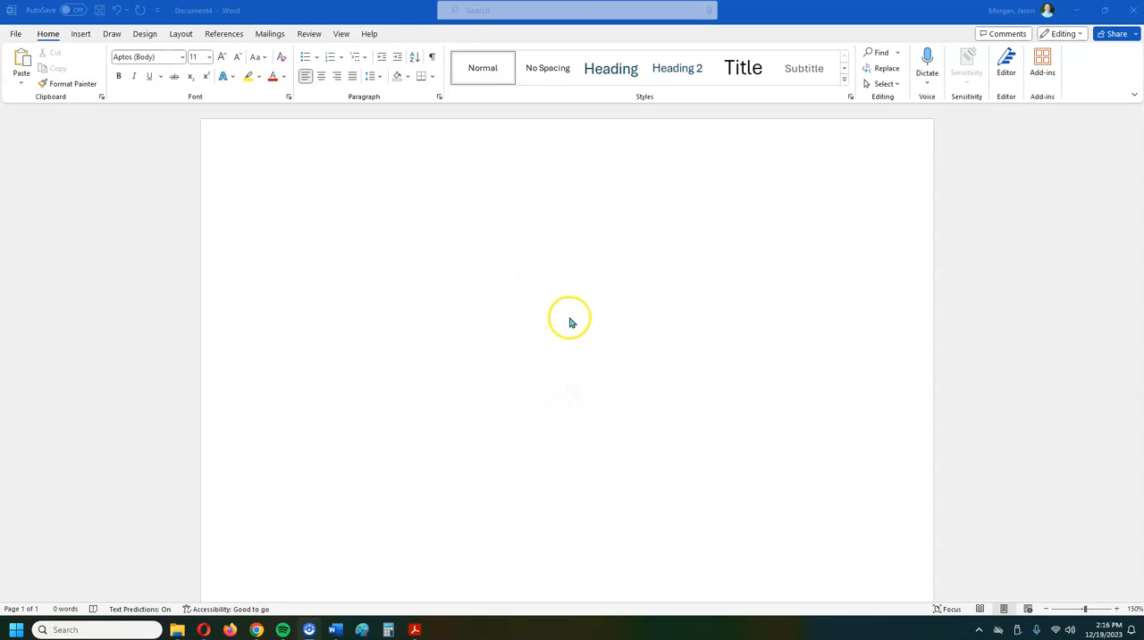
pyautogui.moveTo(539, 282)
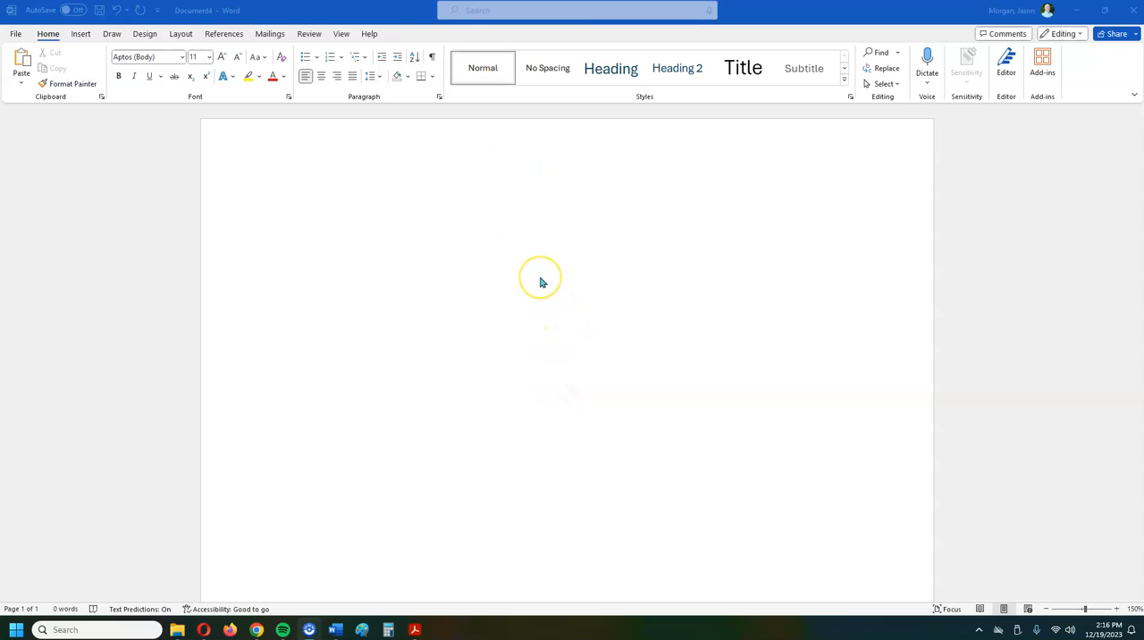
pyautogui.moveTo(447, 177)
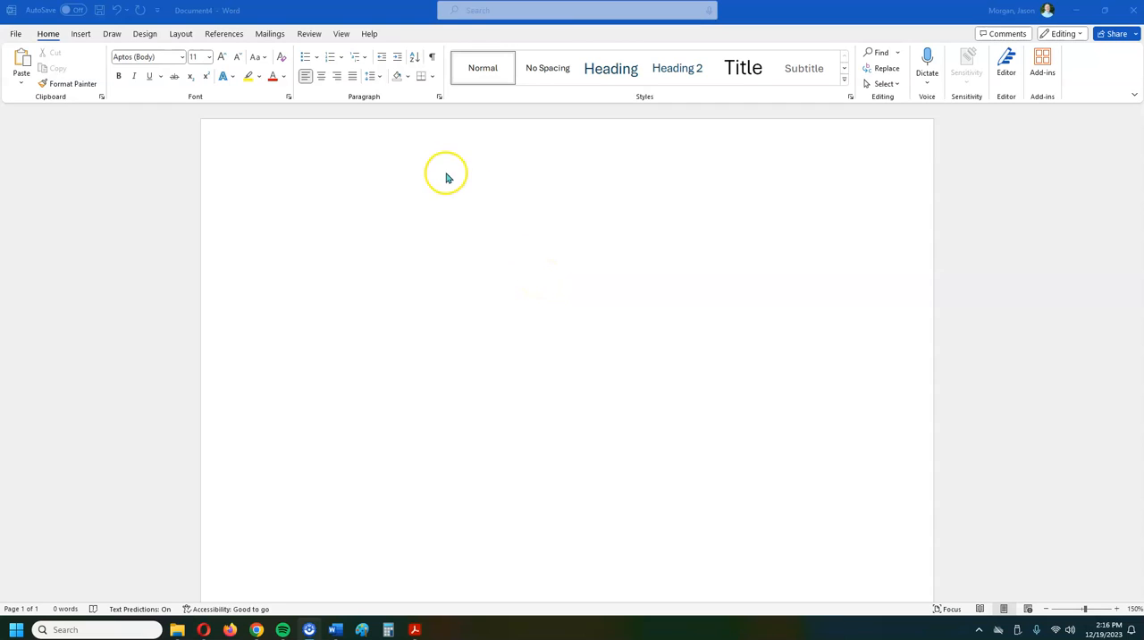
pyautogui.moveTo(597, 311)
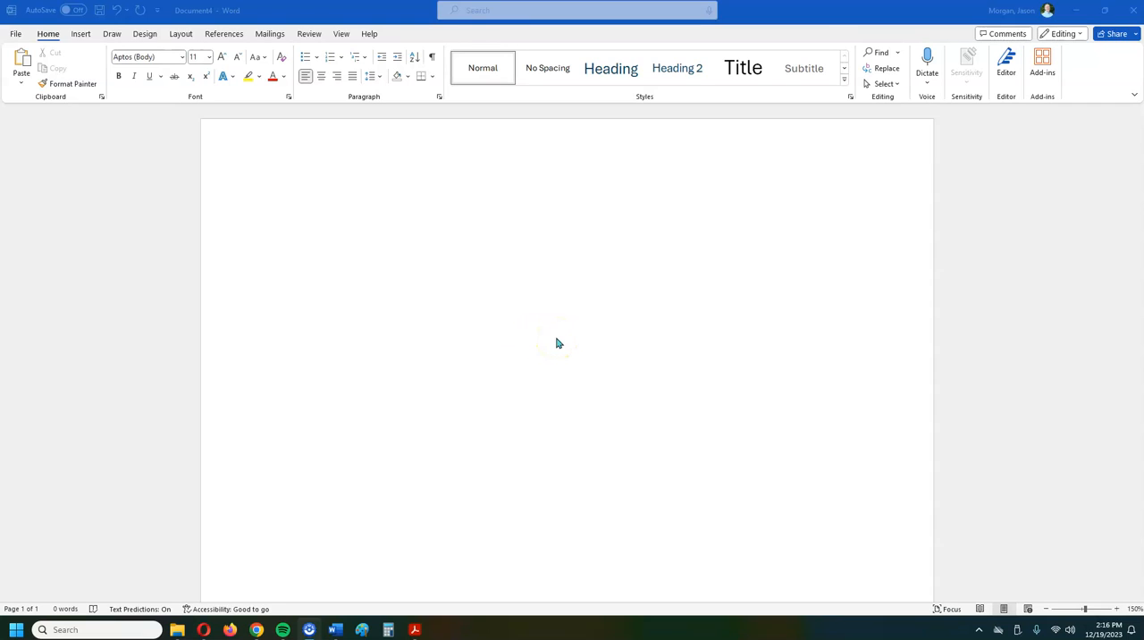
pyautogui.moveTo(527, 264)
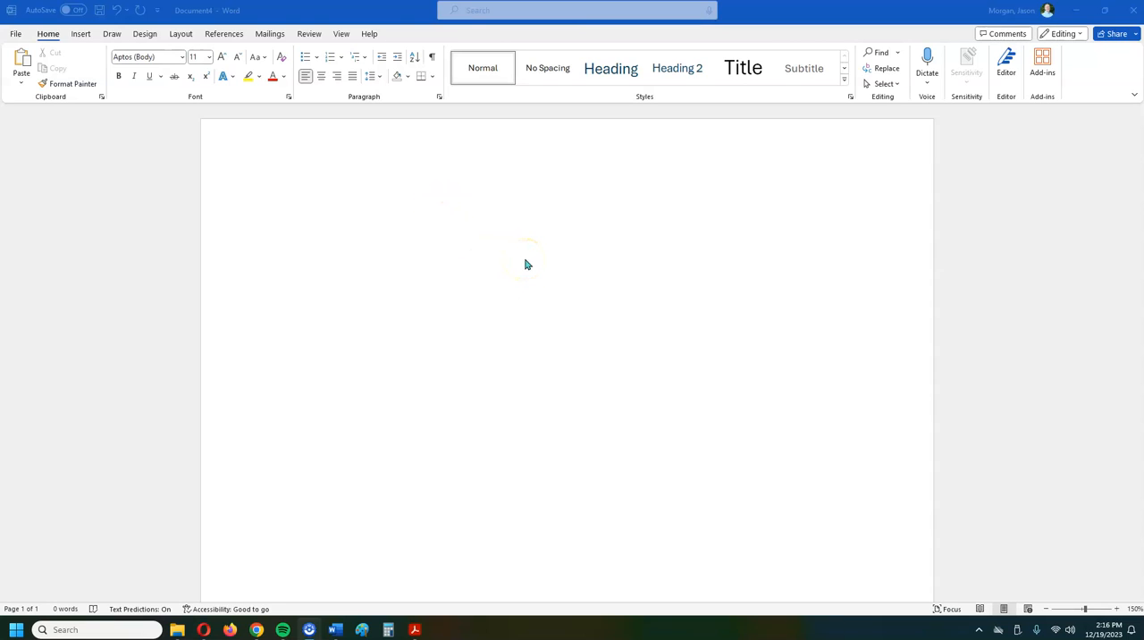
pyautogui.moveTo(536, 270)
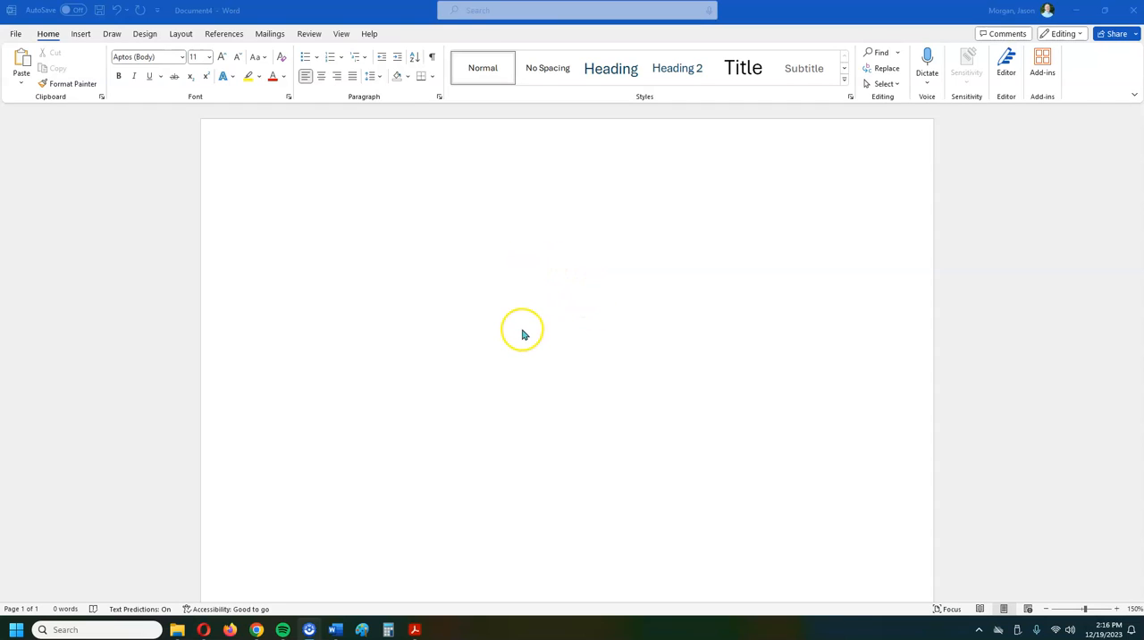
pyautogui.moveTo(461, 264)
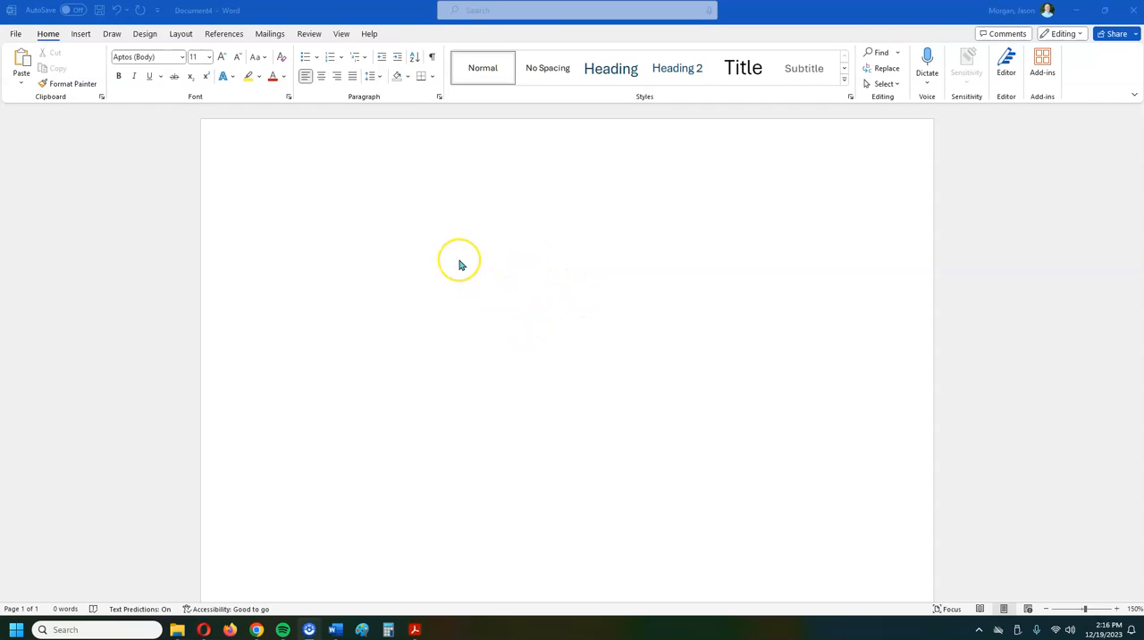
pyautogui.moveTo(450, 262)
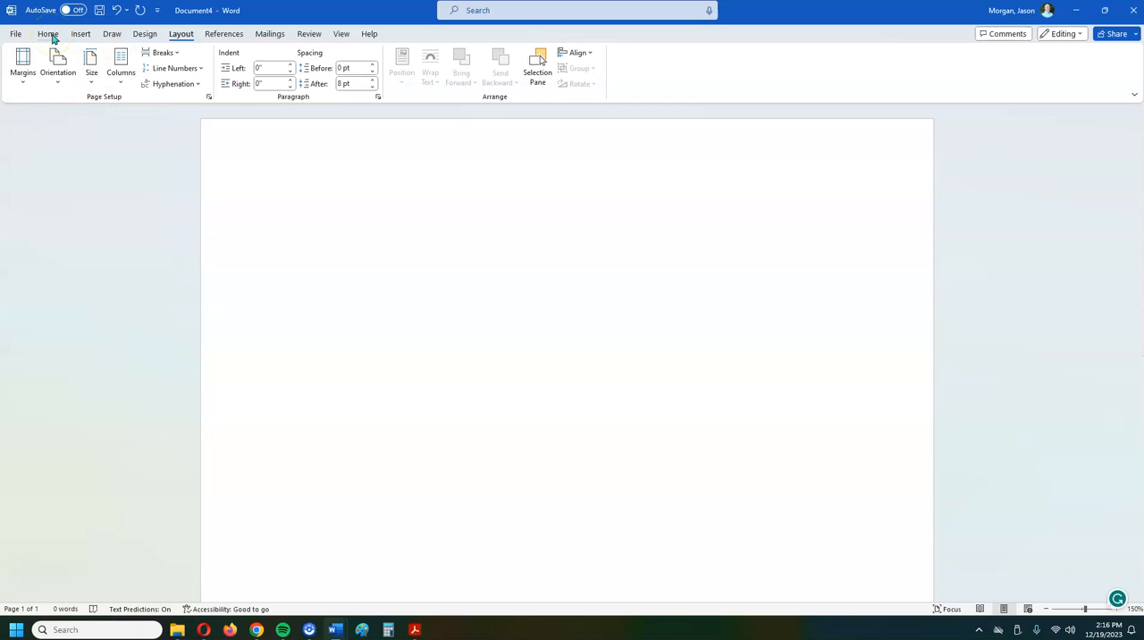
# Step: In the Paragraph dialog, set Double line spacing and remove space between same-style paragraphs
pyautogui.click(48, 34)
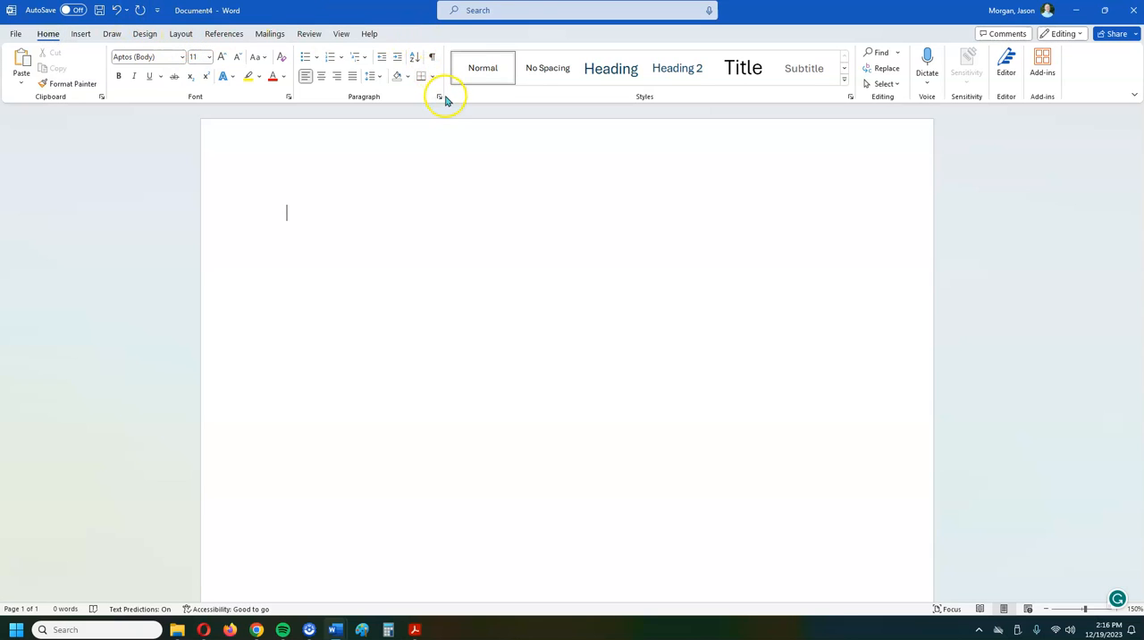
pyautogui.moveTo(440, 97)
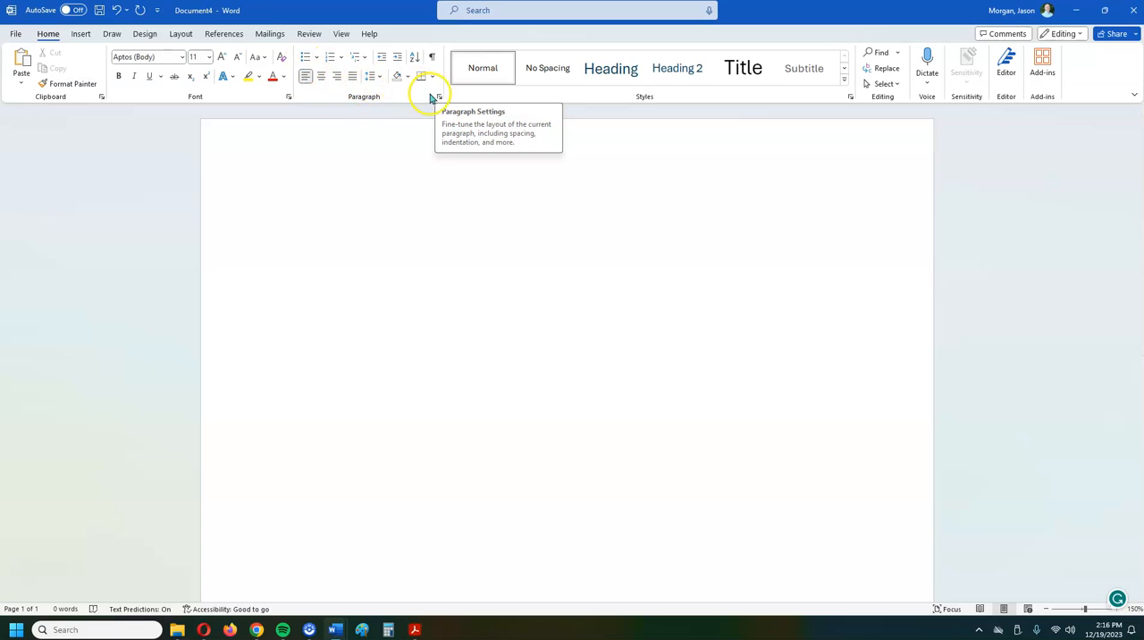
pyautogui.click(439, 97)
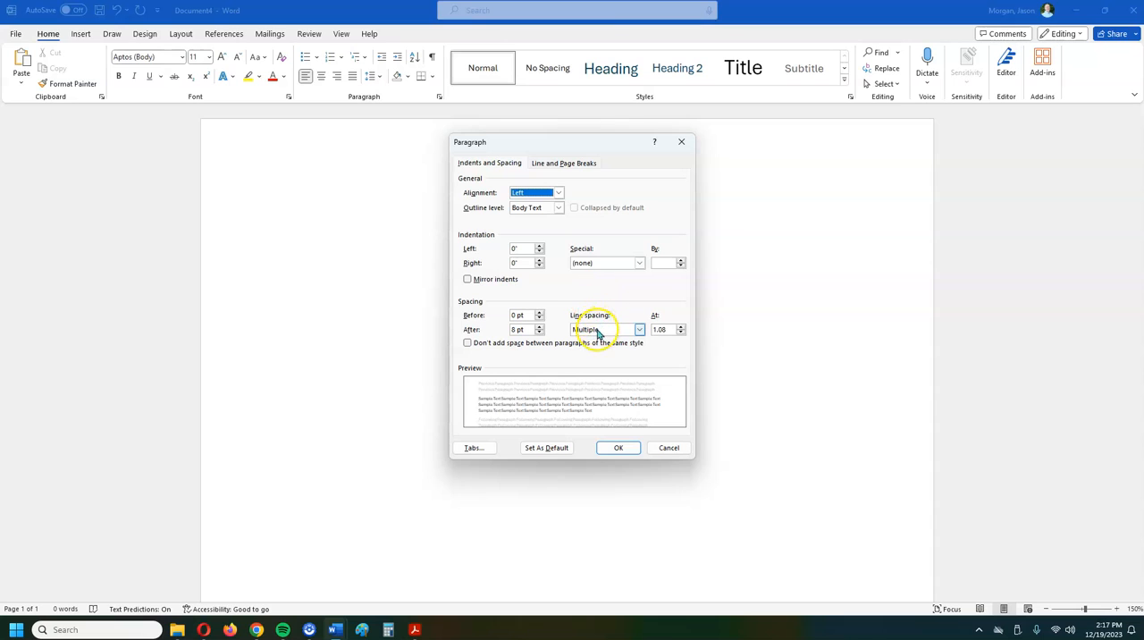
pyautogui.click(606, 329)
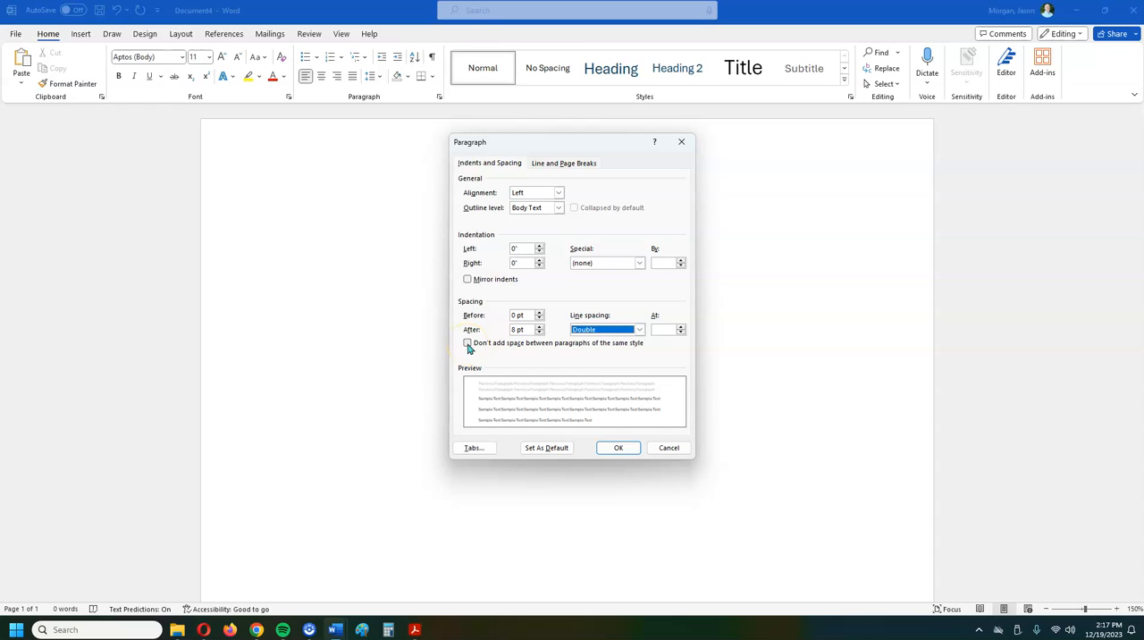
pyautogui.click(466, 344)
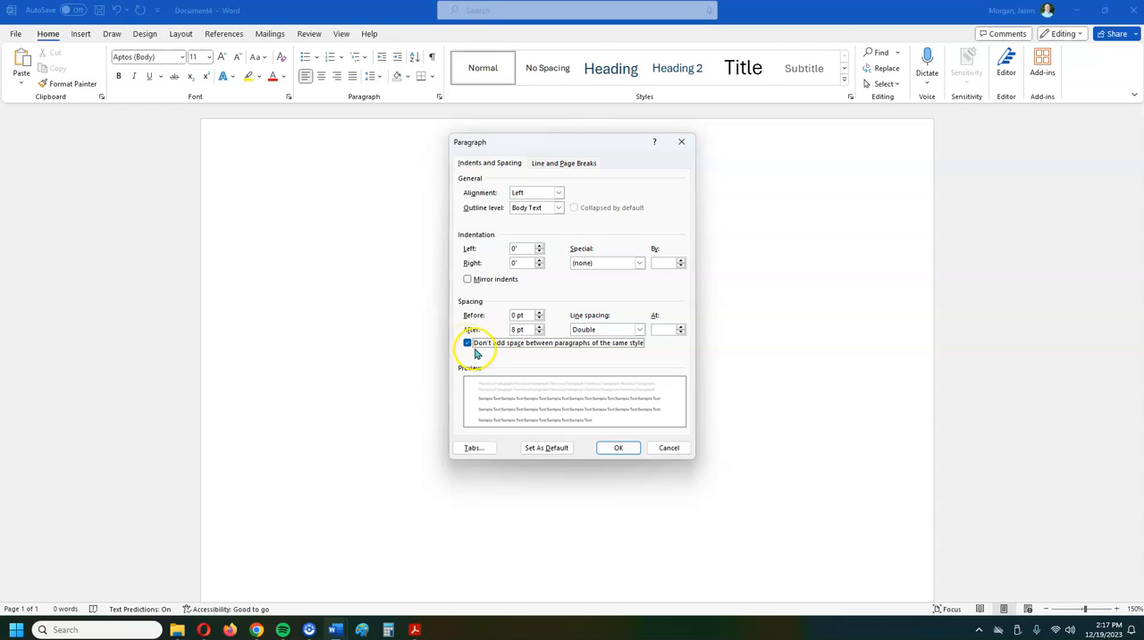
pyautogui.moveTo(633, 353)
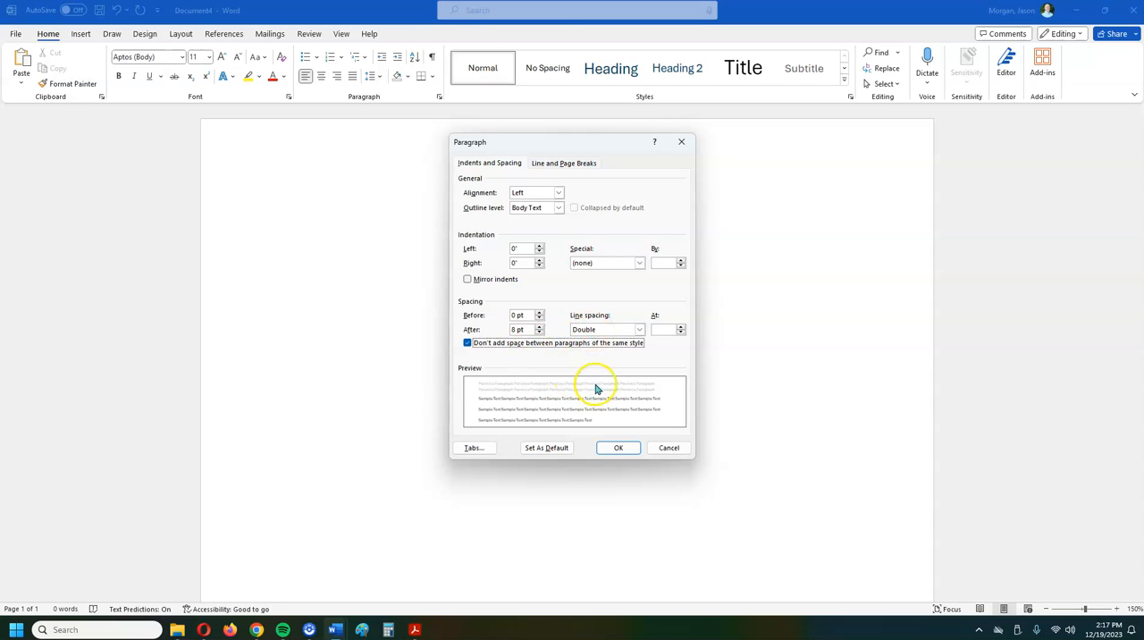
pyautogui.click(618, 448)
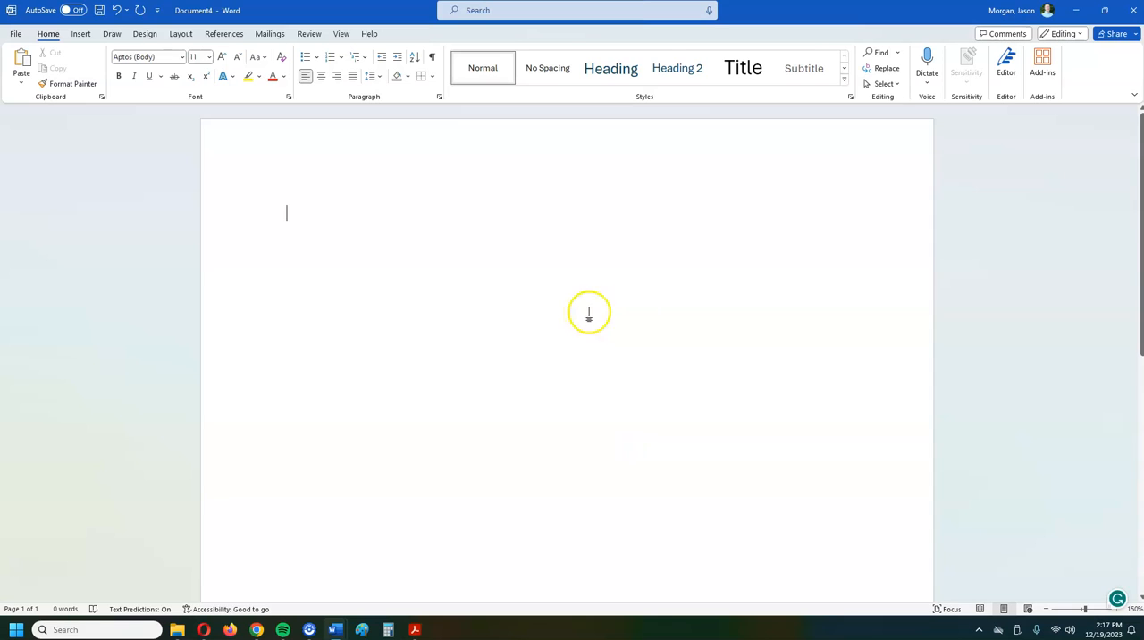
pyautogui.moveTo(589, 312)
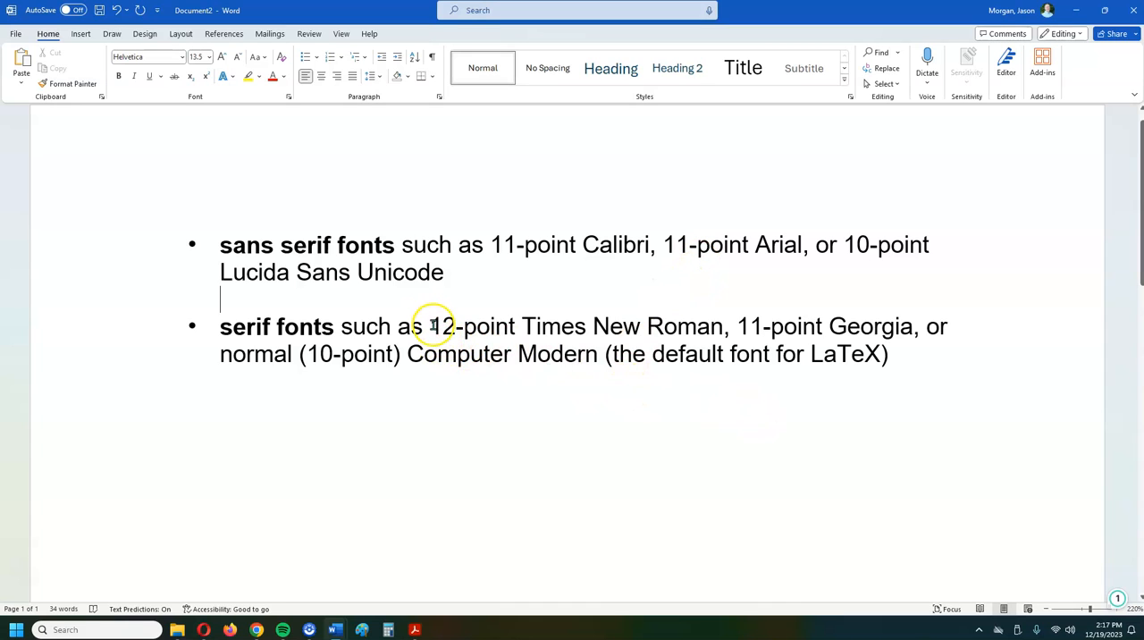
pyautogui.moveTo(430, 326); pyautogui.dragTo(724, 326)
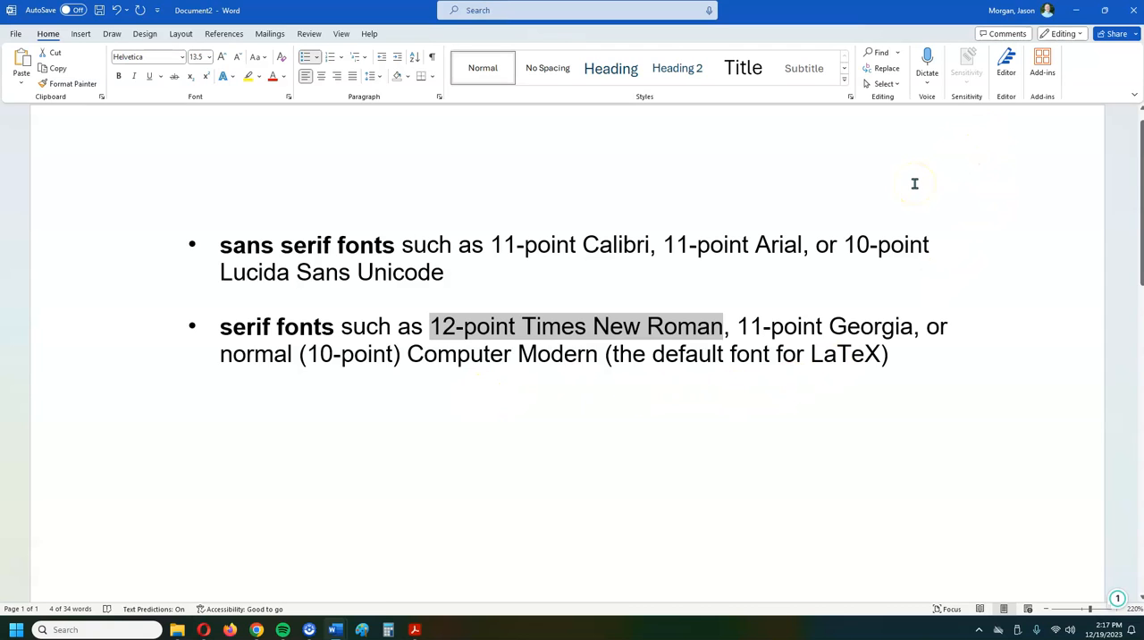
pyautogui.moveTo(554, 344)
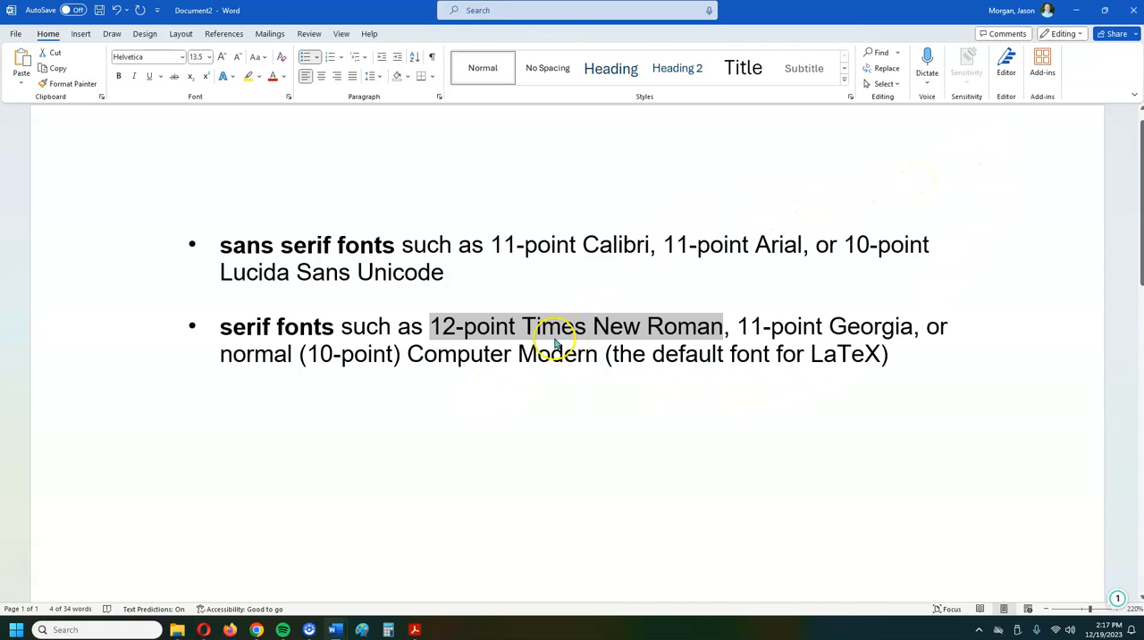
pyautogui.moveTo(315, 214)
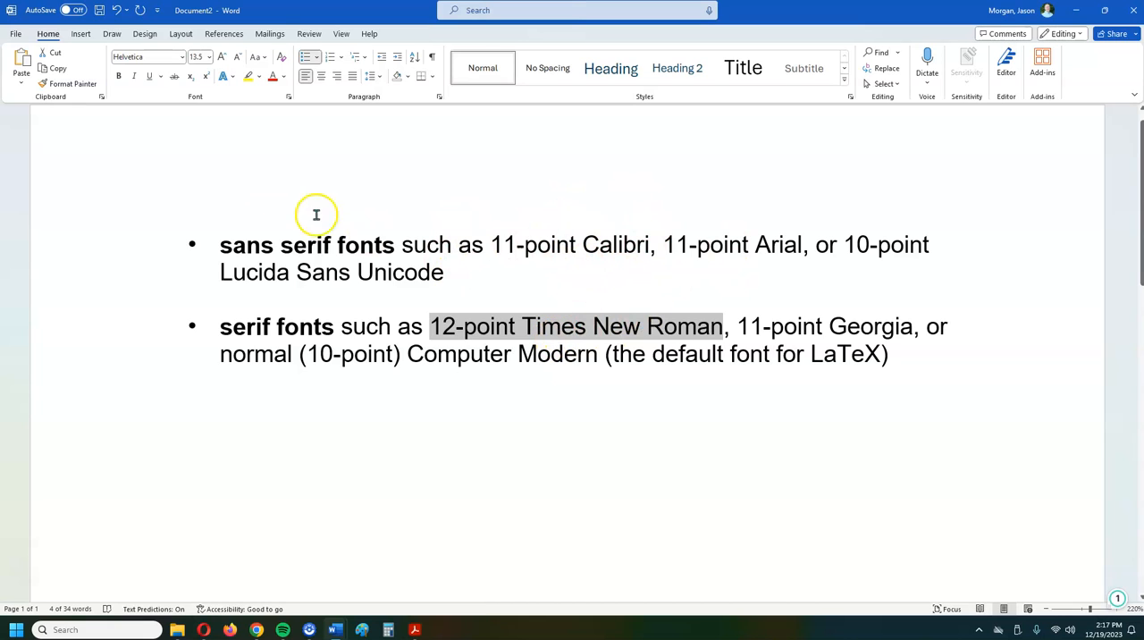
pyautogui.moveTo(1033, 27)
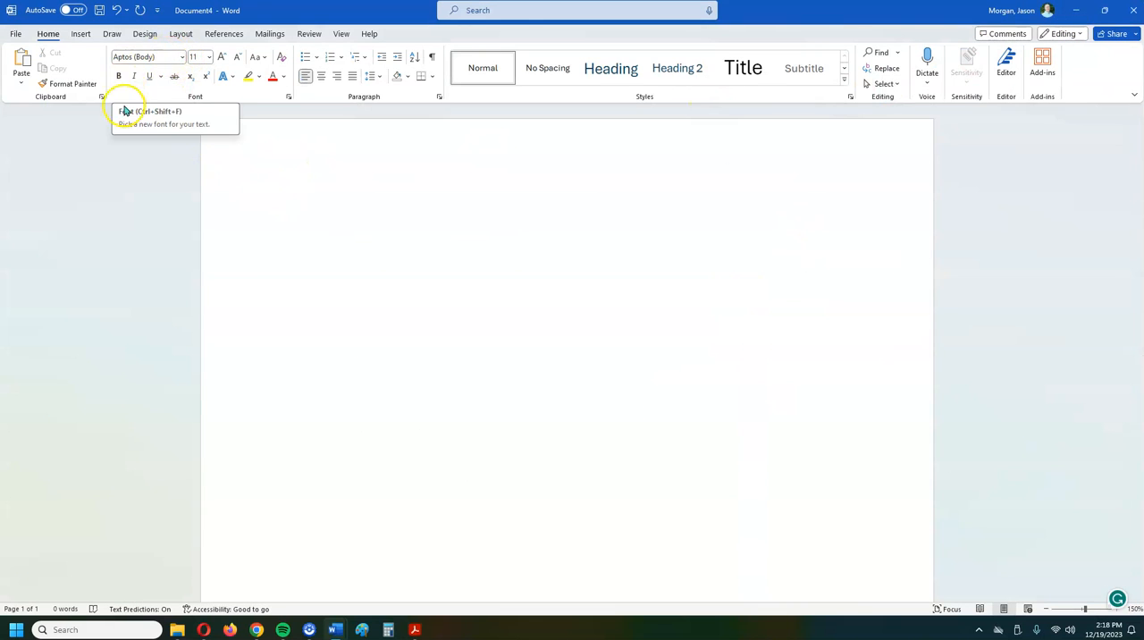
pyautogui.click(181, 56)
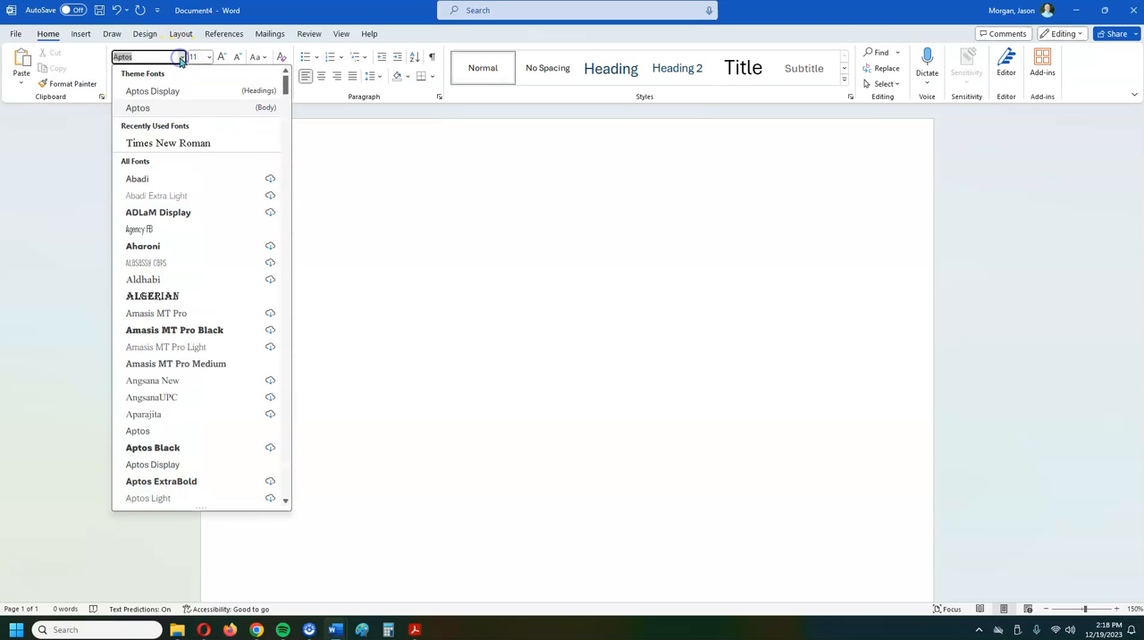
pyautogui.moveTo(165, 143)
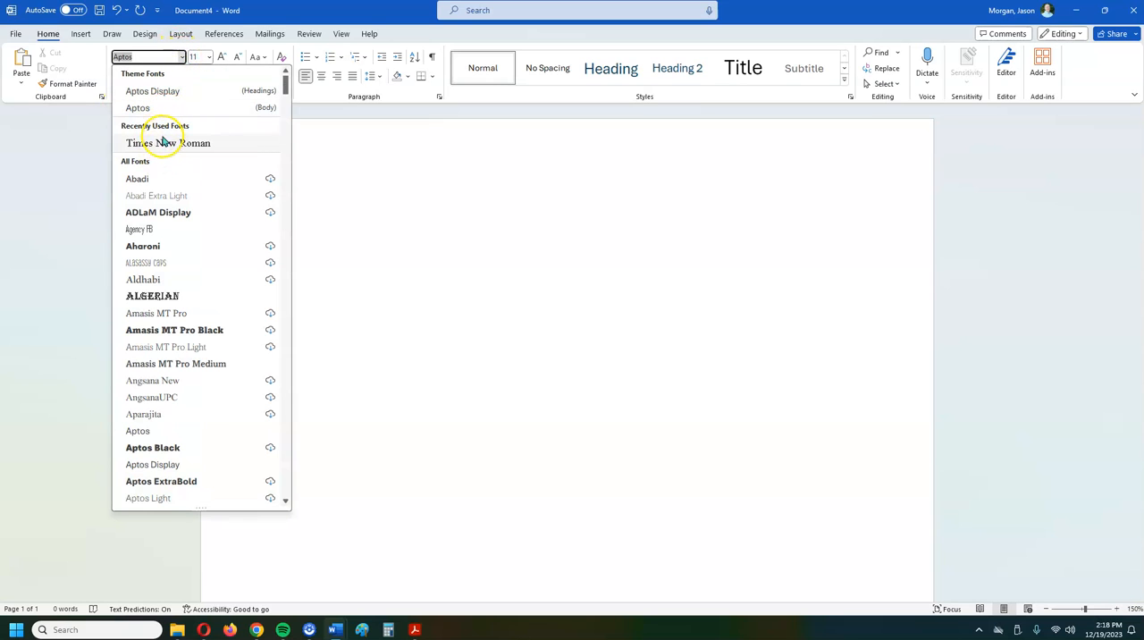
pyautogui.scroll(-3)
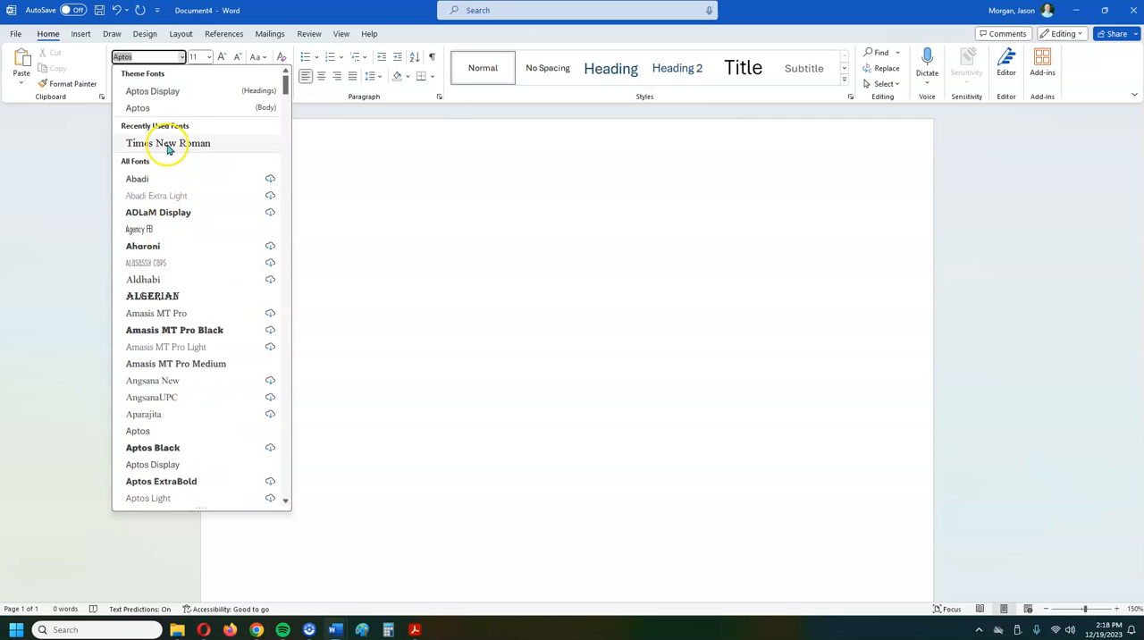
pyautogui.click(168, 143)
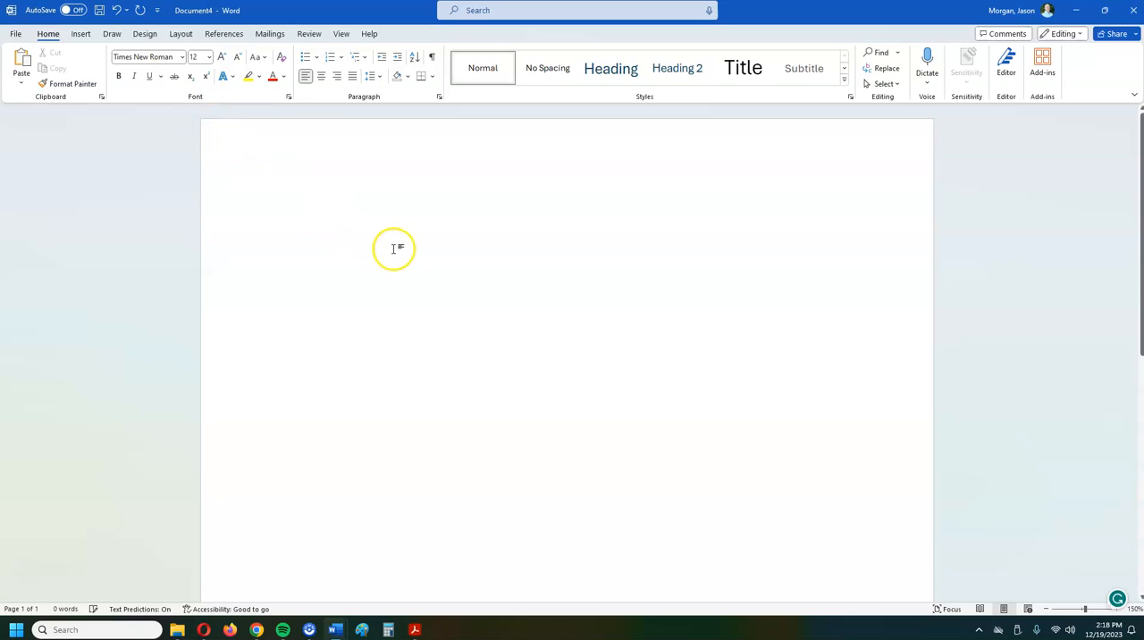
pyautogui.click(393, 249)
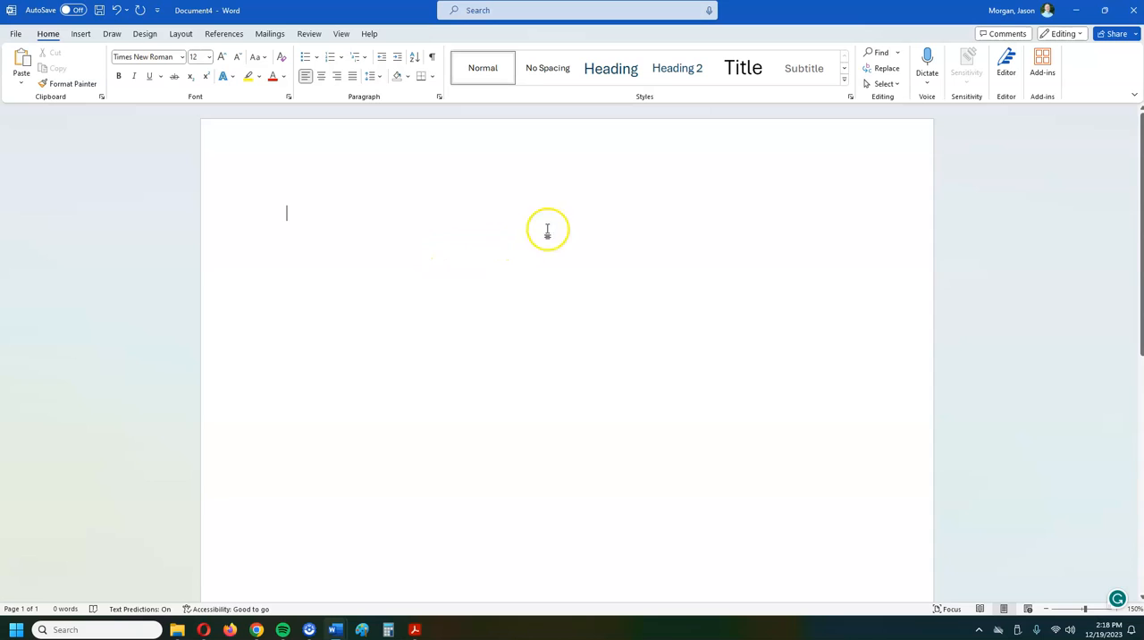
pyautogui.moveTo(473, 148)
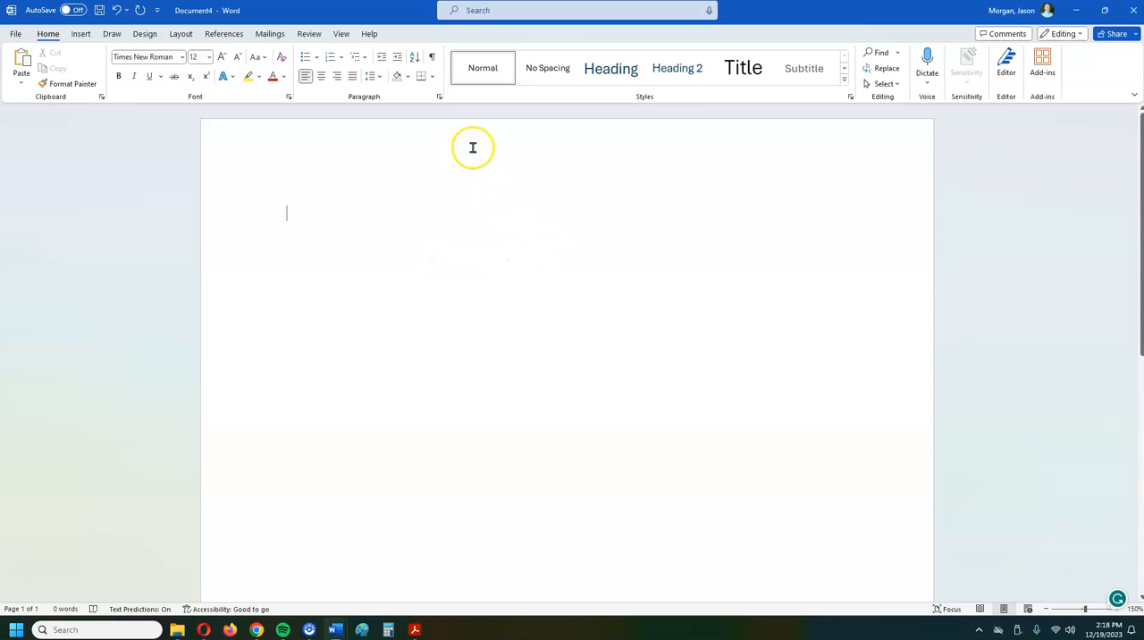
pyautogui.moveTo(541, 157)
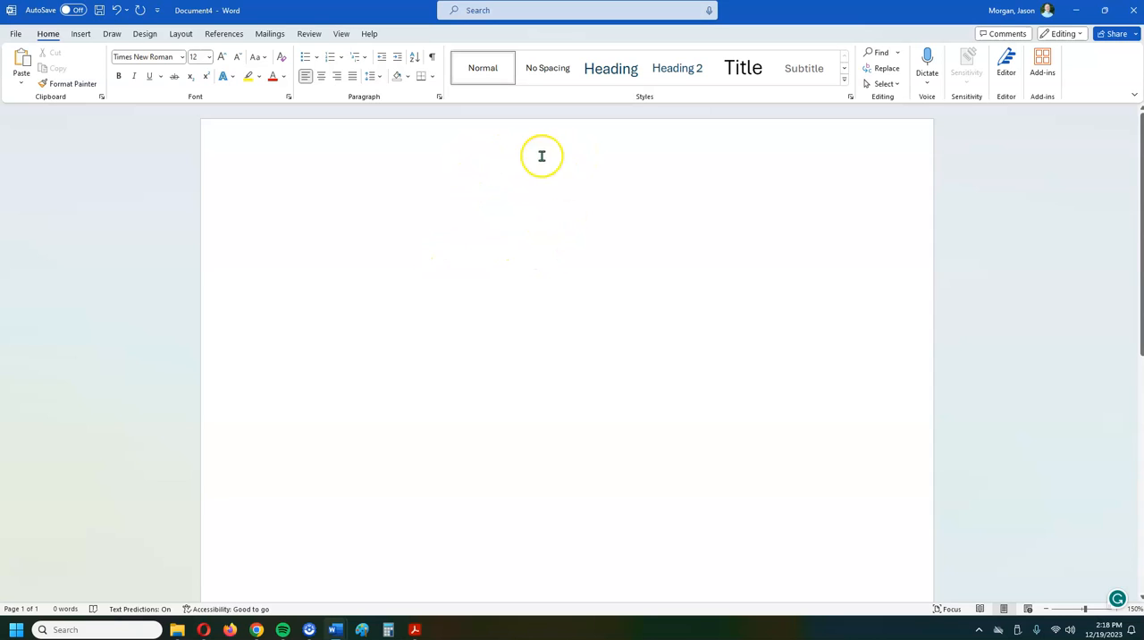
pyautogui.moveTo(551, 147)
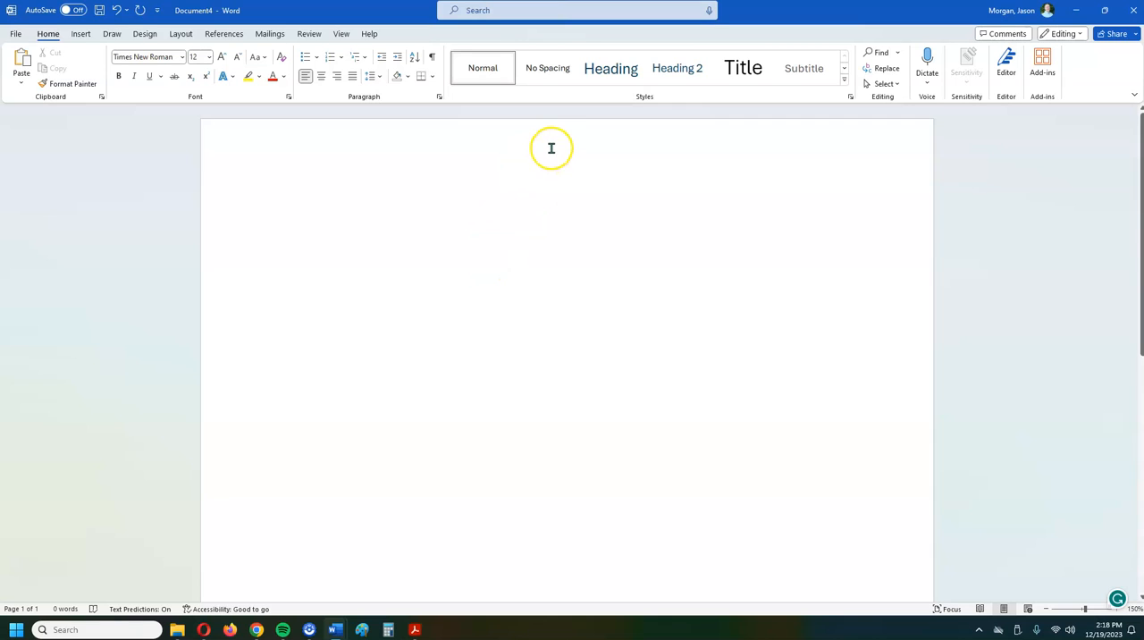
pyautogui.click(286, 212)
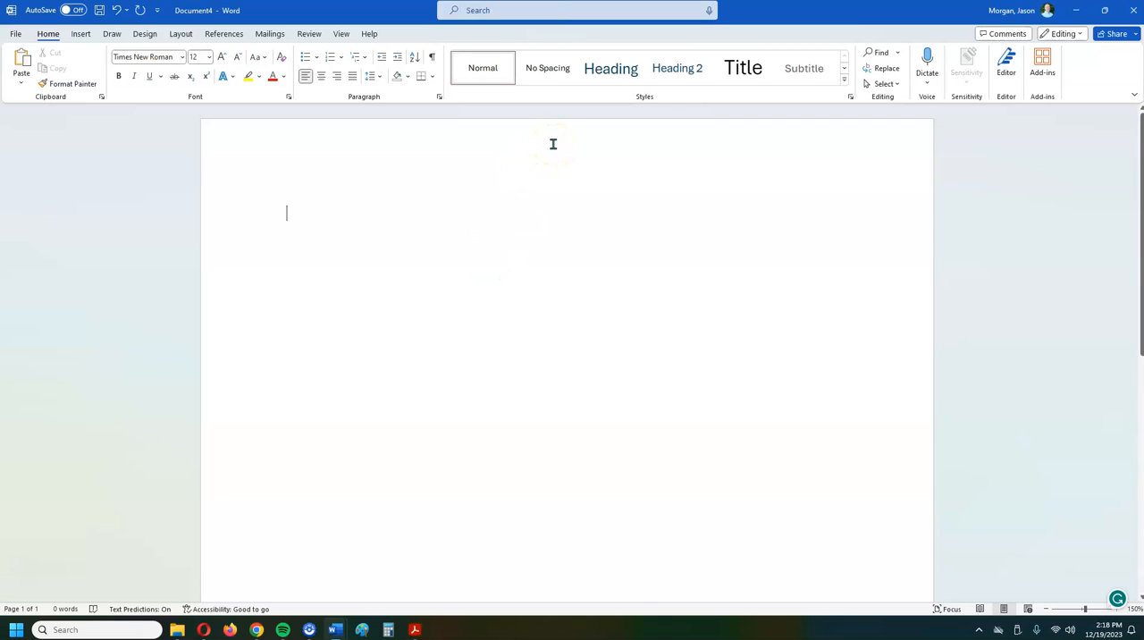
# Step: Open the header for editing and browse Page Number > Top of Page layouts
pyautogui.doubleClick(540, 144)
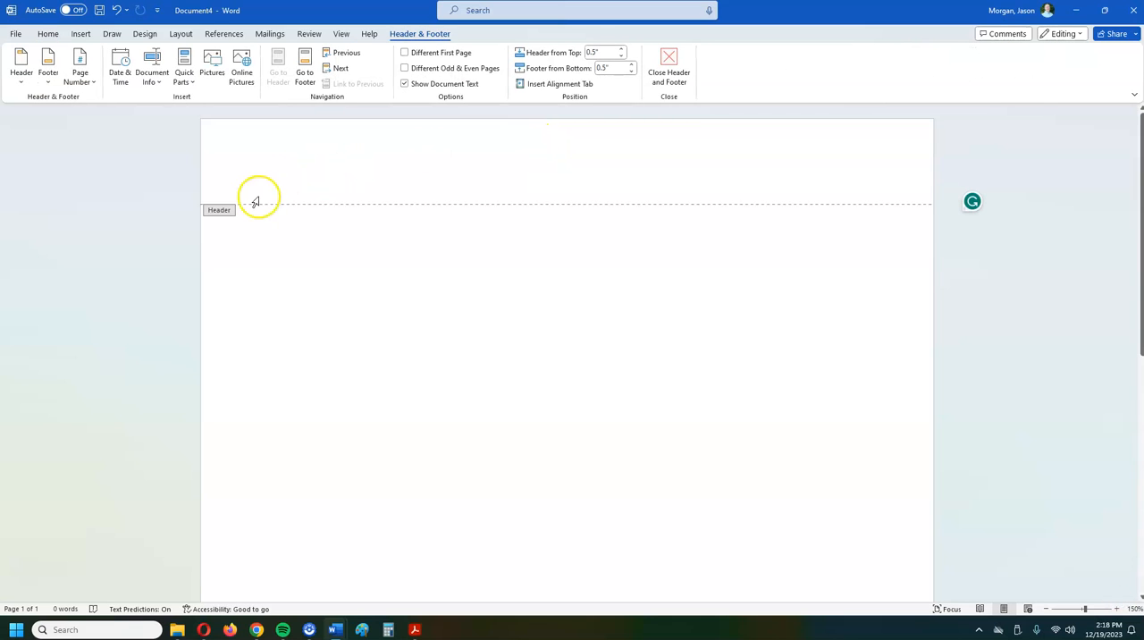
pyautogui.moveTo(110, 62)
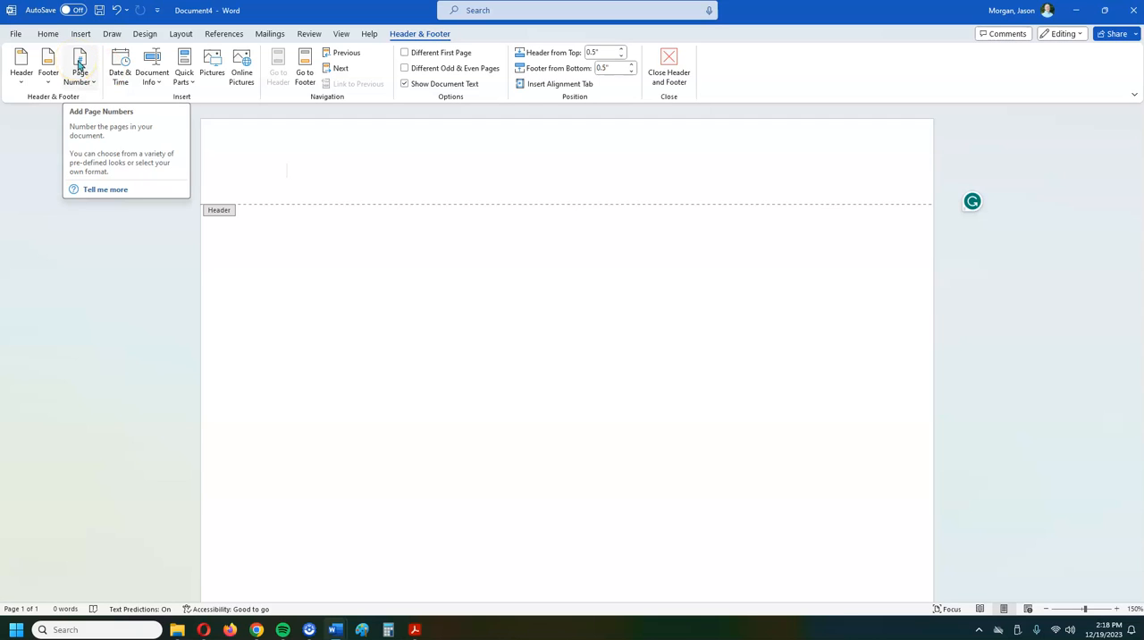
pyautogui.click(78, 67)
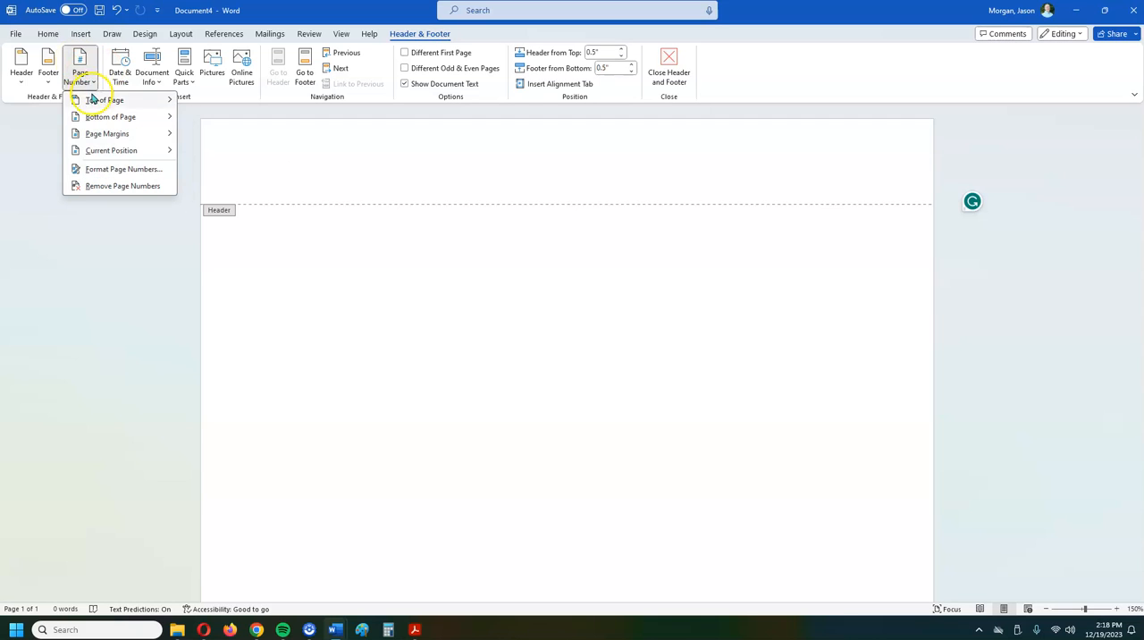
pyautogui.click(105, 99)
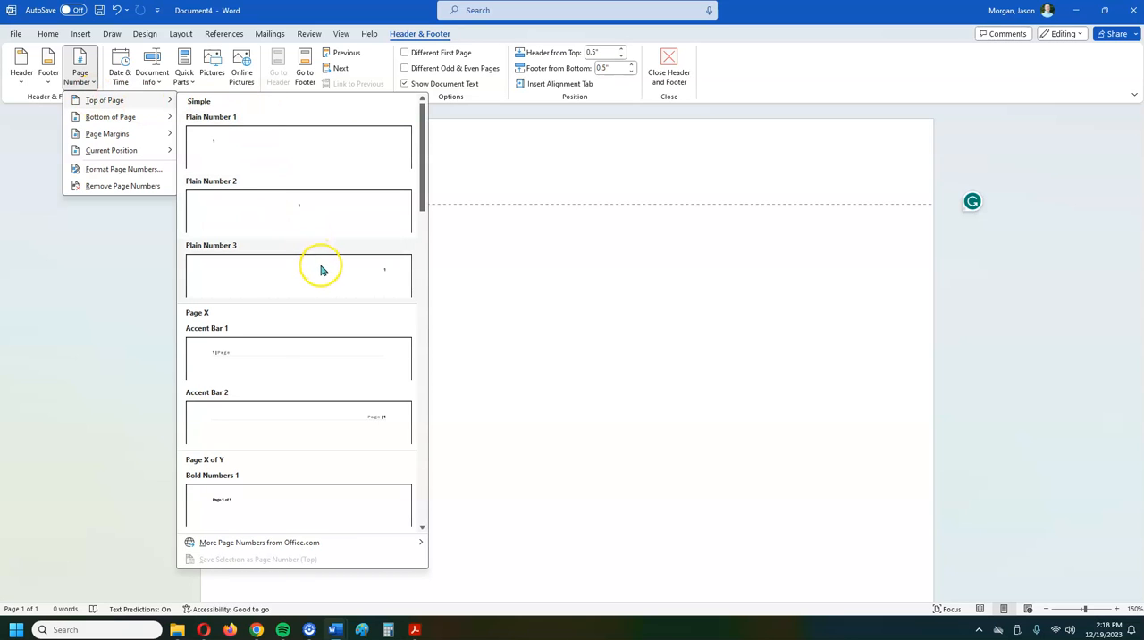
pyautogui.moveTo(317, 277)
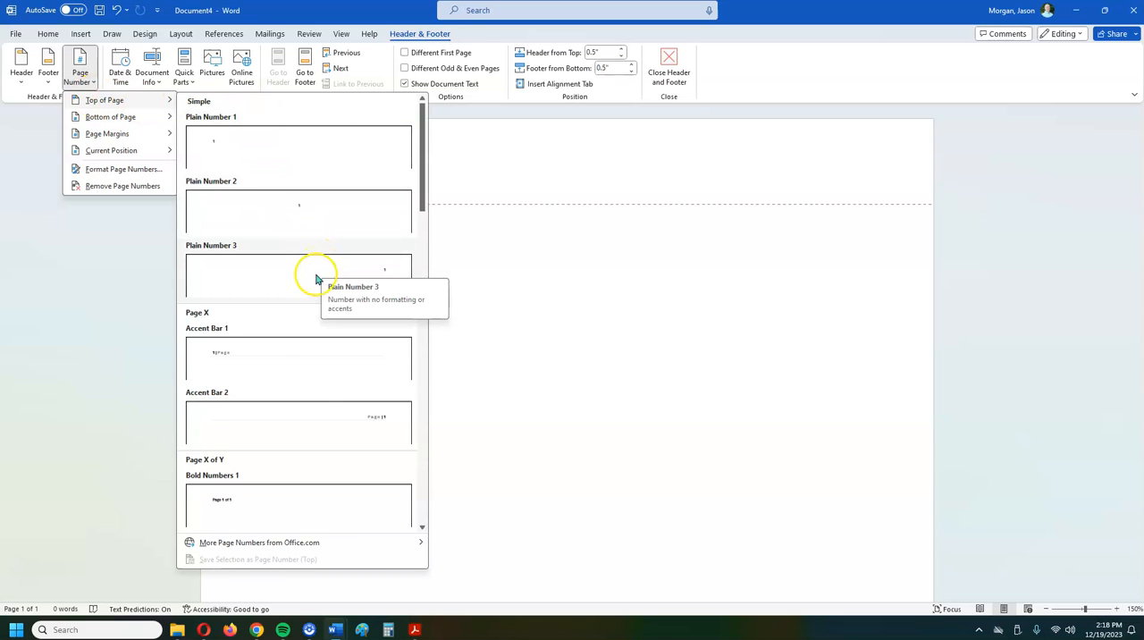
pyautogui.moveTo(222, 367)
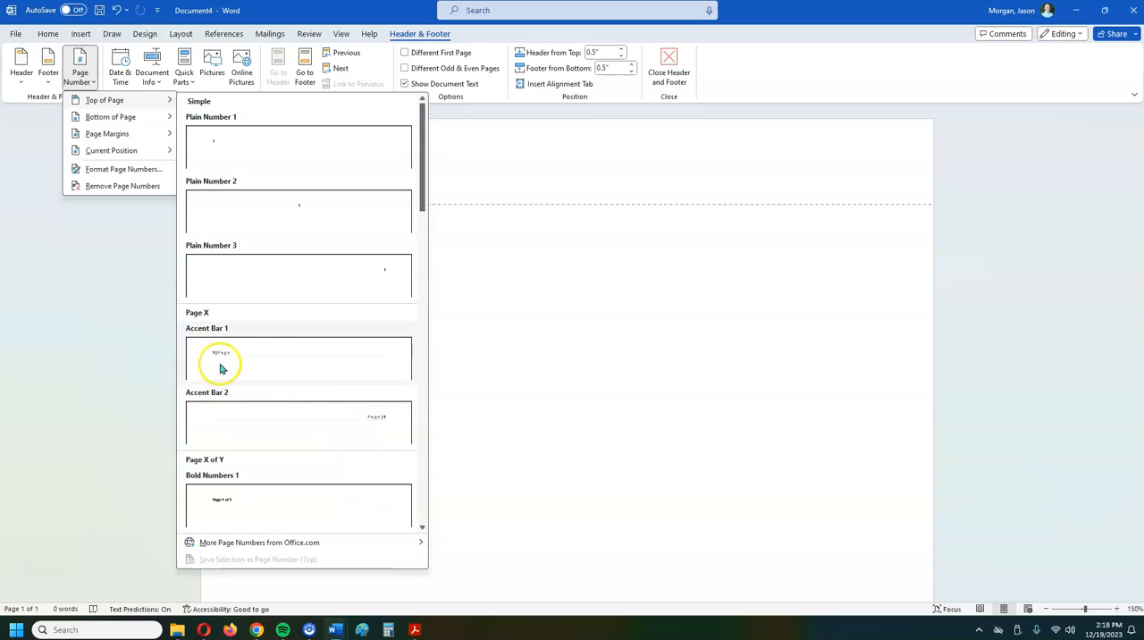
# Step: Insert a Plain Number 3 page number, set it to Times New Roman, and exit the header
pyautogui.click(221, 358)
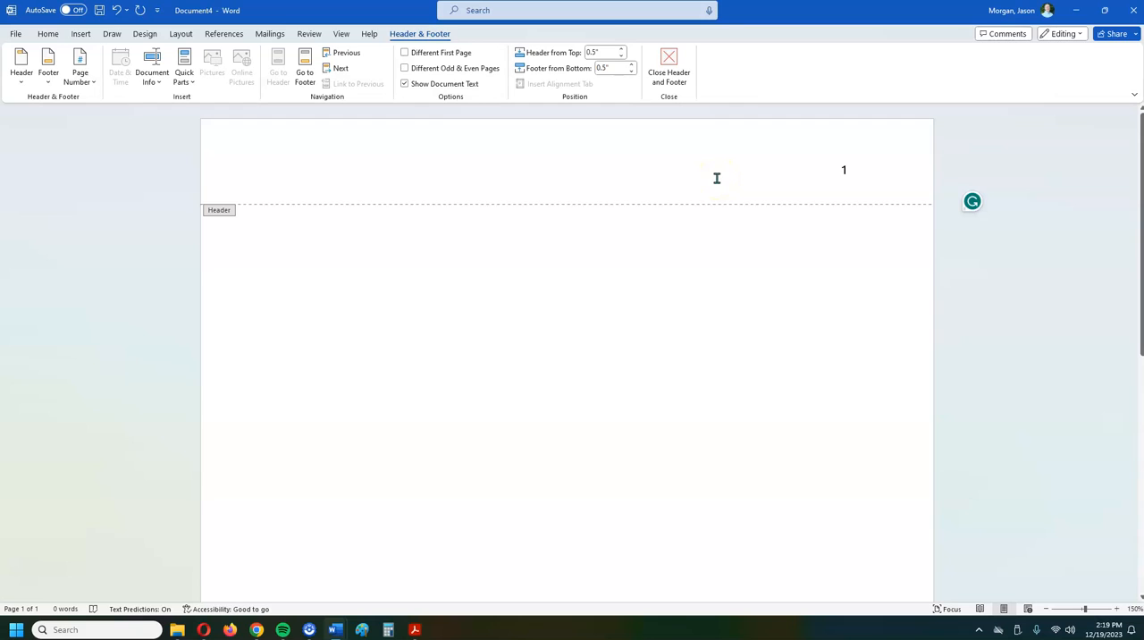
pyautogui.moveTo(860, 174)
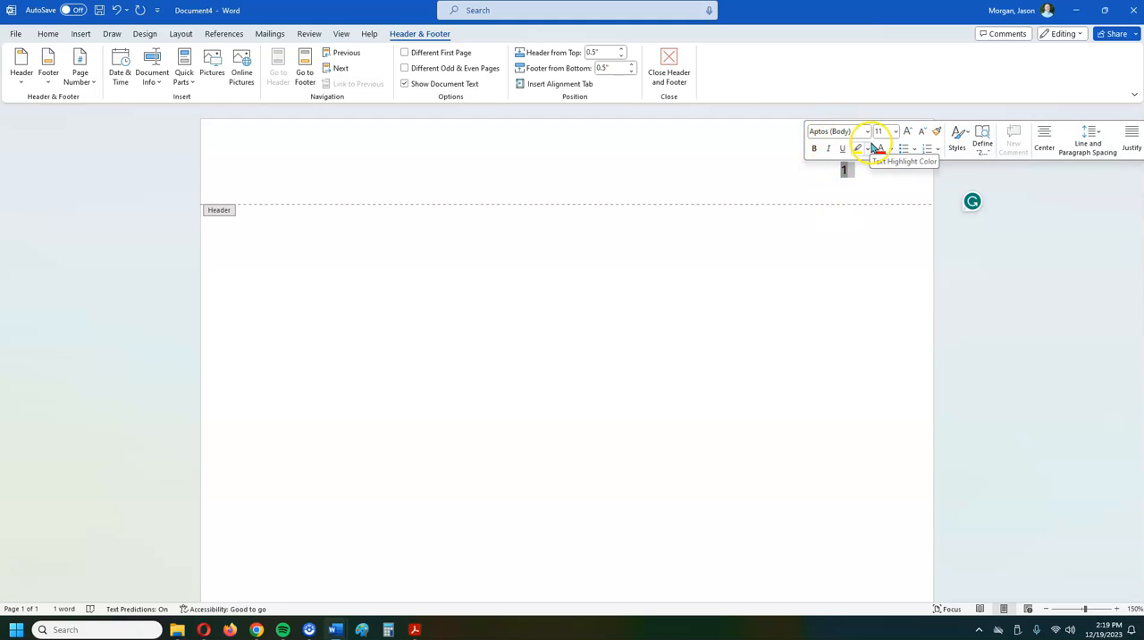
pyautogui.click(867, 132)
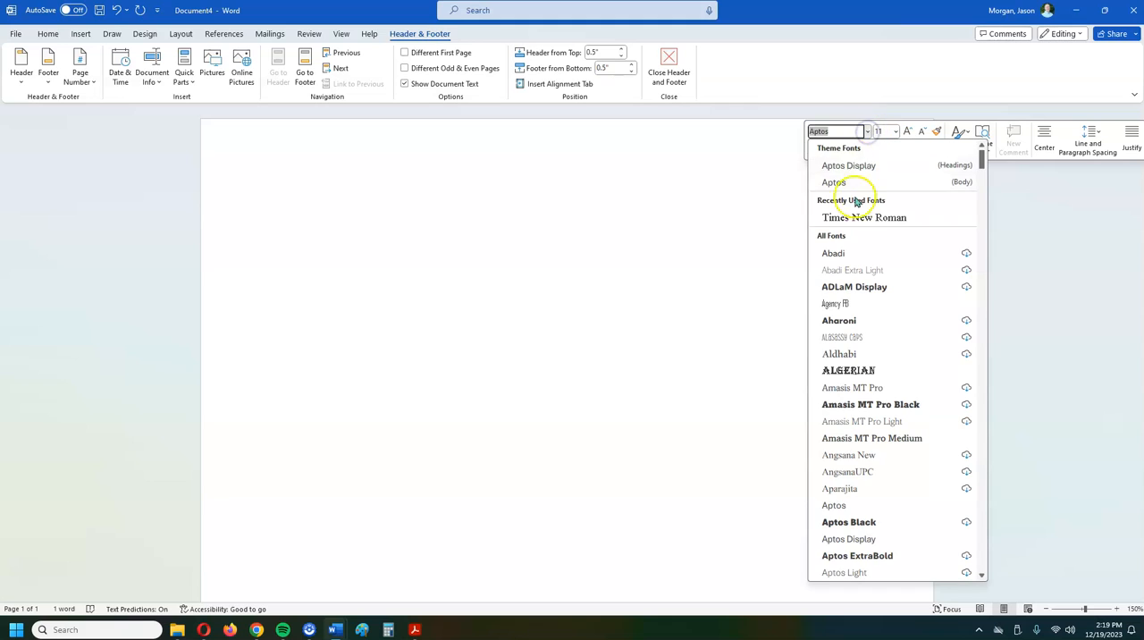
pyautogui.click(865, 217)
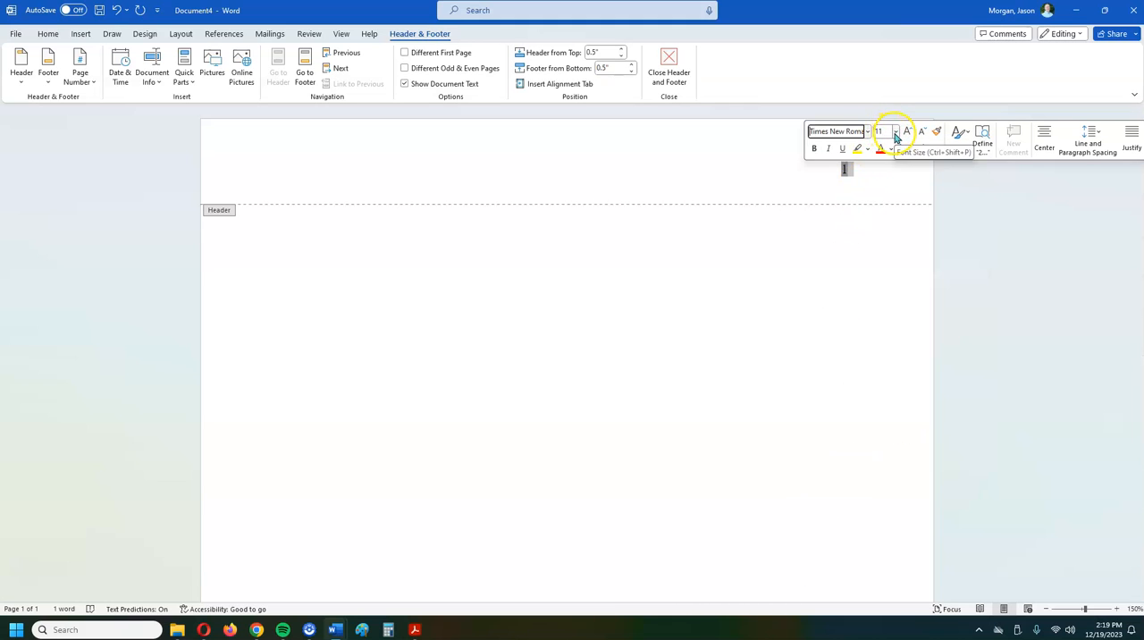
pyautogui.click(907, 131)
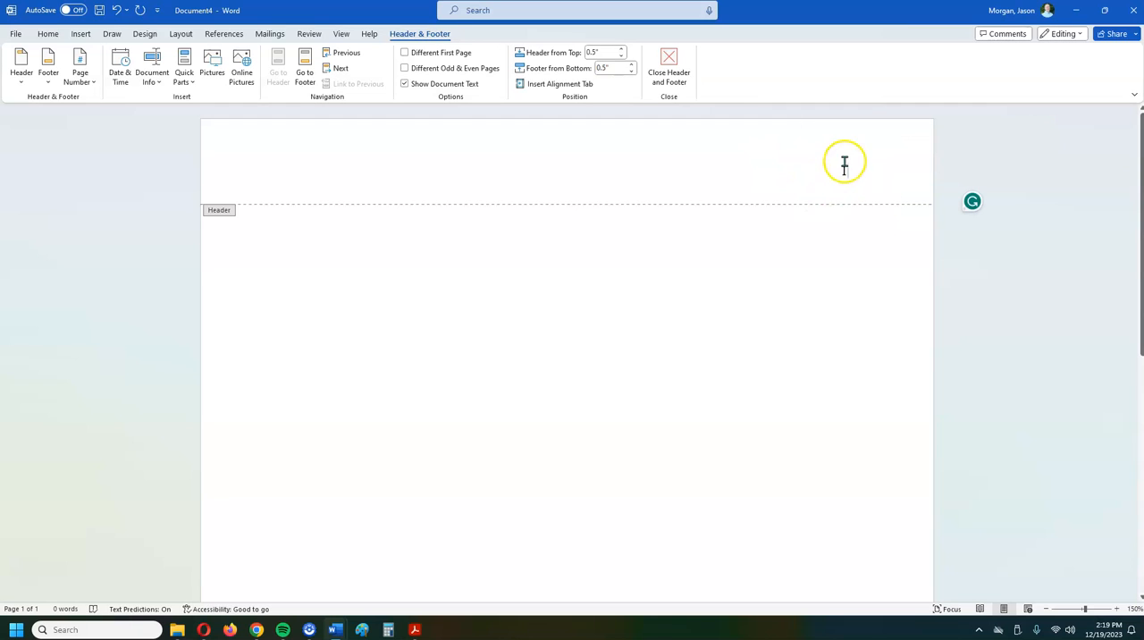
pyautogui.write('1')
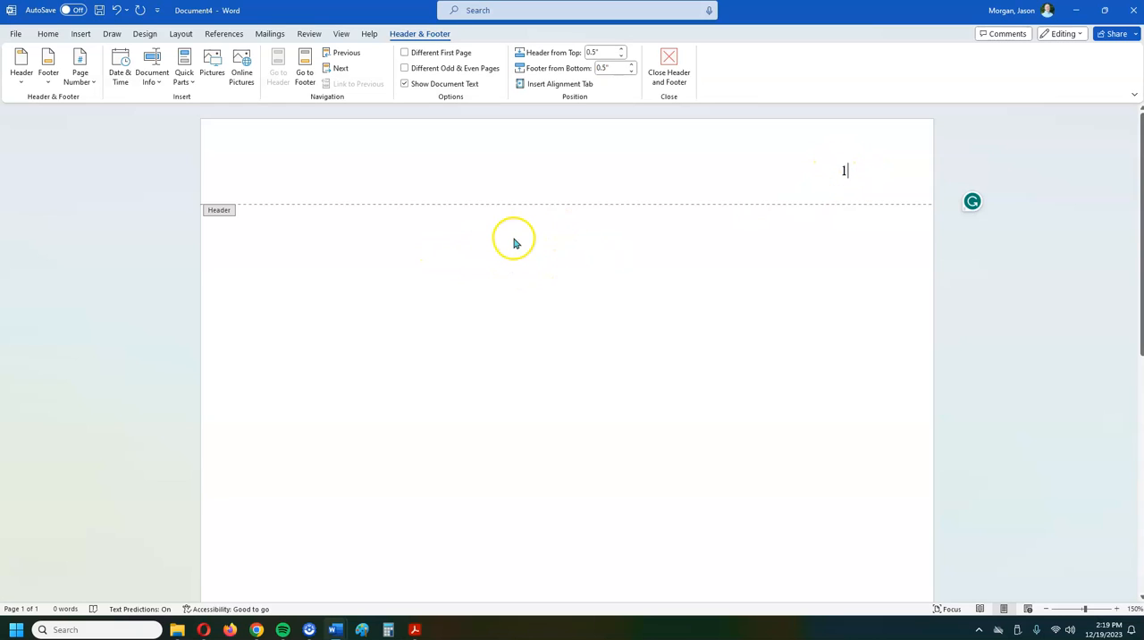
pyautogui.moveTo(596, 309)
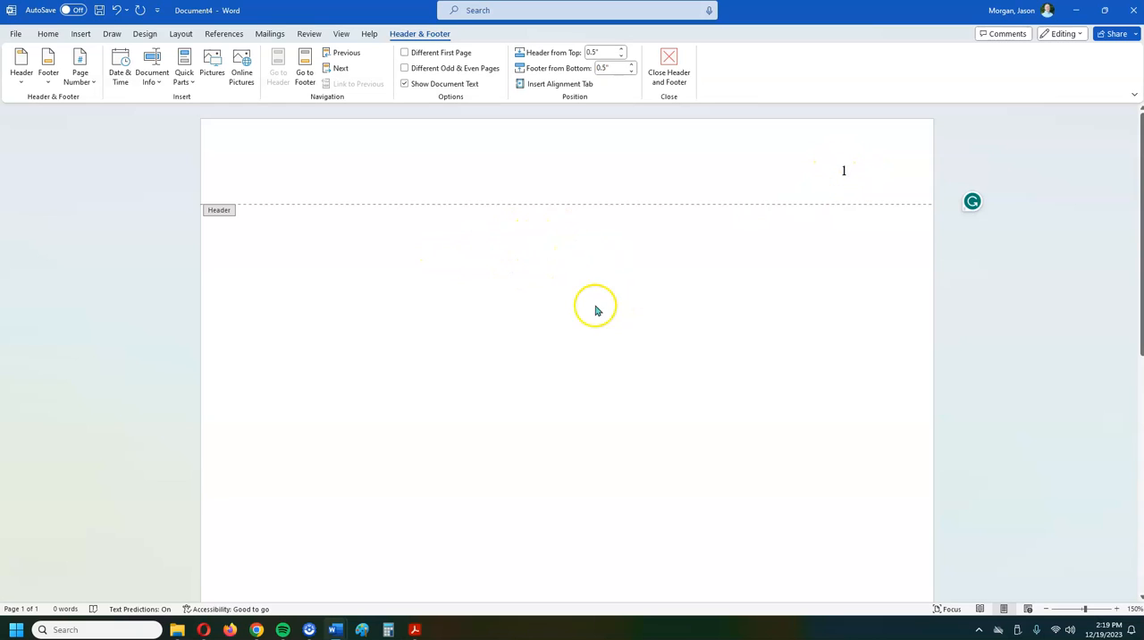
pyautogui.moveTo(575, 250)
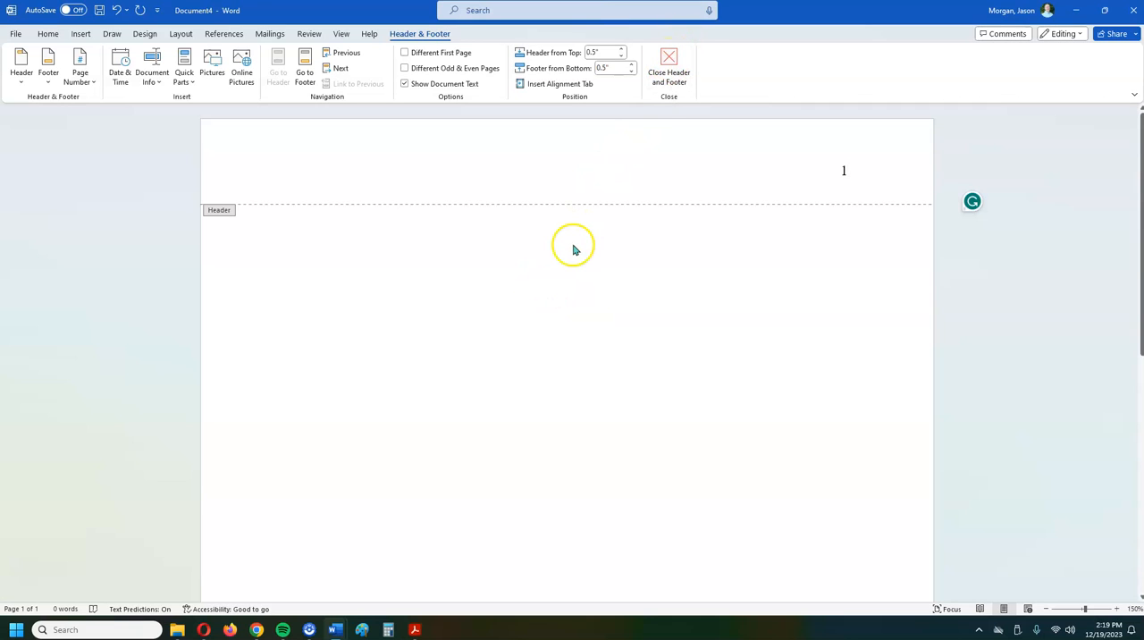
pyautogui.click(669, 67)
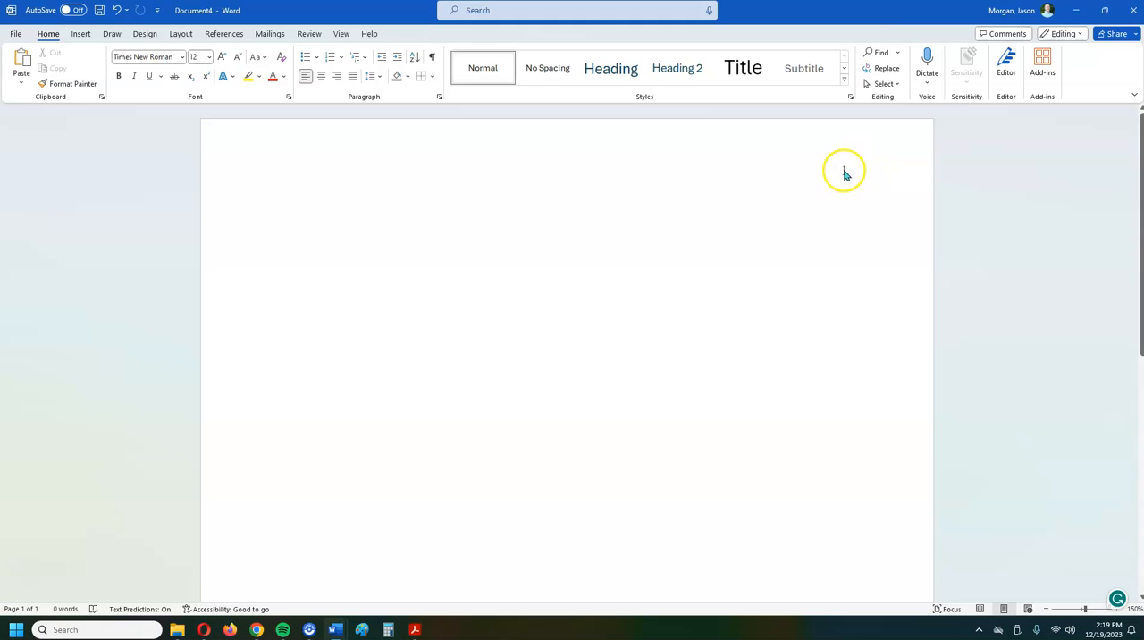
# Step: Reopen the header, then close Header and Footer, leaving page number 1 in place
pyautogui.doubleClick(843, 170)
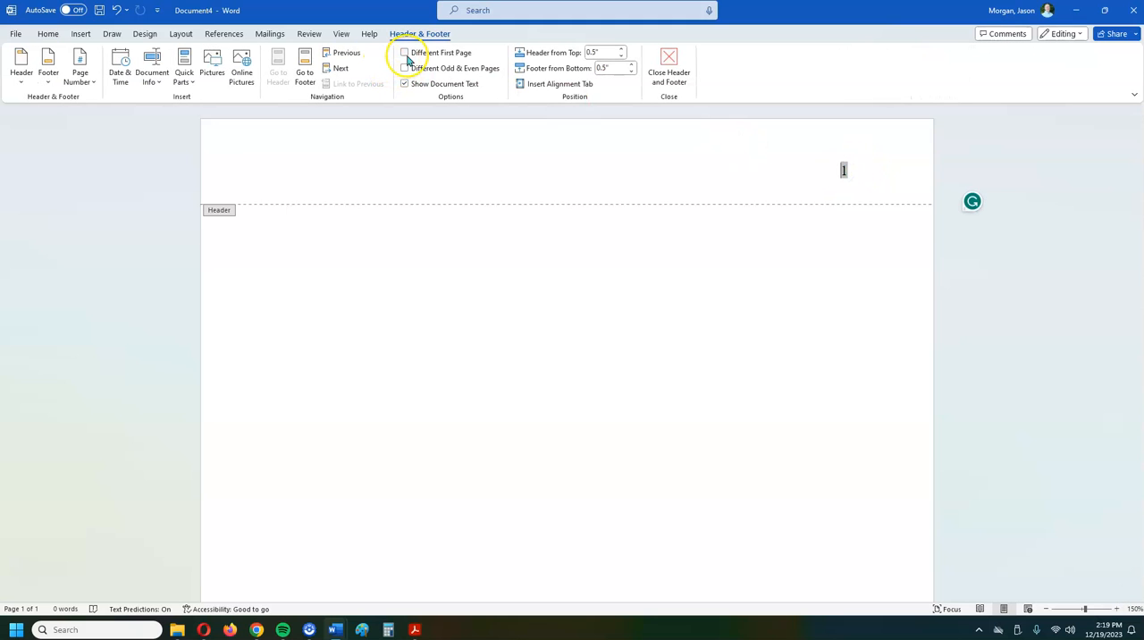
pyautogui.moveTo(421, 56)
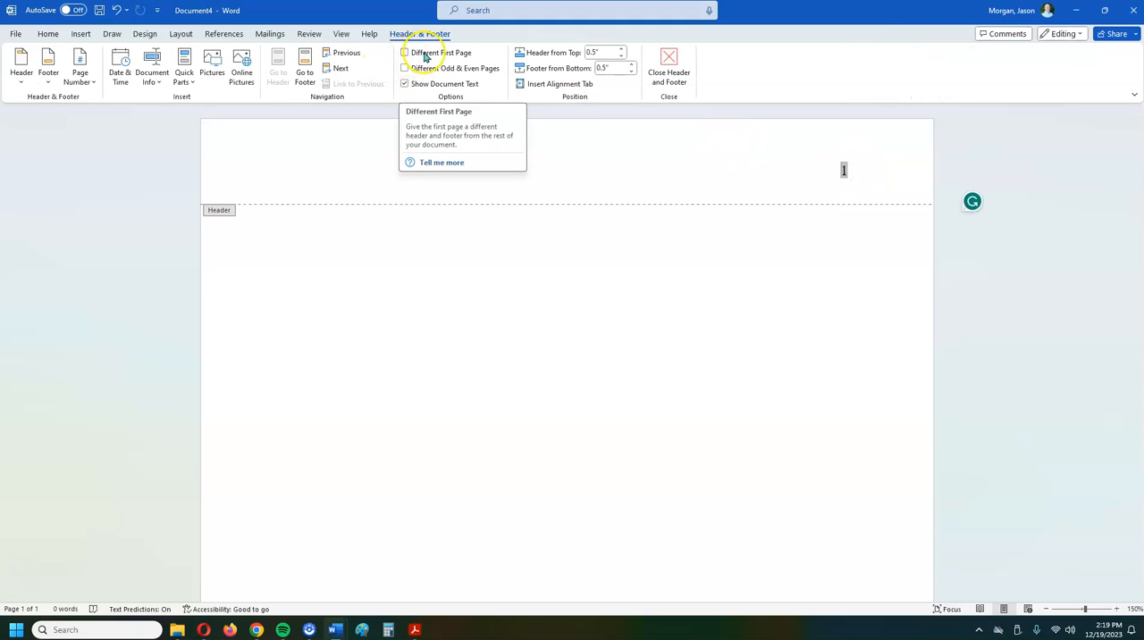
pyautogui.moveTo(404, 69)
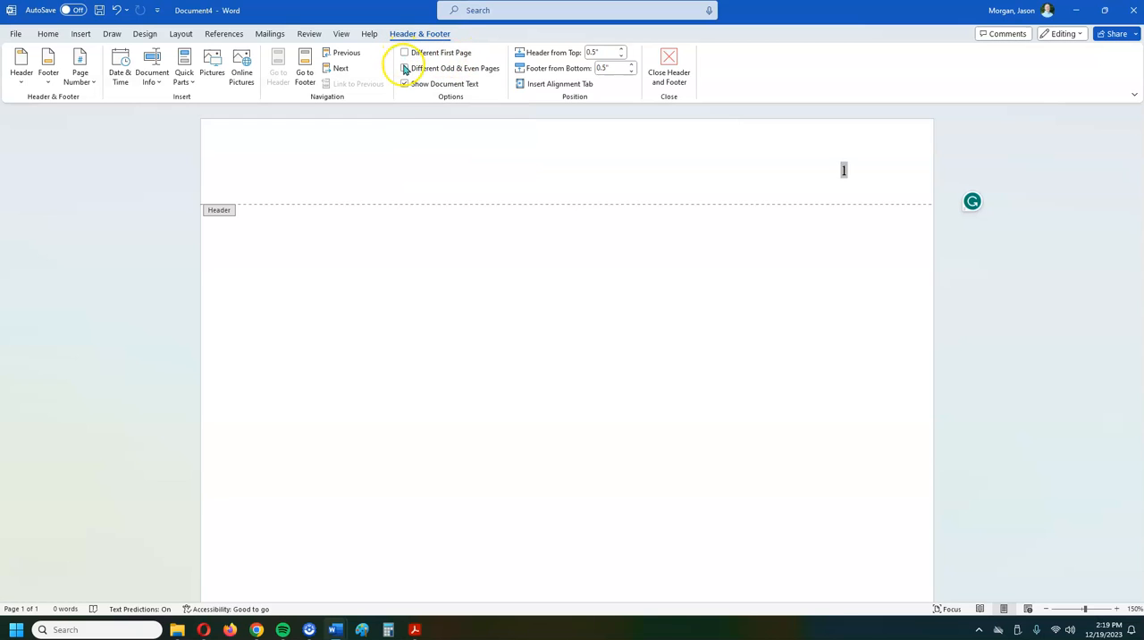
pyautogui.click(405, 83)
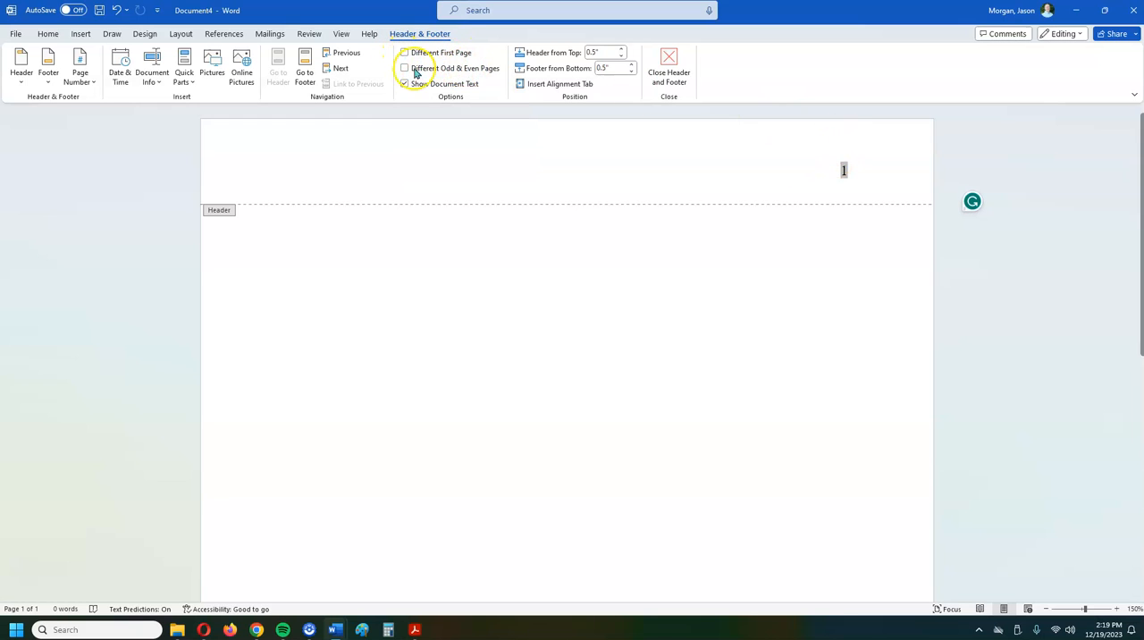
pyautogui.click(404, 83)
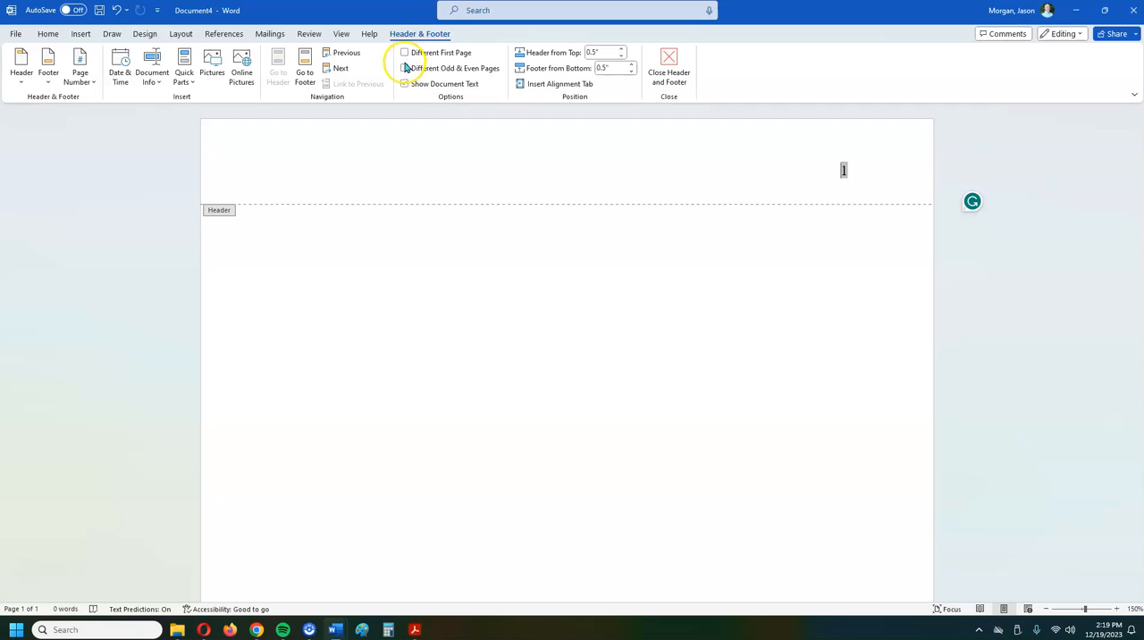
pyautogui.click(404, 83)
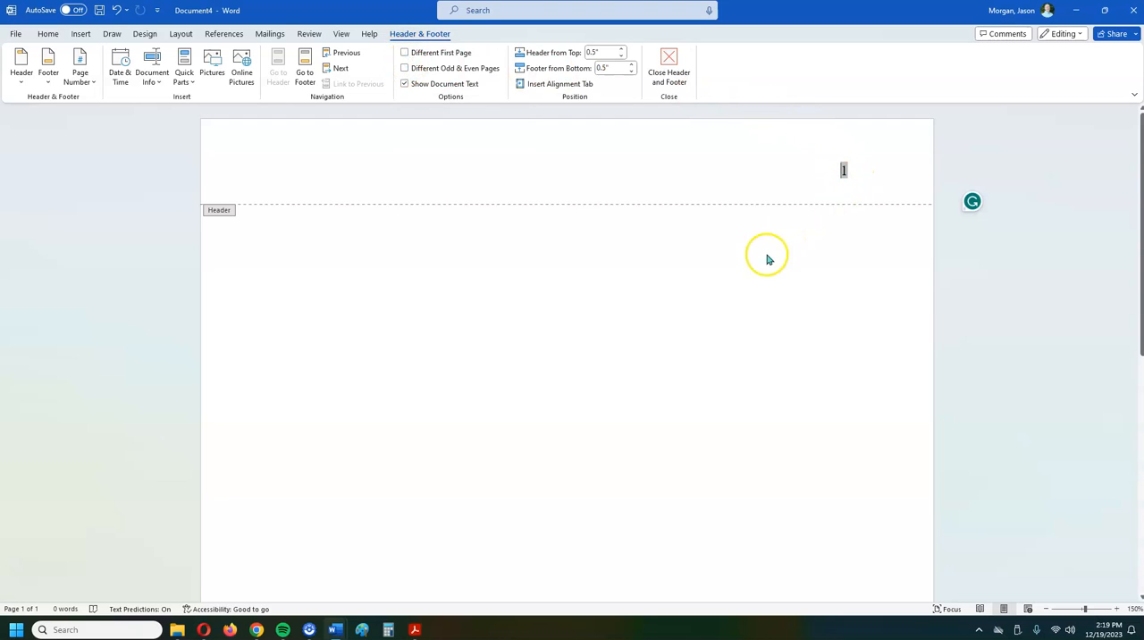
pyautogui.moveTo(347, 235)
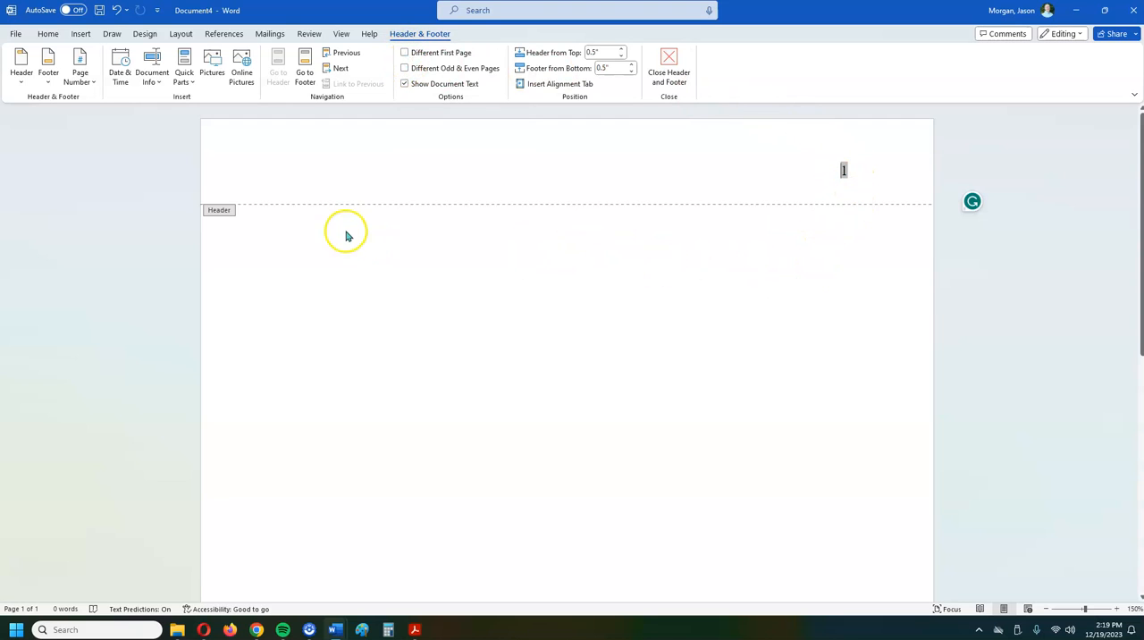
pyautogui.click(668, 67)
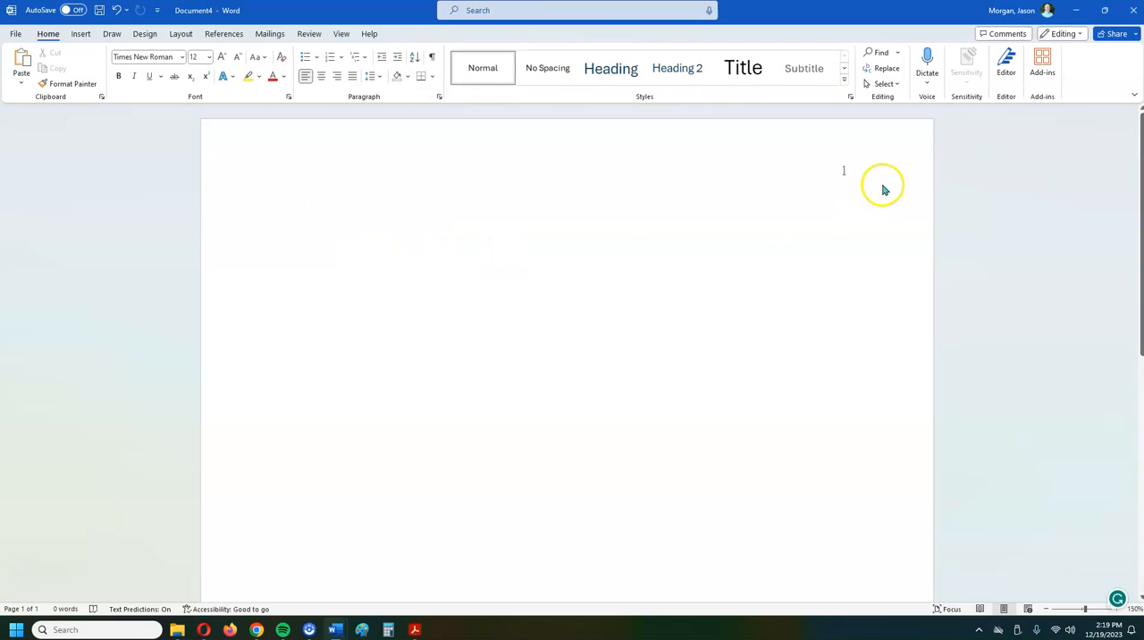
pyautogui.moveTo(739, 331)
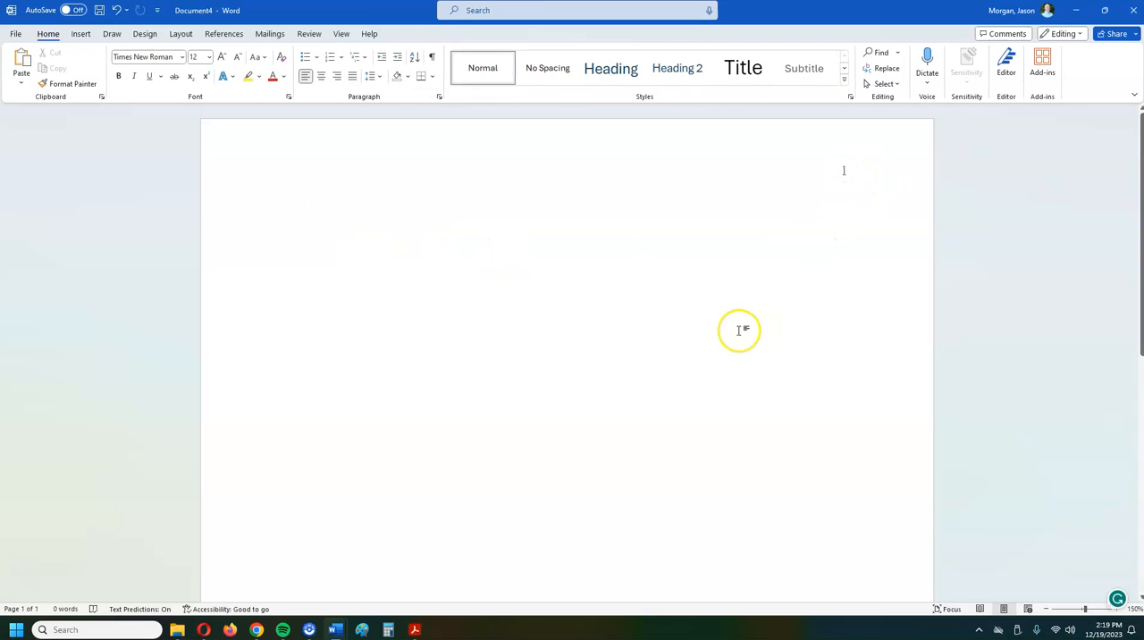
pyautogui.moveTo(275, 171)
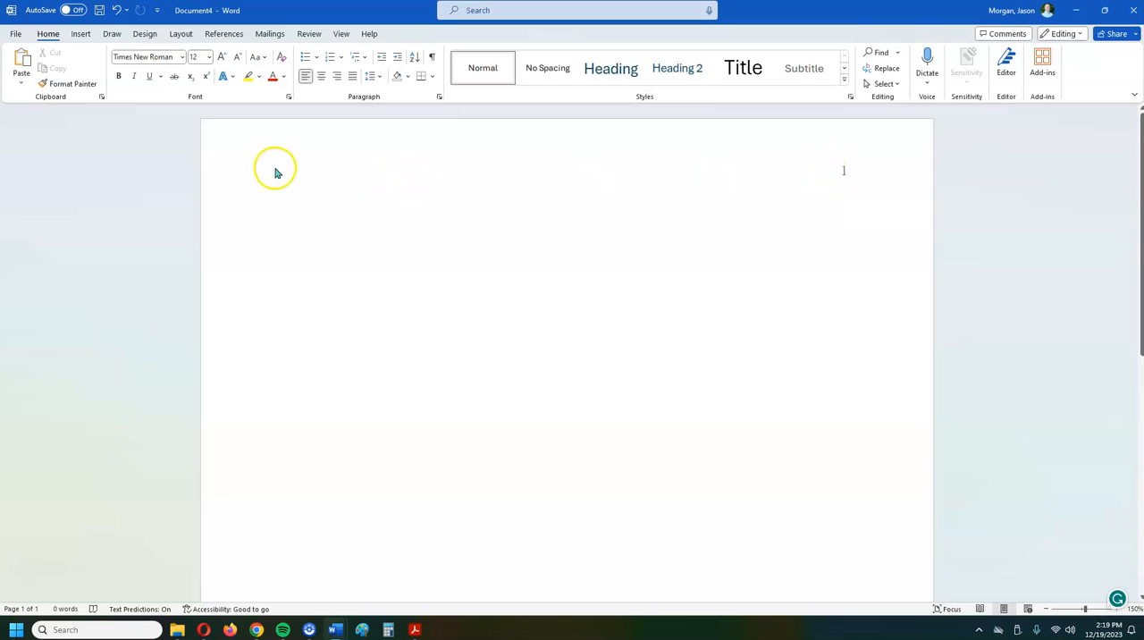
pyautogui.moveTo(803, 185)
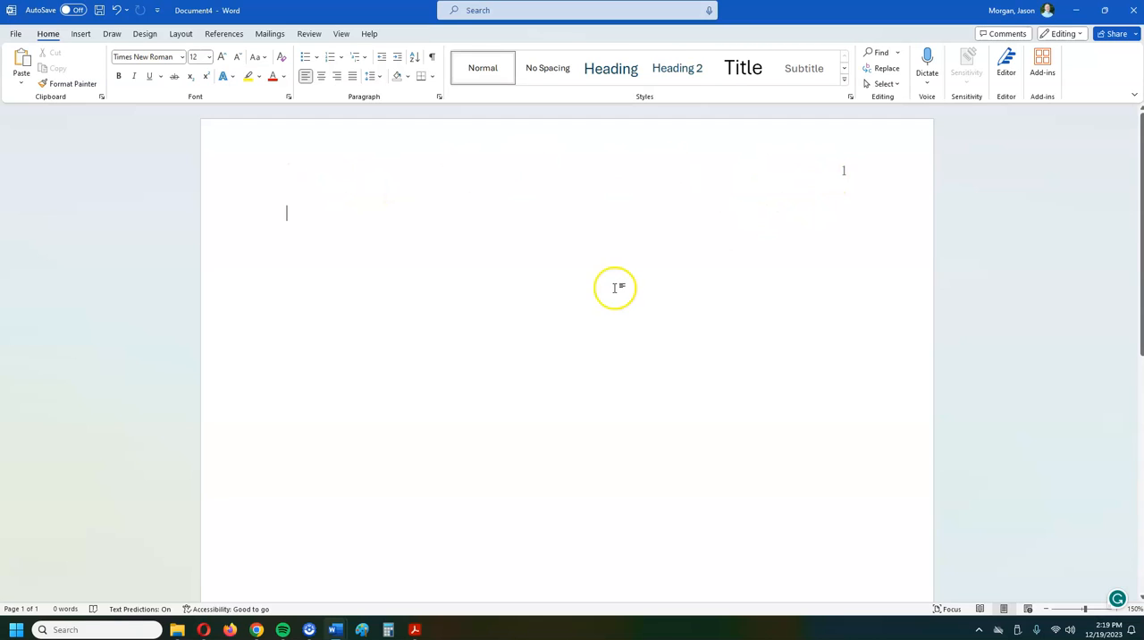
pyautogui.moveTo(706, 349)
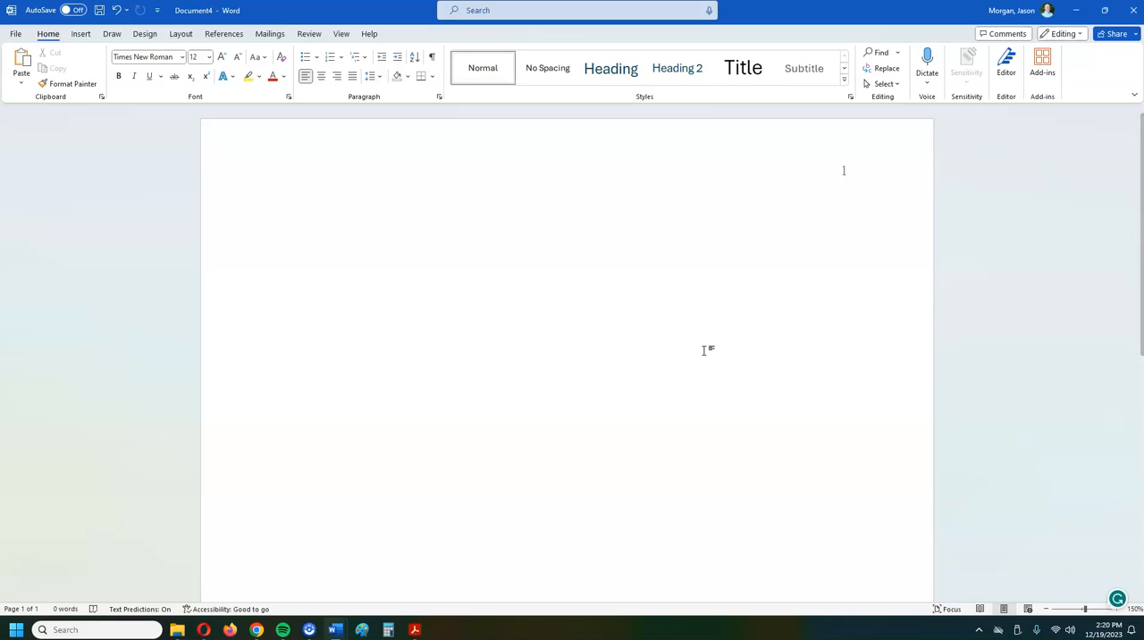
# Step: Place the insertion point in the title page body
pyautogui.click(286, 213)
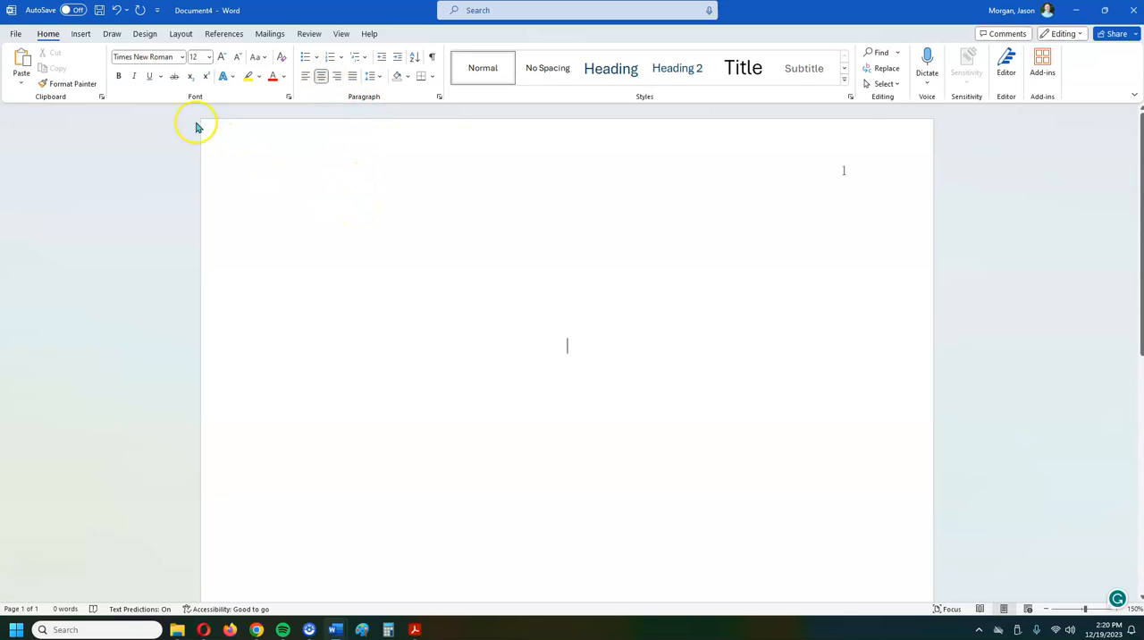
pyautogui.moveTo(118, 76)
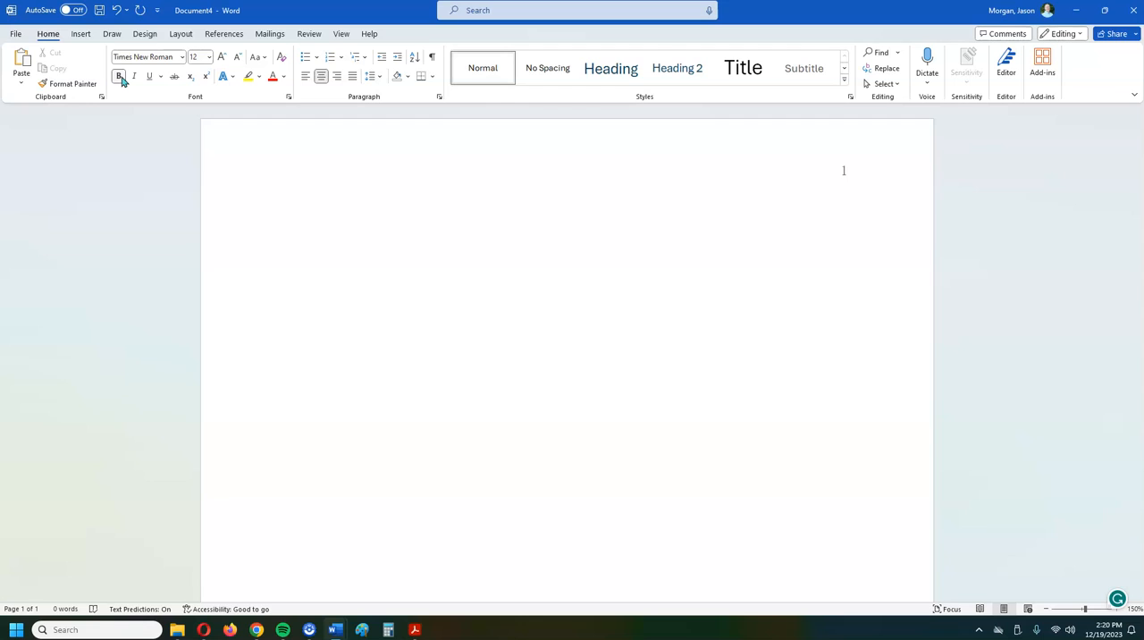
# Step: Turn on bold and type the title 'Formatting a Paper in APA Style'
pyautogui.click(567, 346)
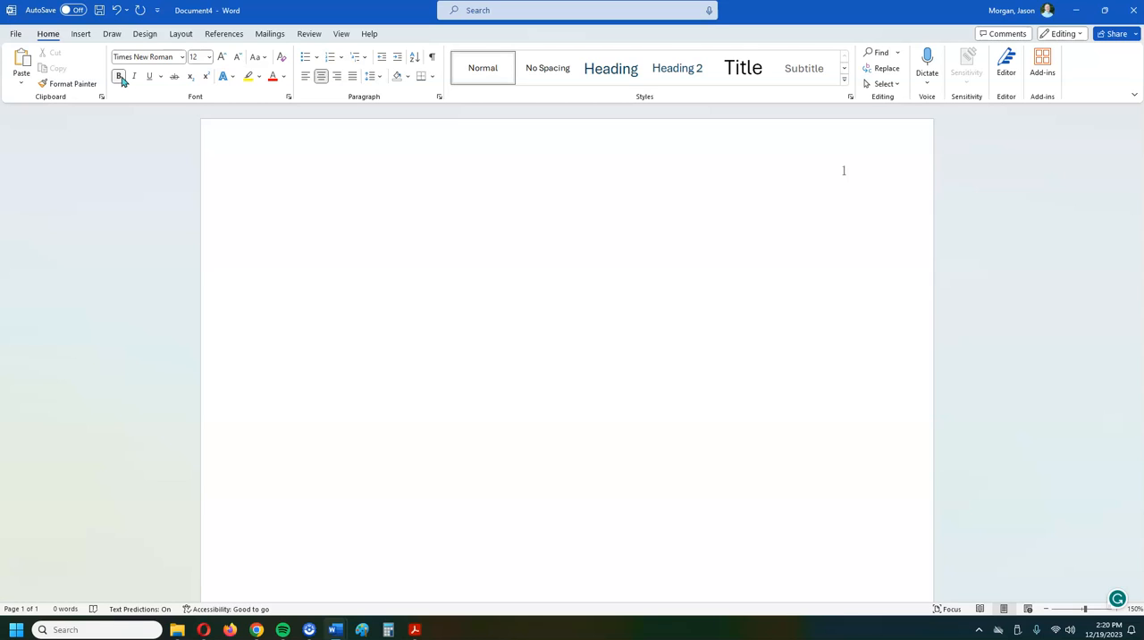
pyautogui.write('Formatting')
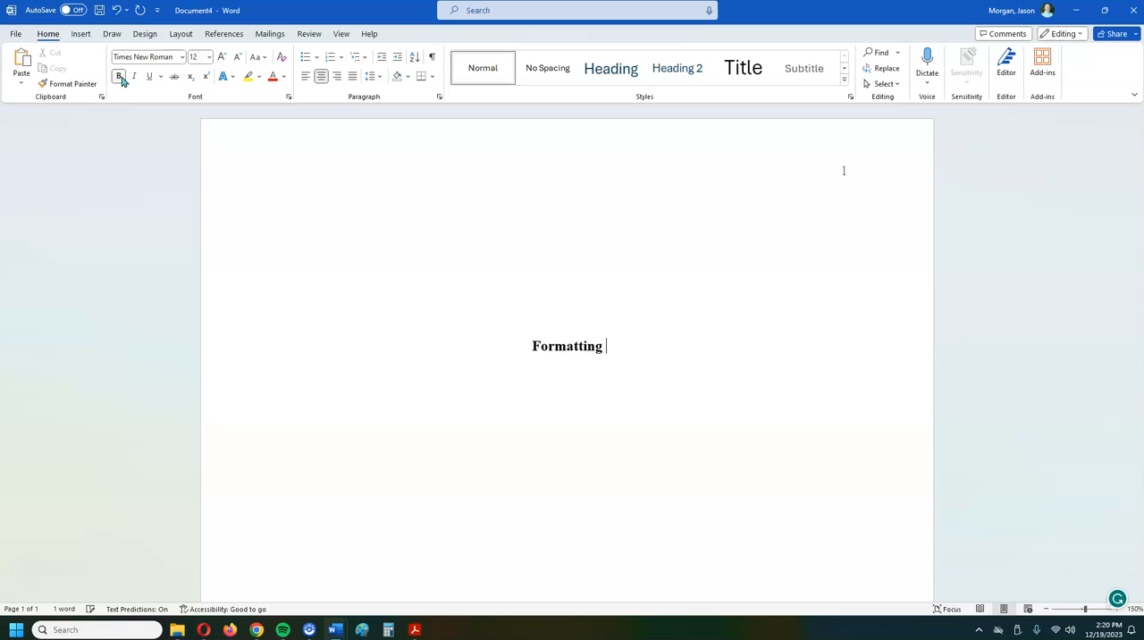
pyautogui.write('a Paper')
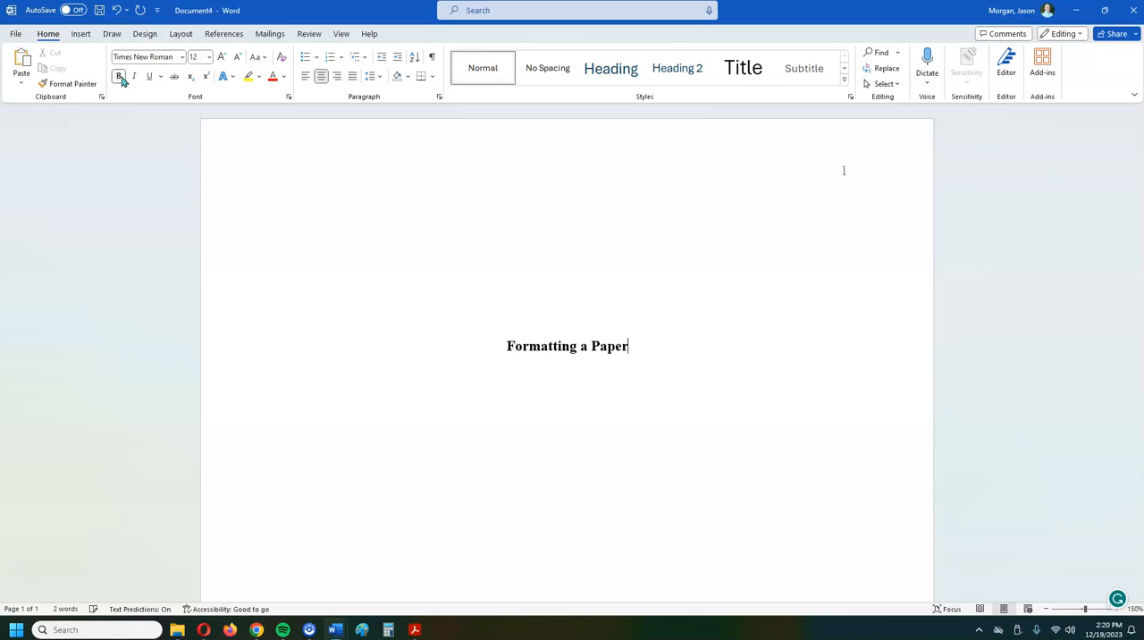
pyautogui.write('in APA St')
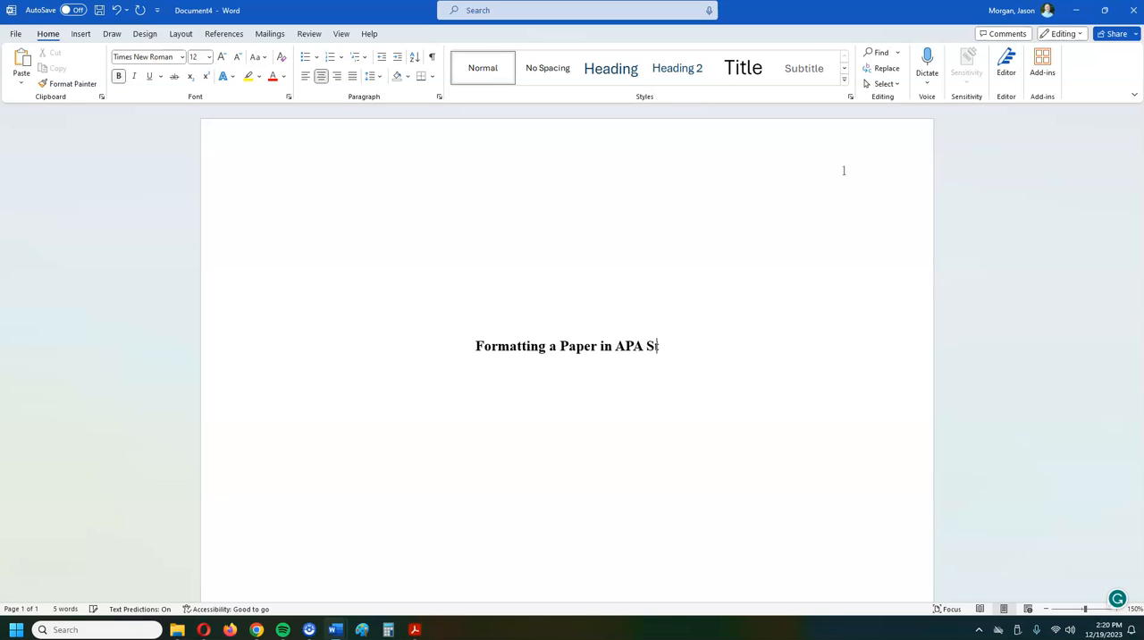
pyautogui.write('yle')
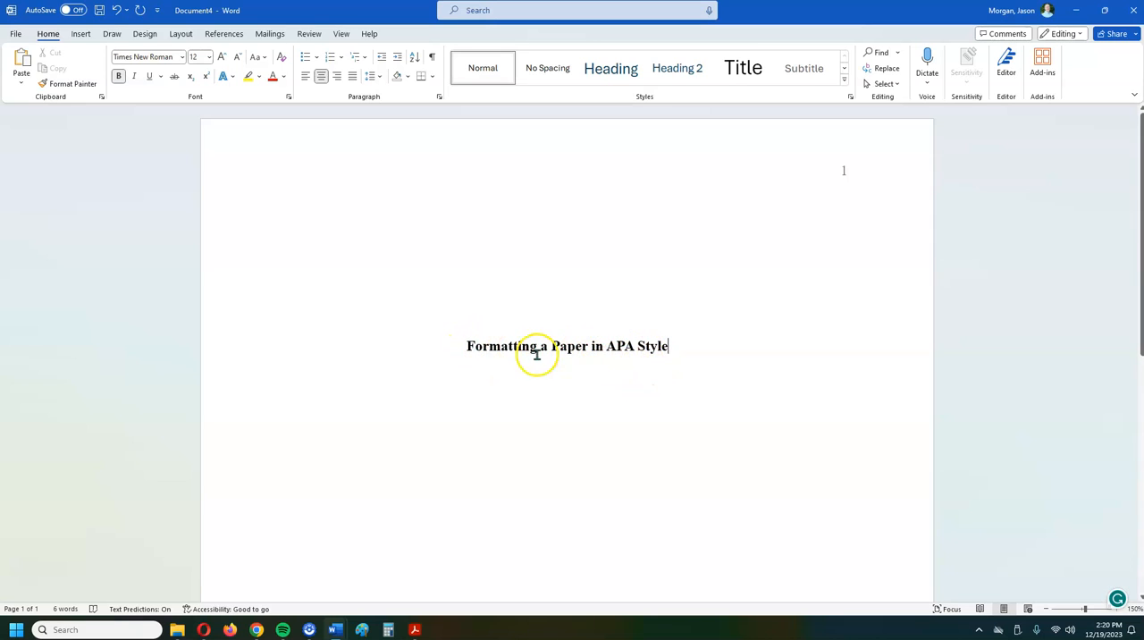
pyautogui.moveTo(613, 362)
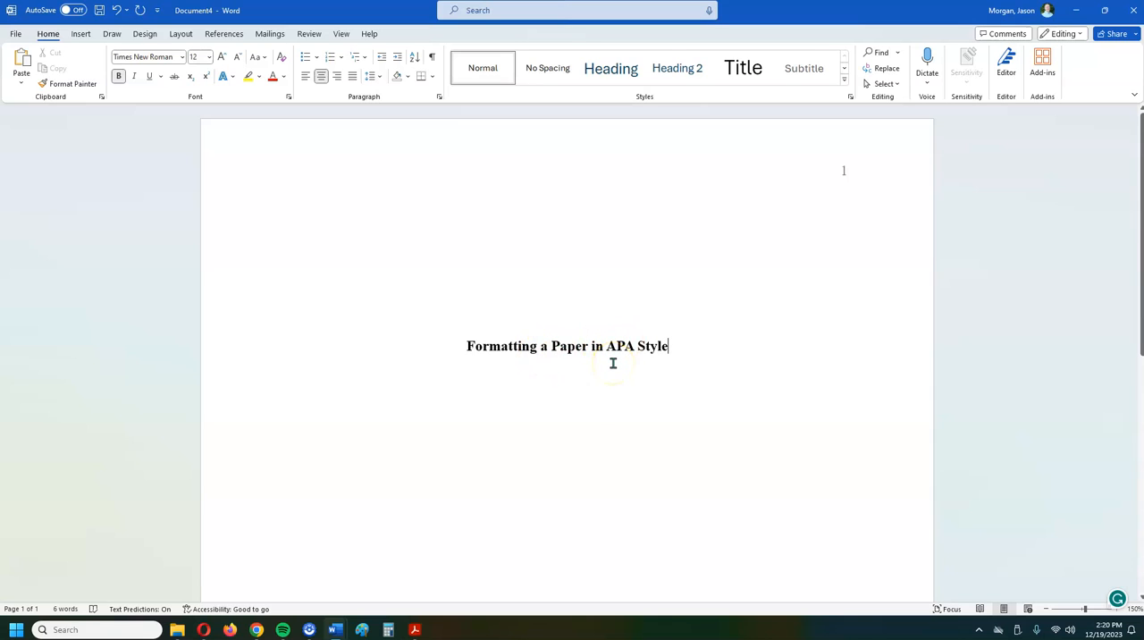
pyautogui.moveTo(688, 368)
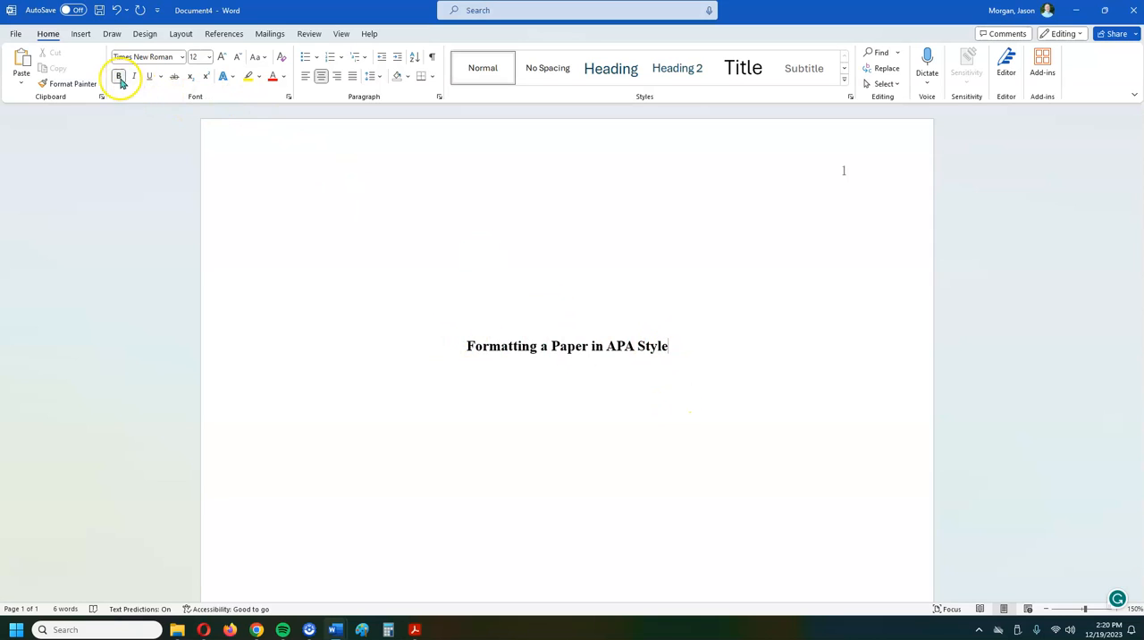
pyautogui.click(118, 76)
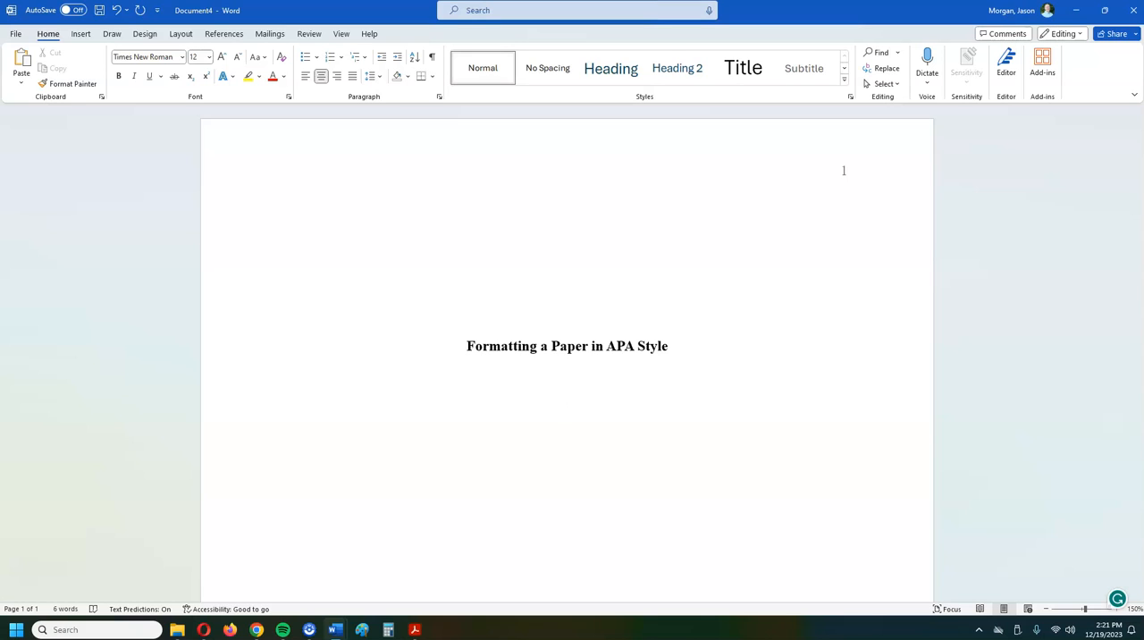
pyautogui.write('J')
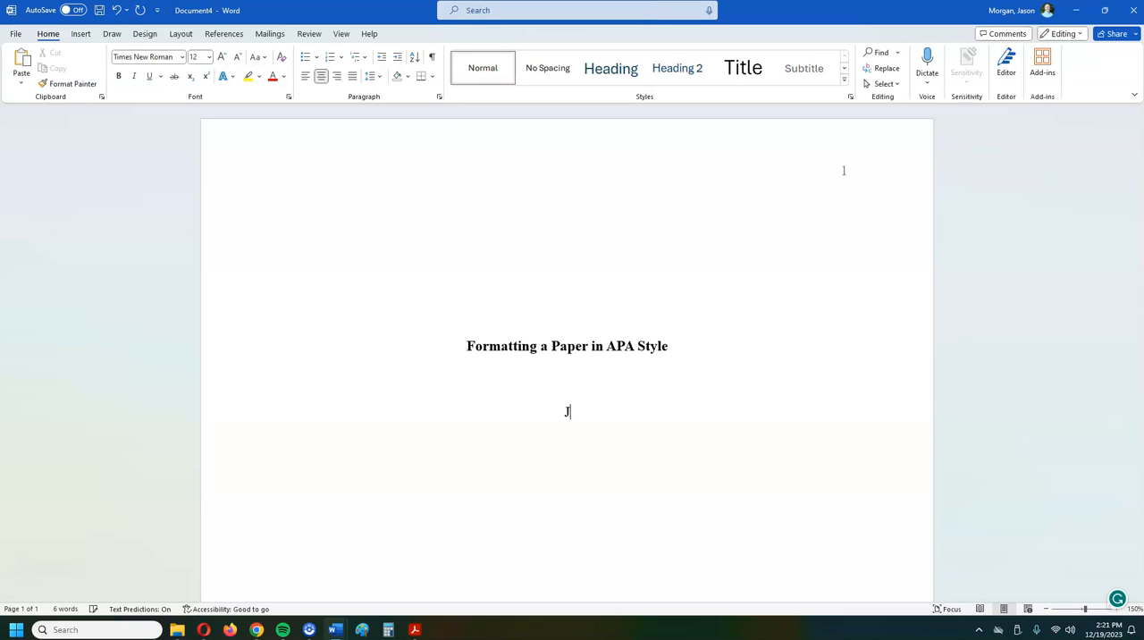
pyautogui.write('ason')
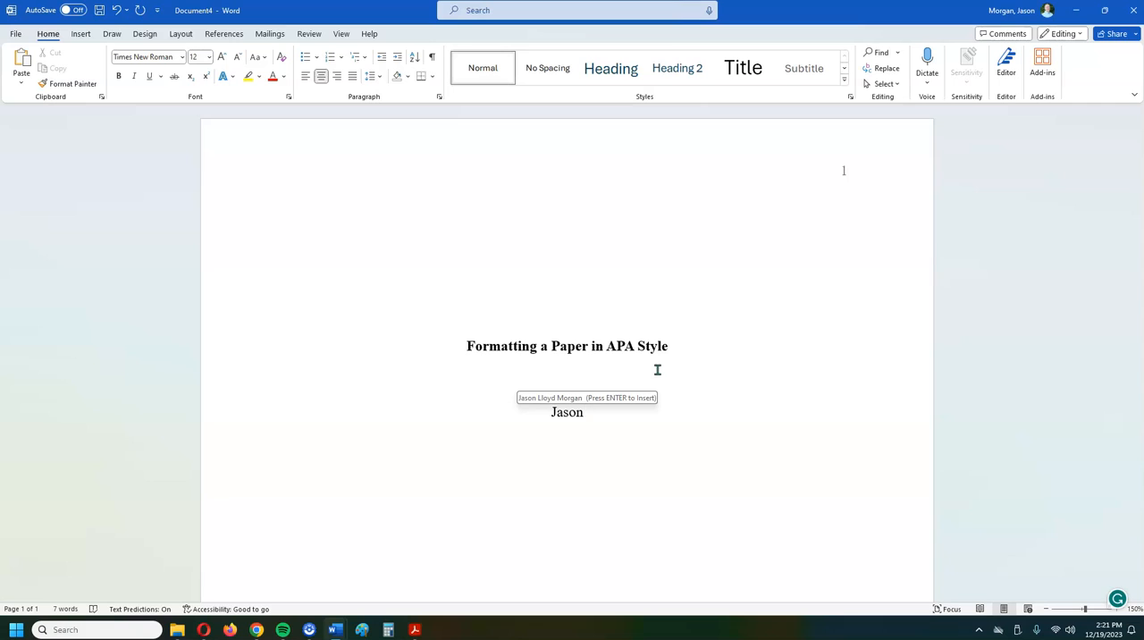
pyautogui.write('L')
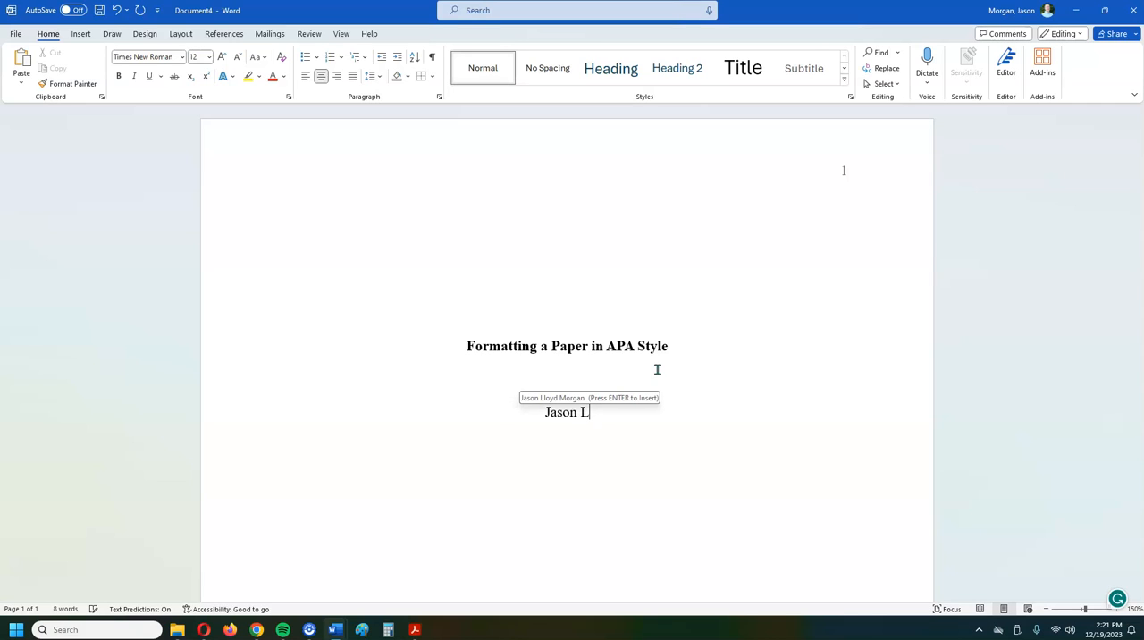
pyautogui.write('.')
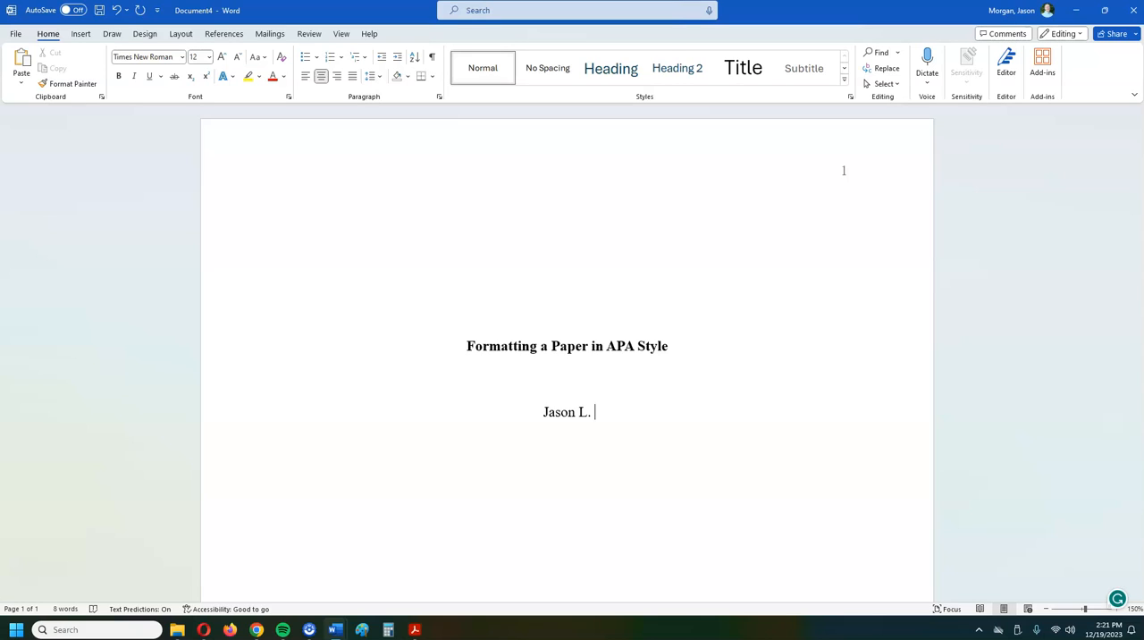
pyautogui.write('Mor')
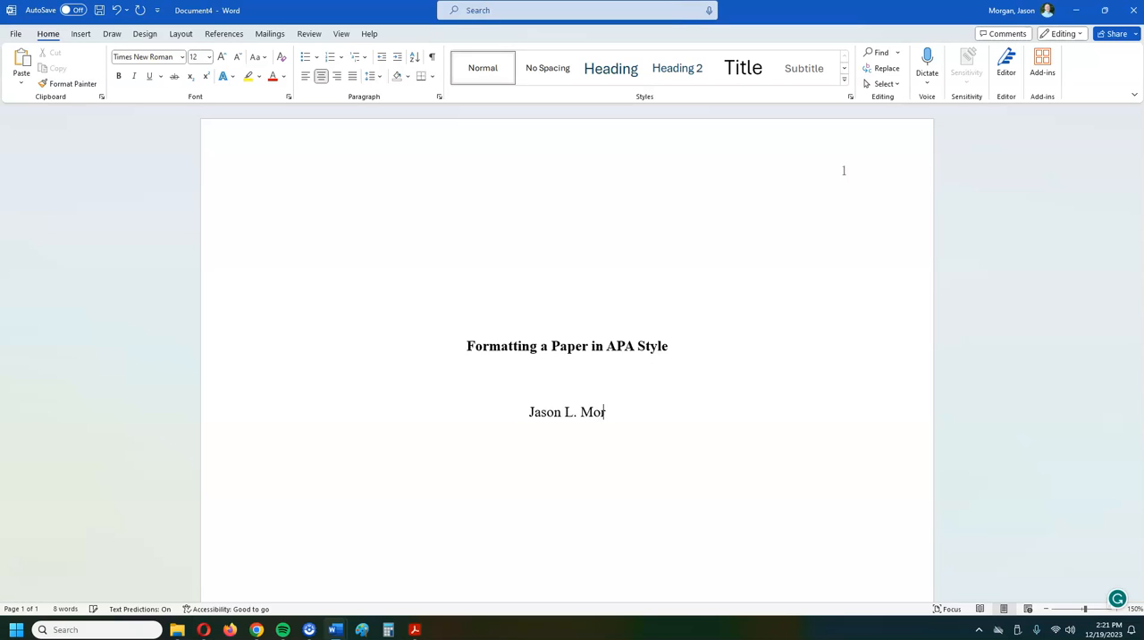
pyautogui.write('gan')
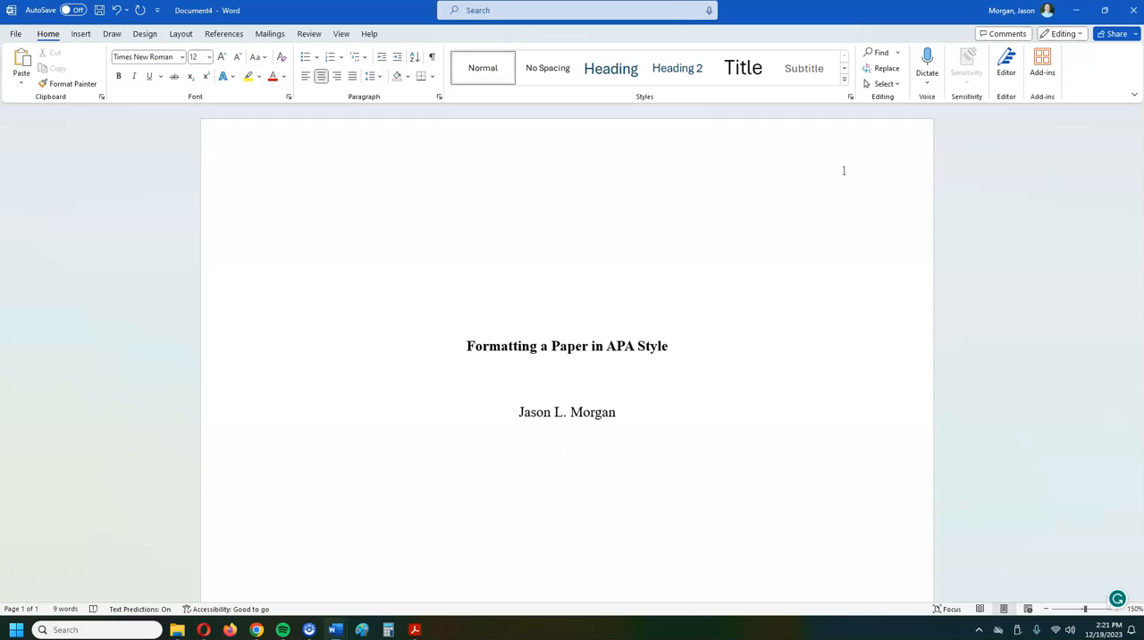
# Step: Type the affiliation 'Department of Psychology, University of University' below the author
pyautogui.write('De')
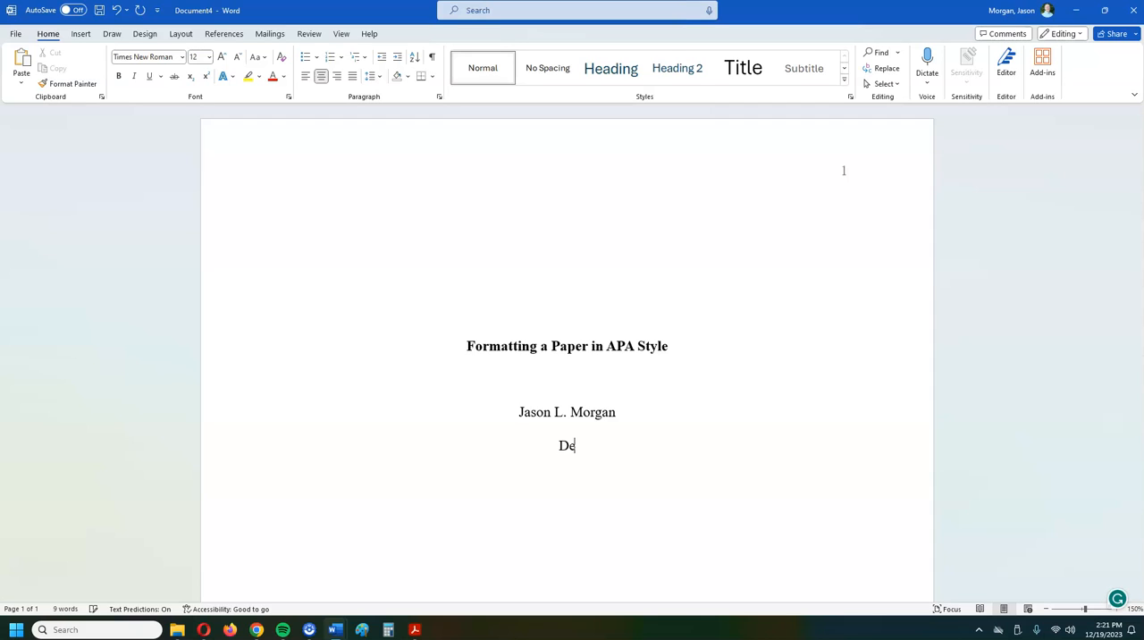
pyautogui.write('partment')
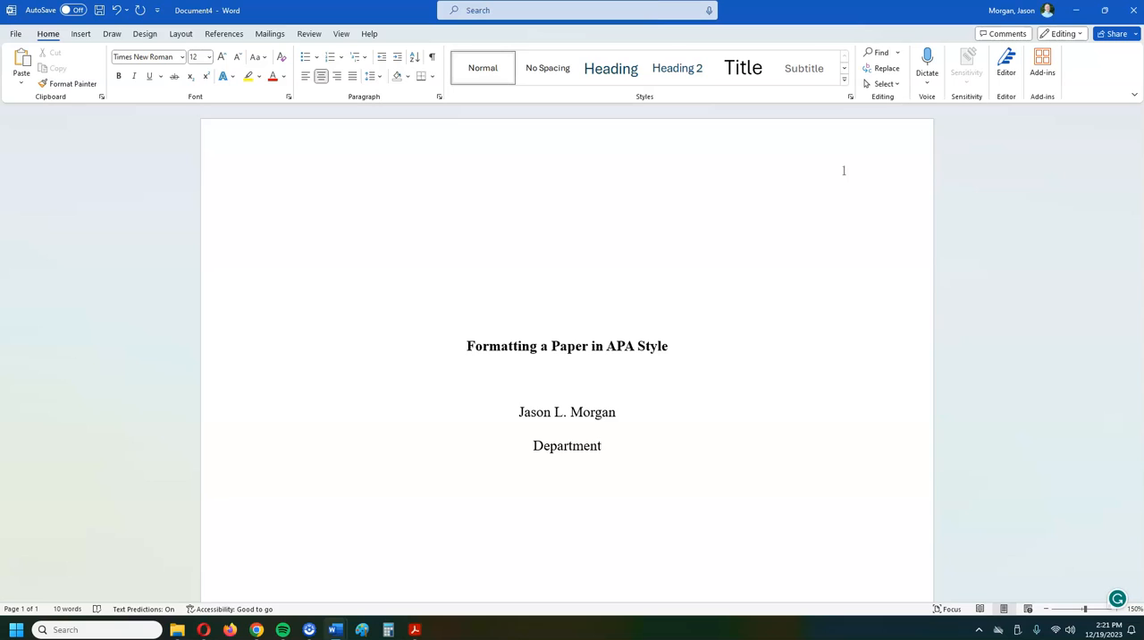
pyautogui.write('of')
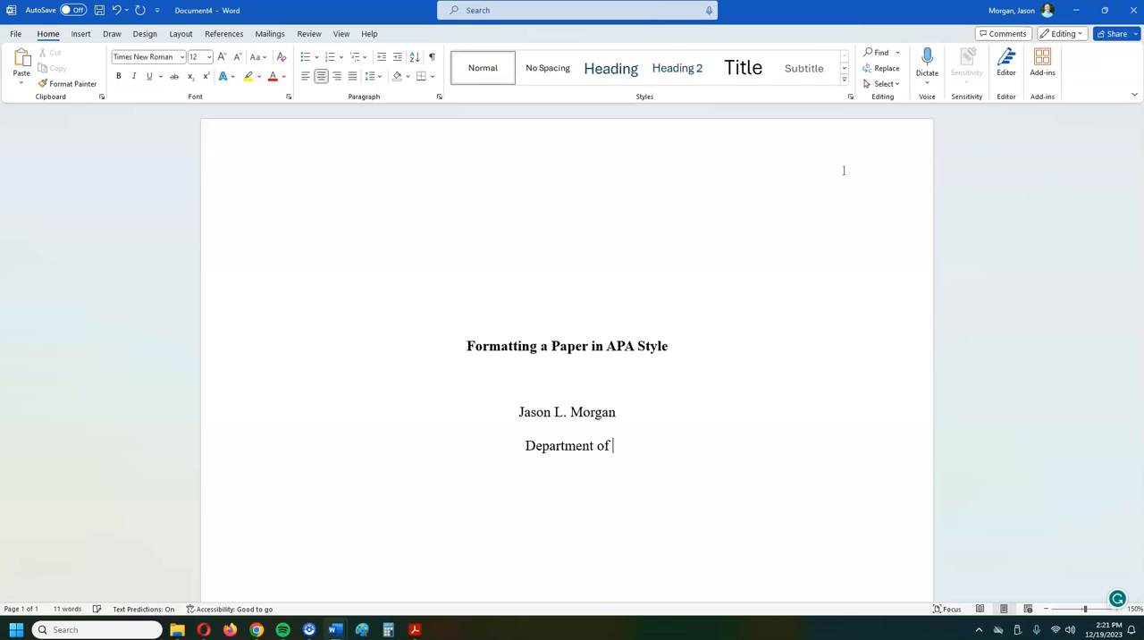
pyautogui.write('P')
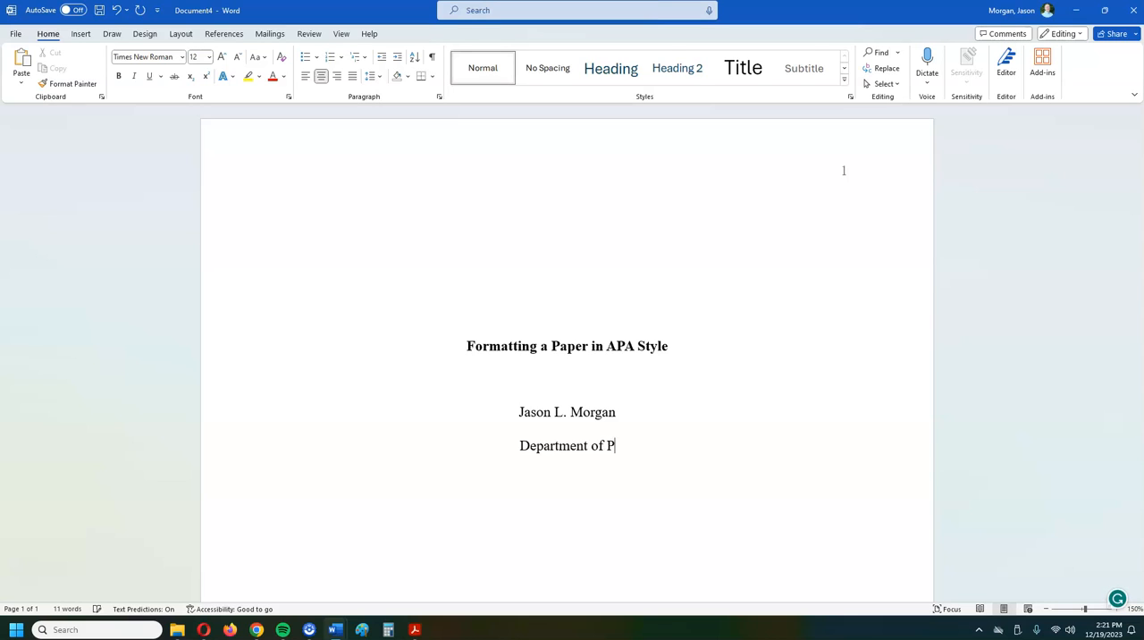
pyautogui.write('sychology,')
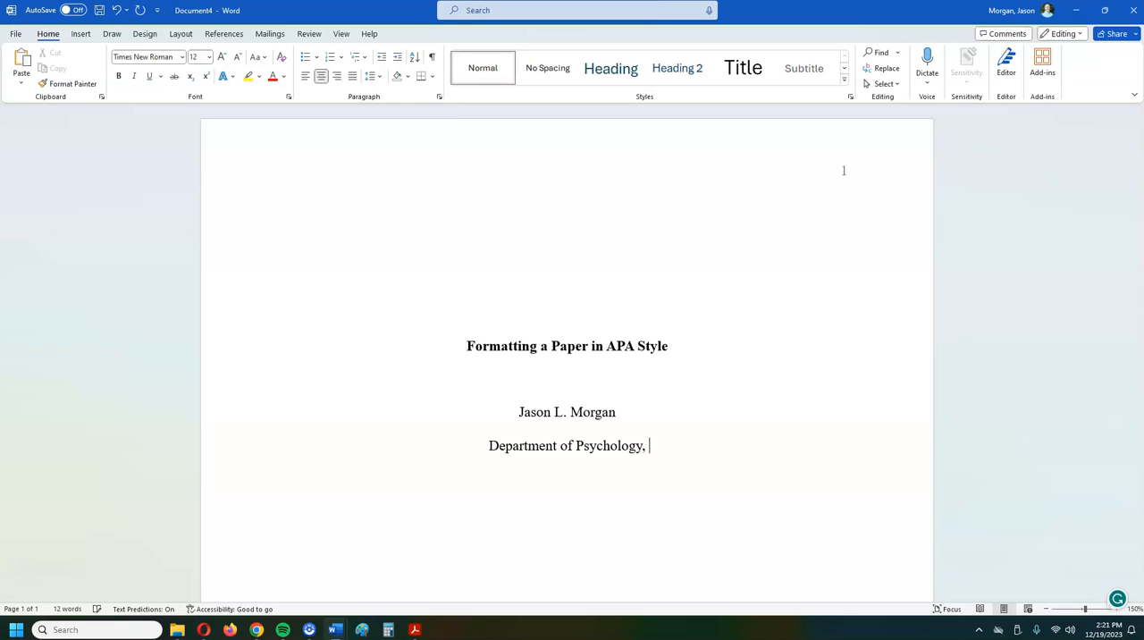
pyautogui.write('U')
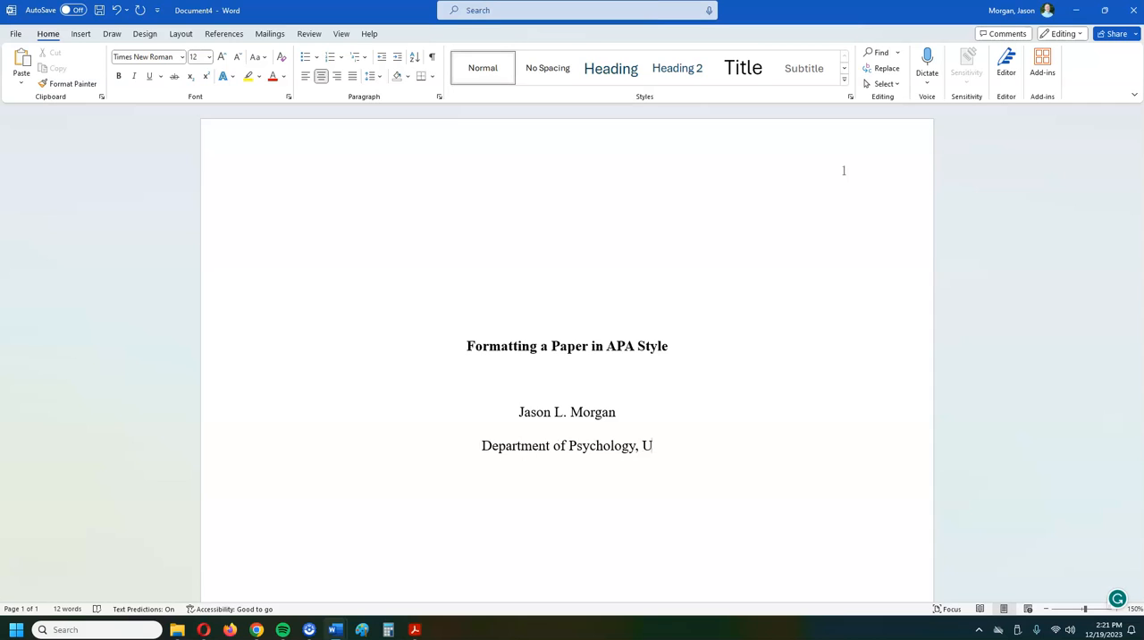
pyautogui.write('niversity of')
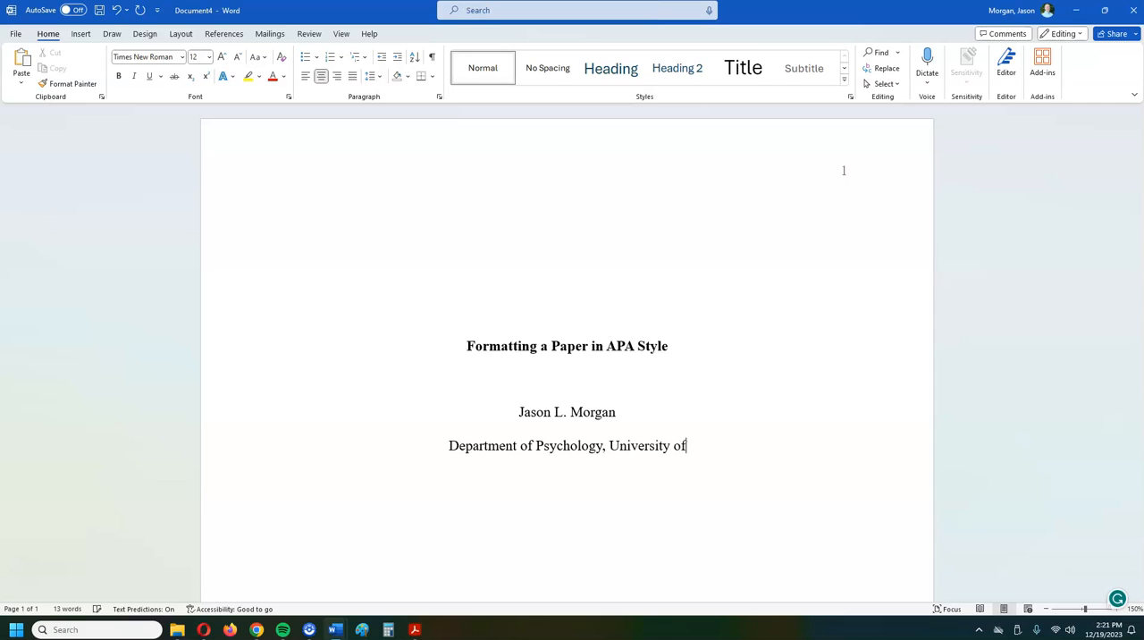
pyautogui.write('Un')
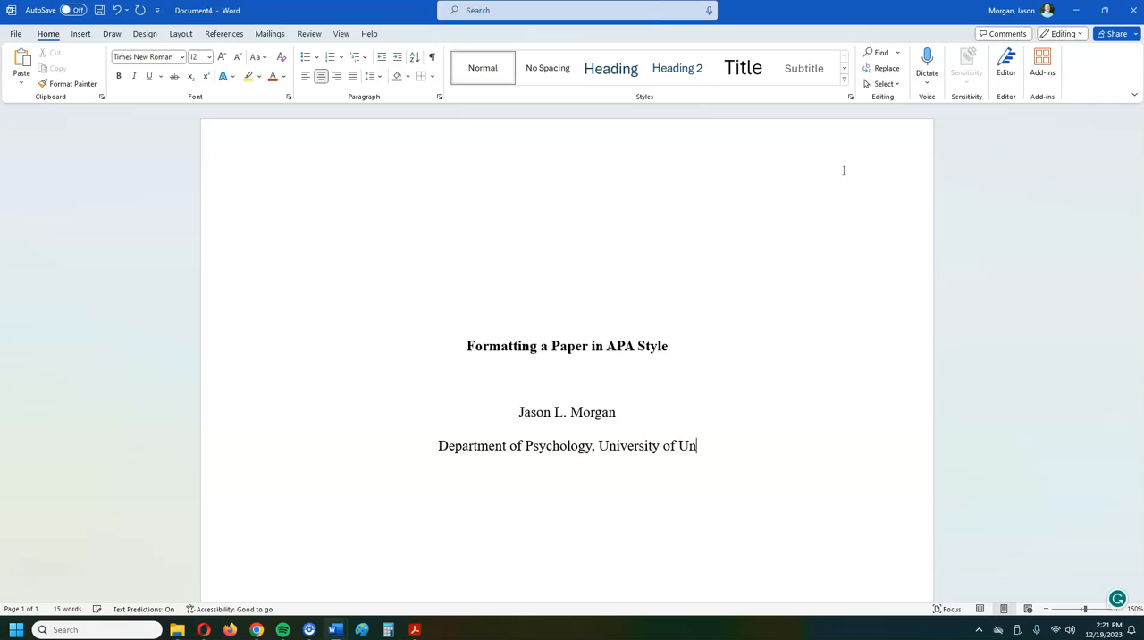
pyautogui.write('iversity')
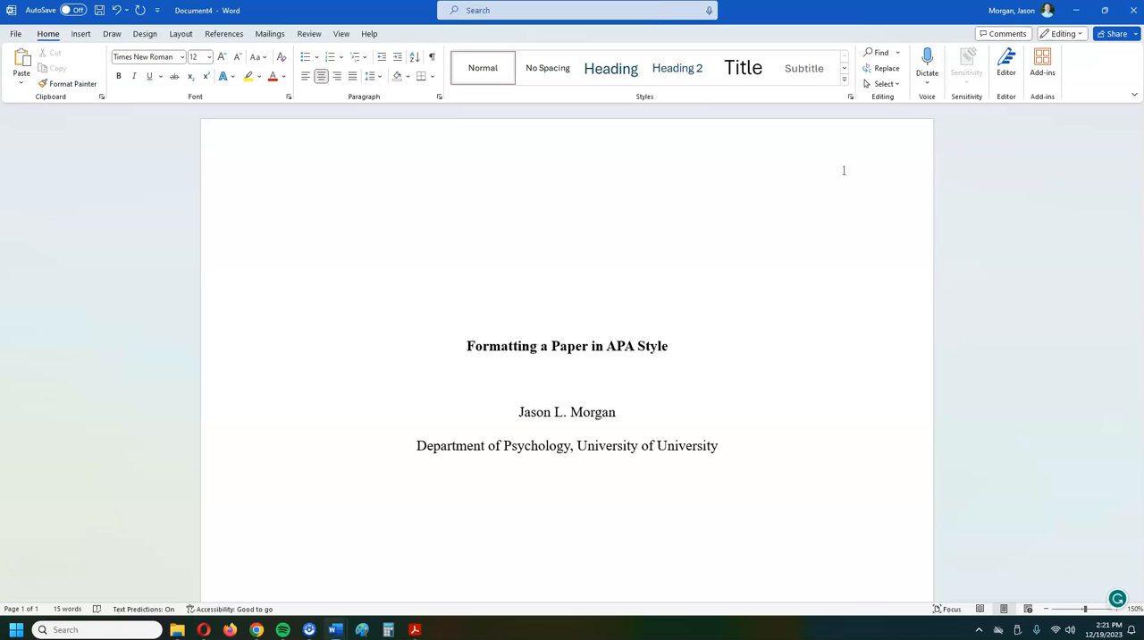
pyautogui.click(718, 445)
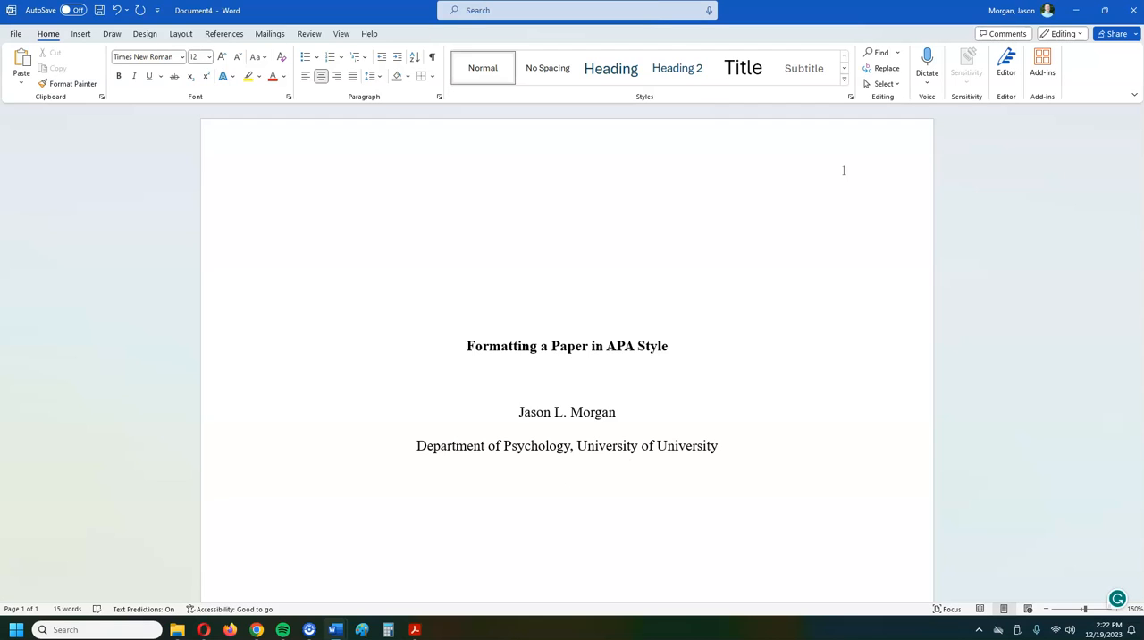
# Step: Type 'PSY 120: Intro to Psychology' on a new line below the affiliation
pyautogui.click(566, 477)
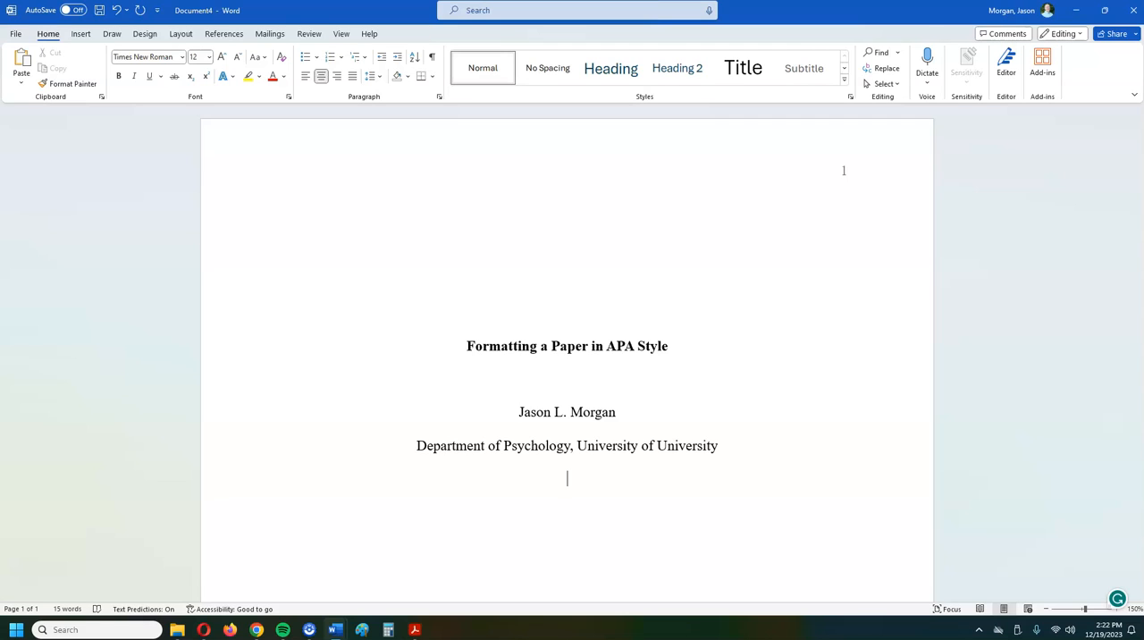
pyautogui.moveTo(658, 384)
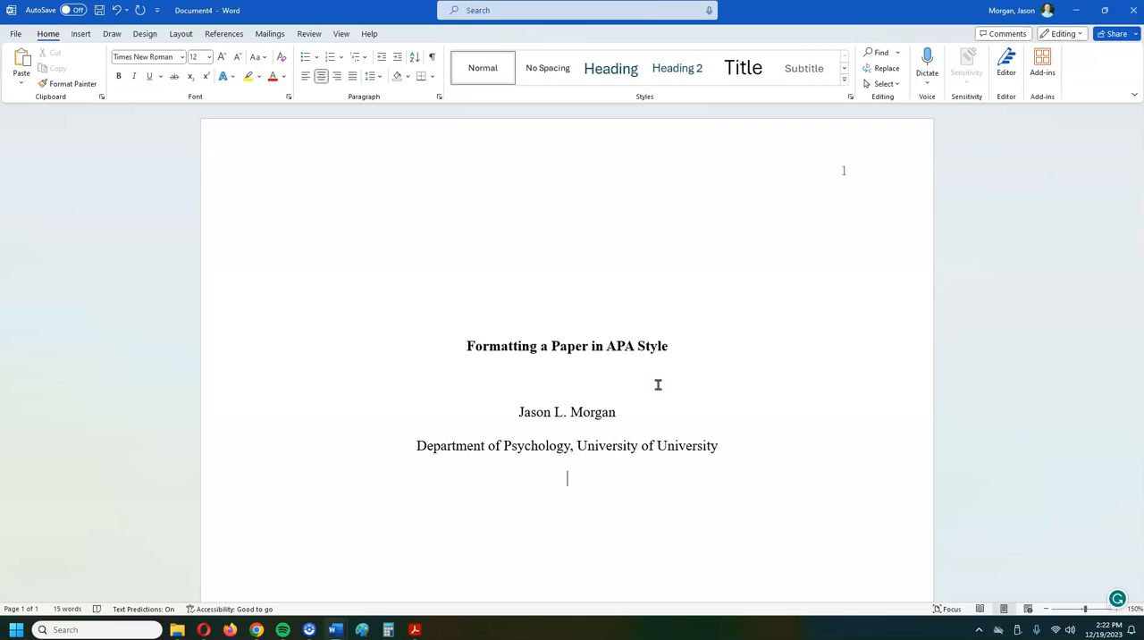
pyautogui.write('P')
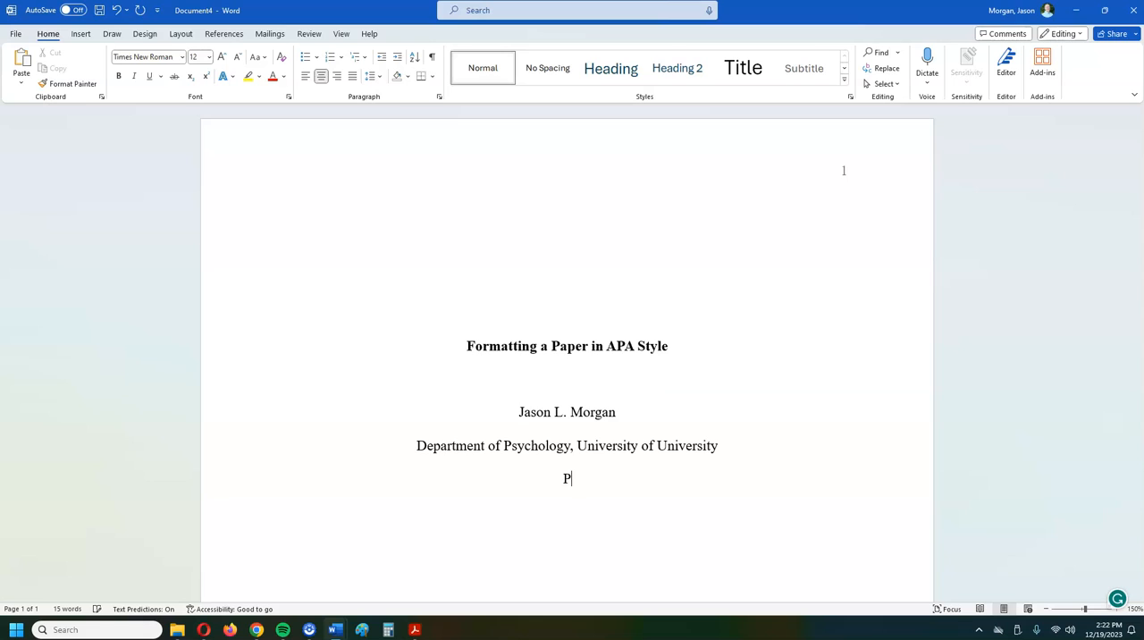
pyautogui.write('S')
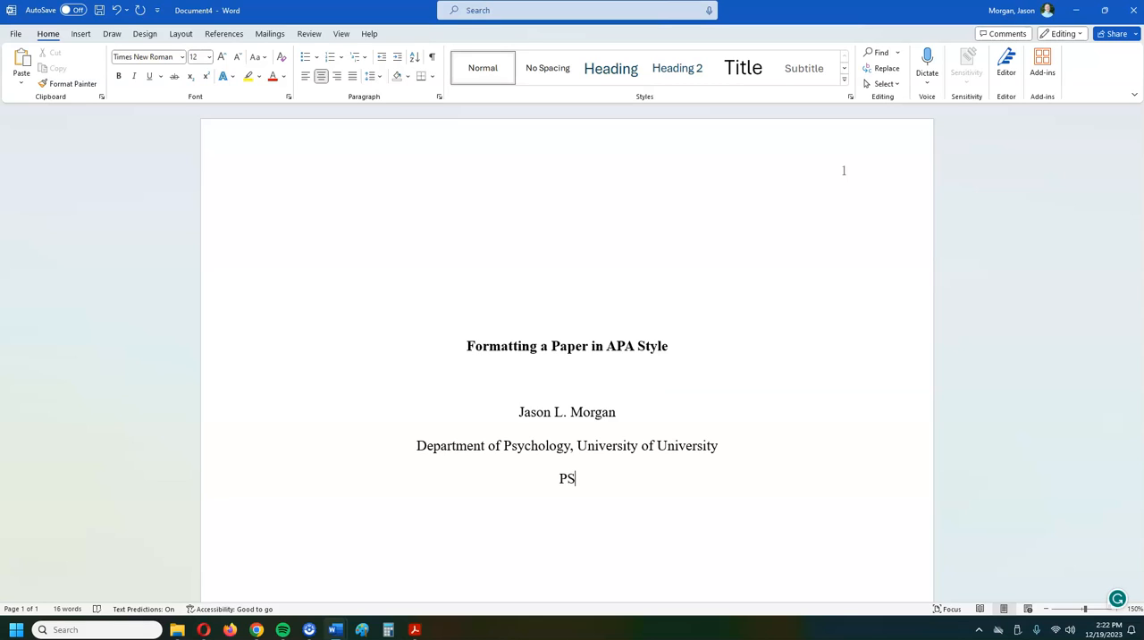
pyautogui.write('Y')
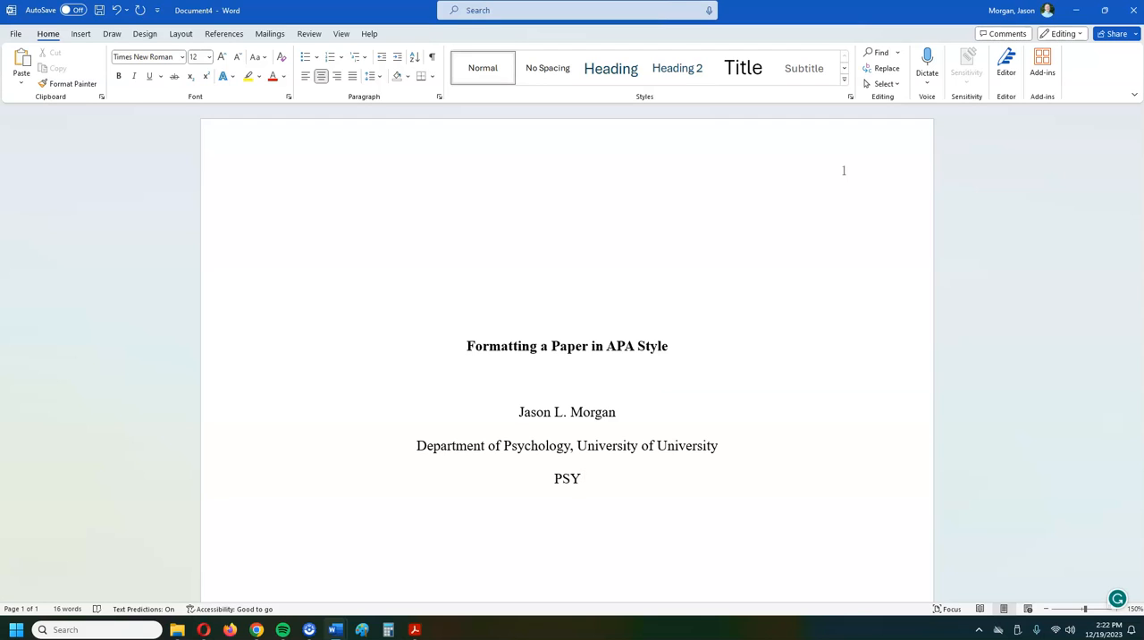
pyautogui.write('12')
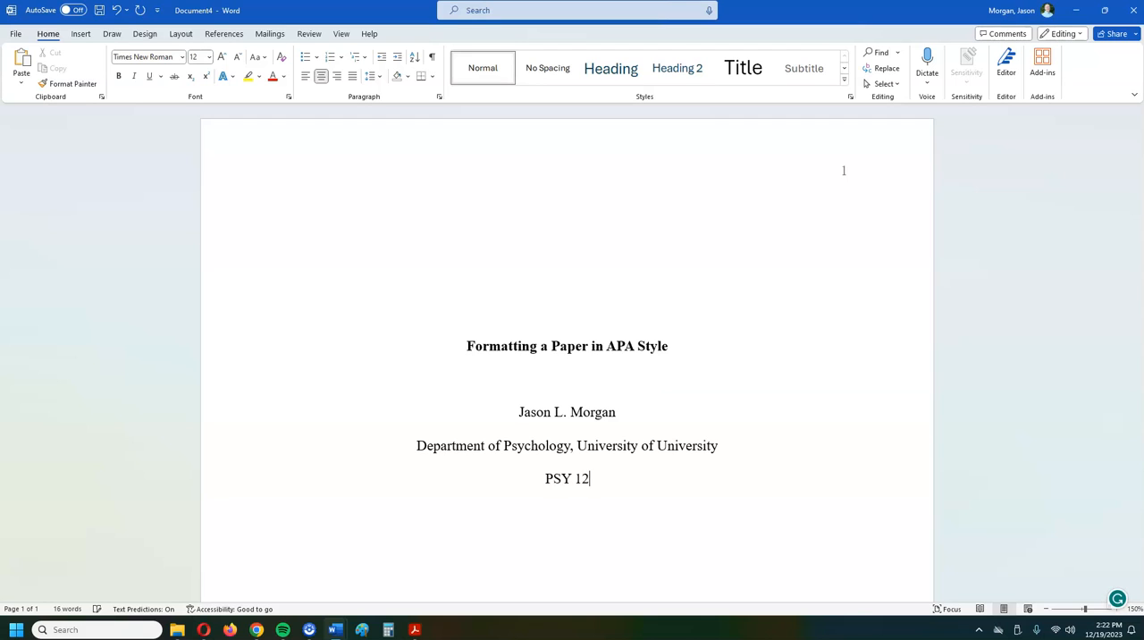
pyautogui.write('0:')
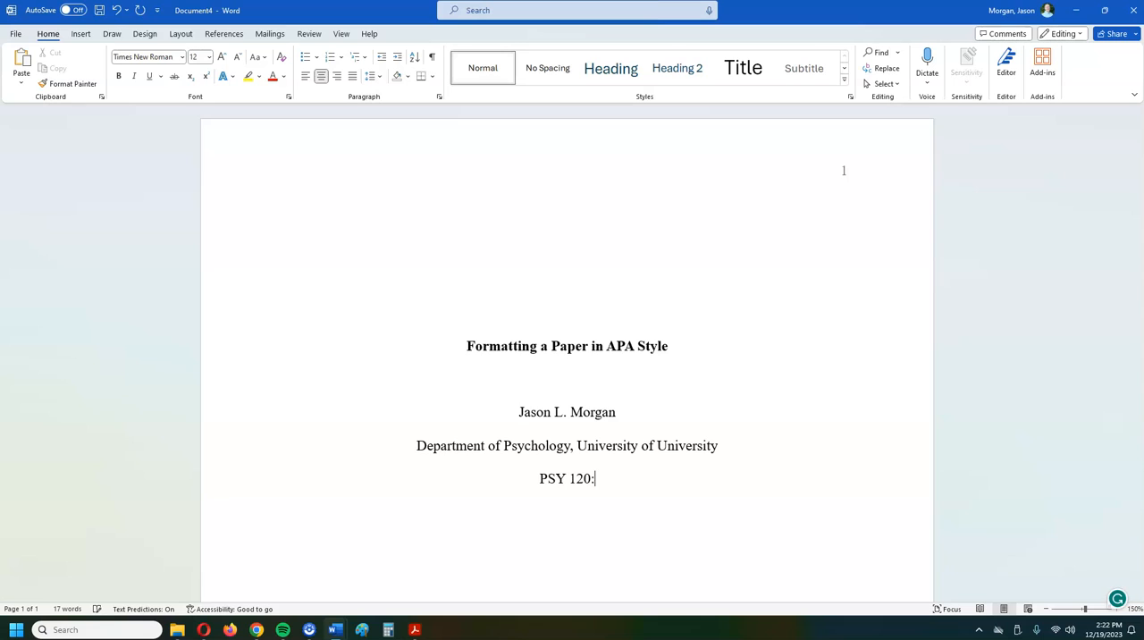
pyautogui.write('" "')
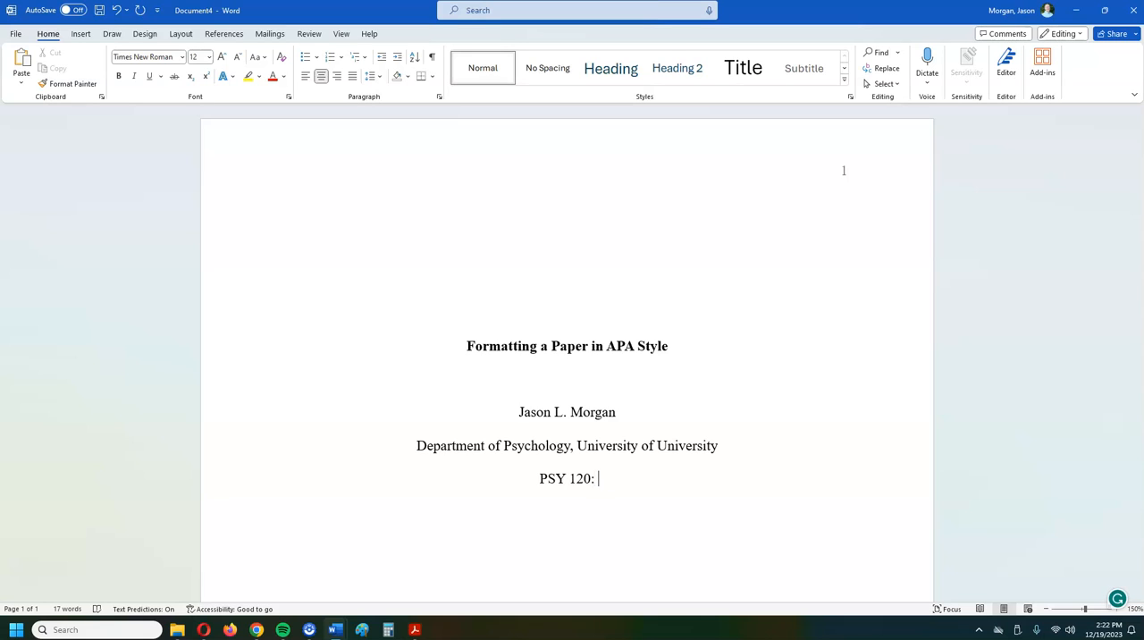
pyautogui.write('Int')
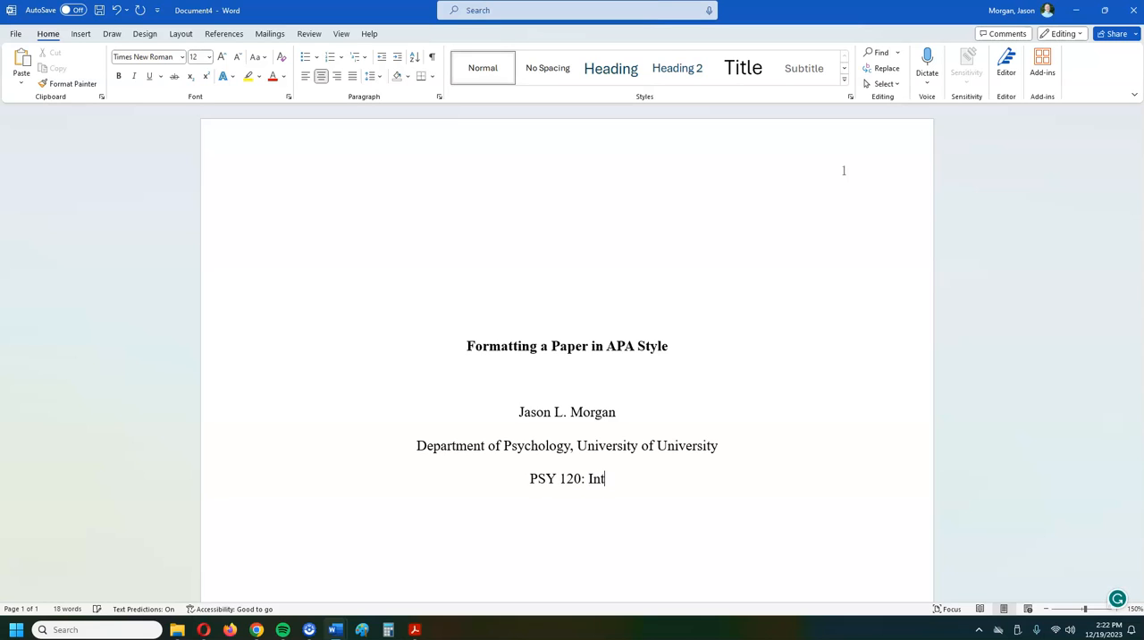
pyautogui.write('ro')
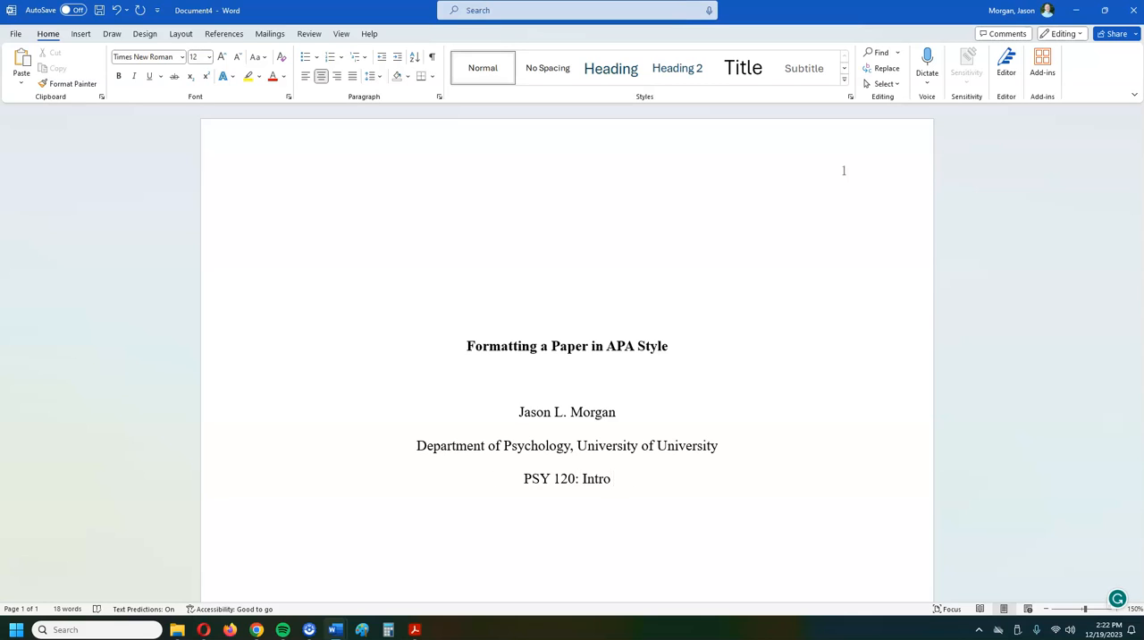
pyautogui.write('to Psychology')
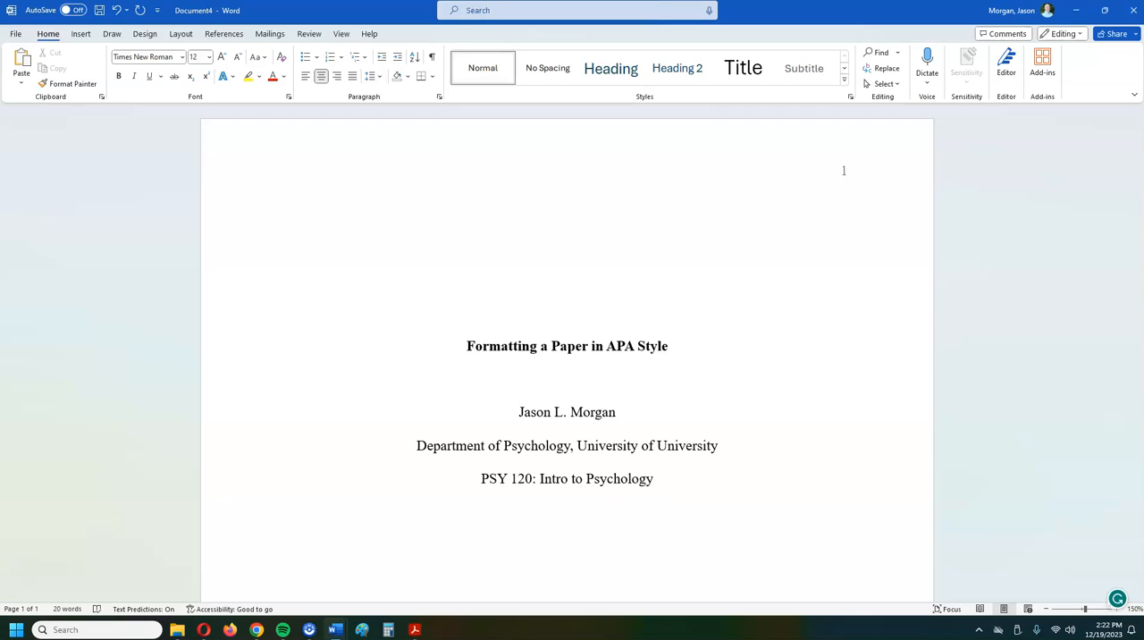
pyautogui.click(654, 478)
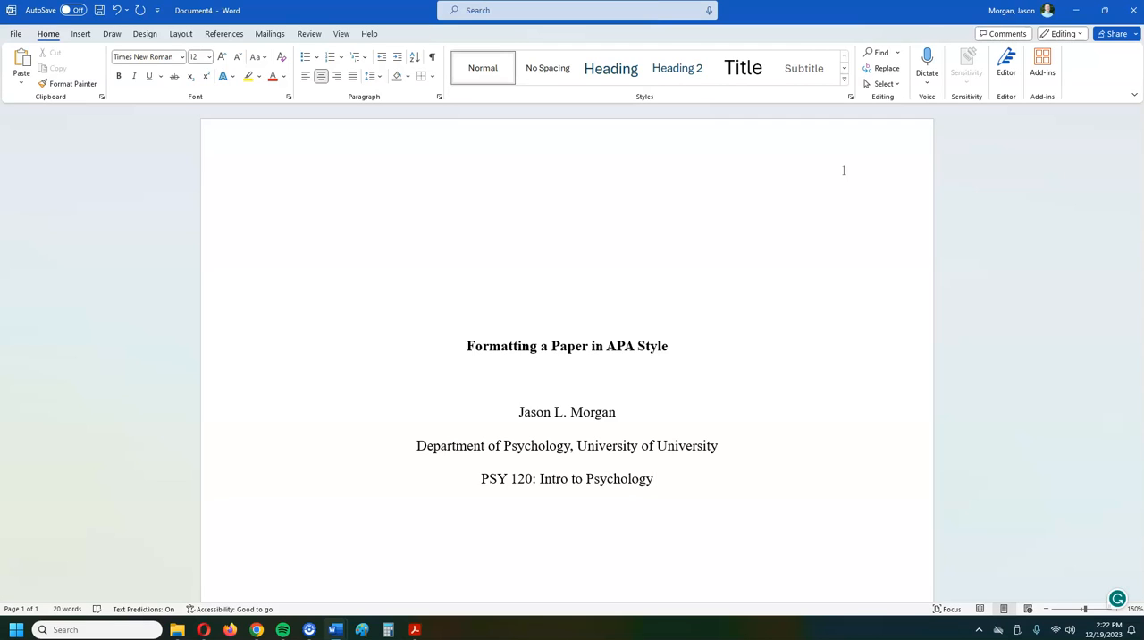
# Step: On a new line below the course, type the instructor line 'Dr. Indiana J'
pyautogui.click(568, 511)
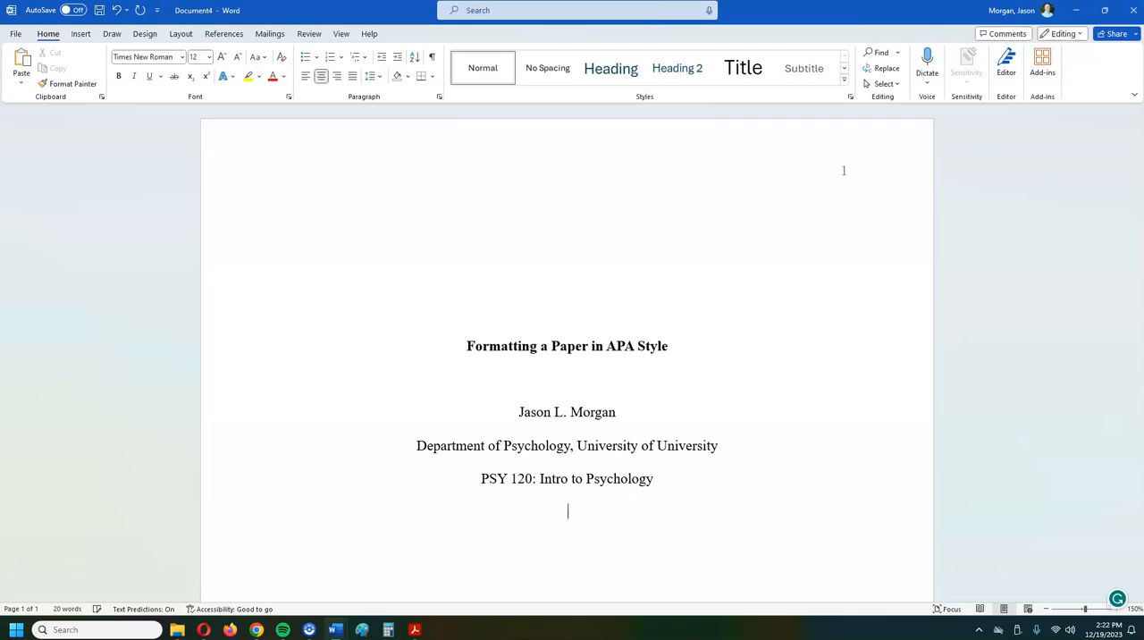
pyautogui.write('Dr')
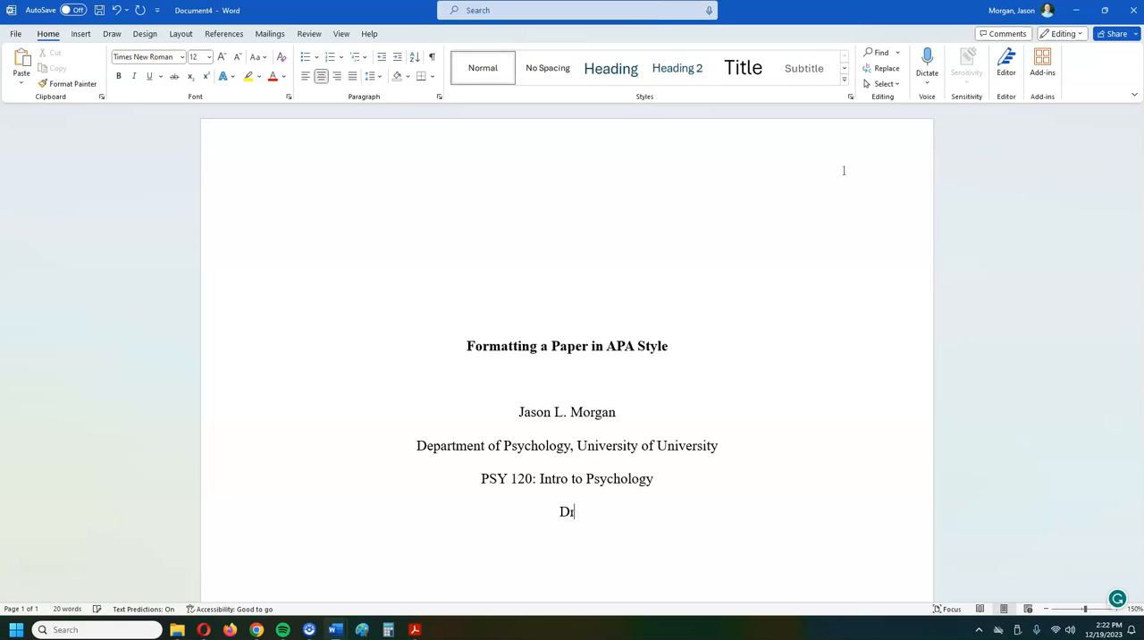
pyautogui.write('r. In')
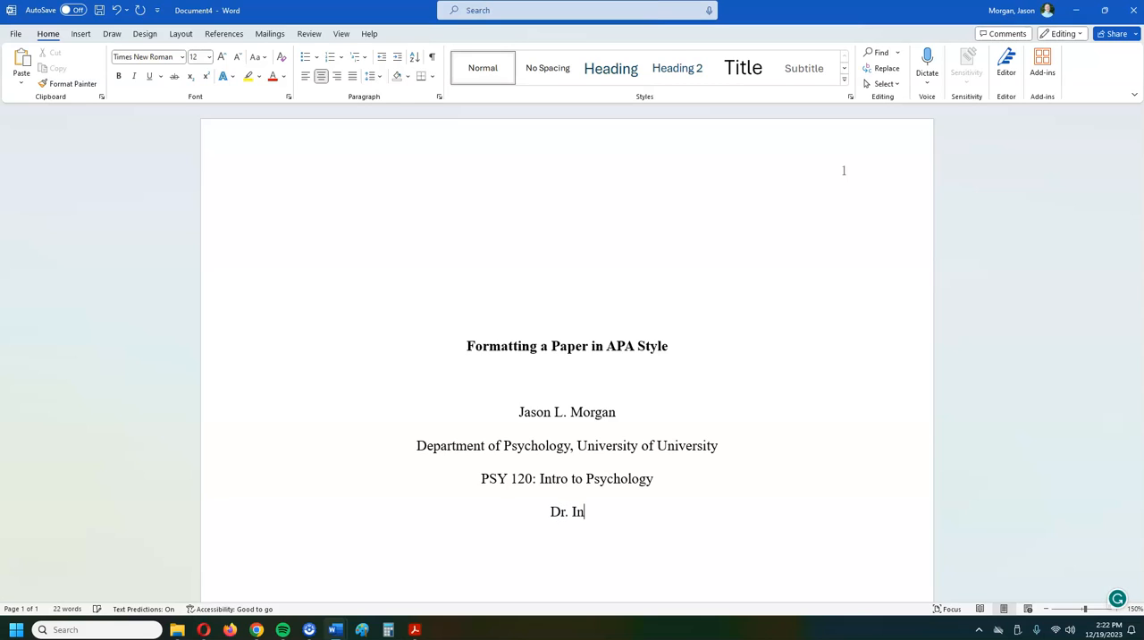
pyautogui.write('diana')
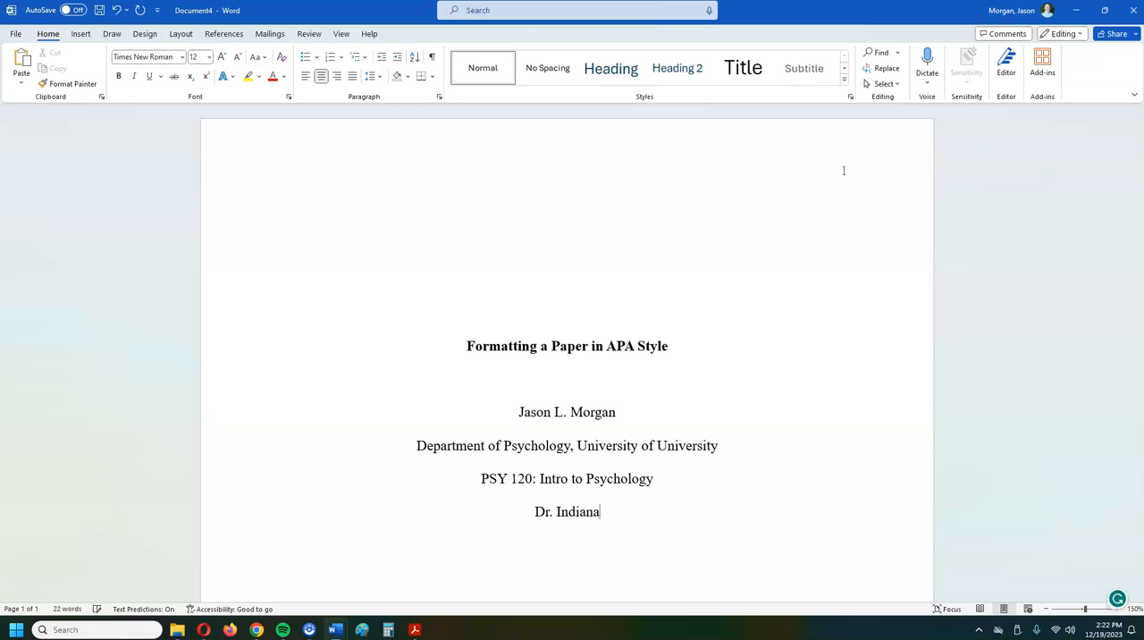
pyautogui.write('Jones')
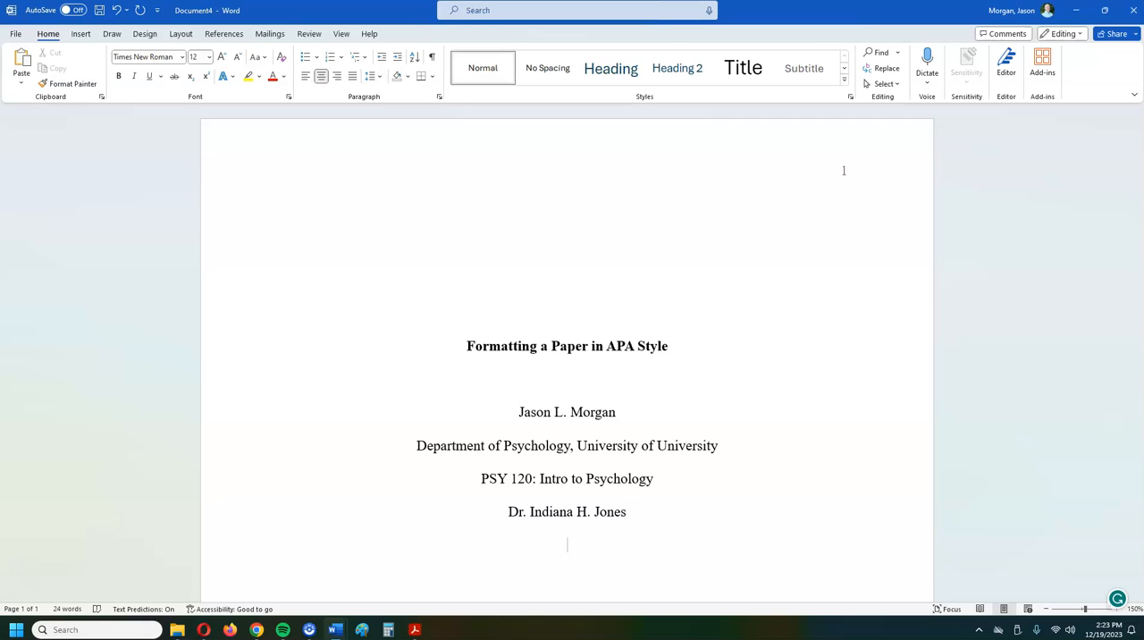
# Step: Type the date March 17, 2024, then retype the month in the date
pyautogui.write('M')
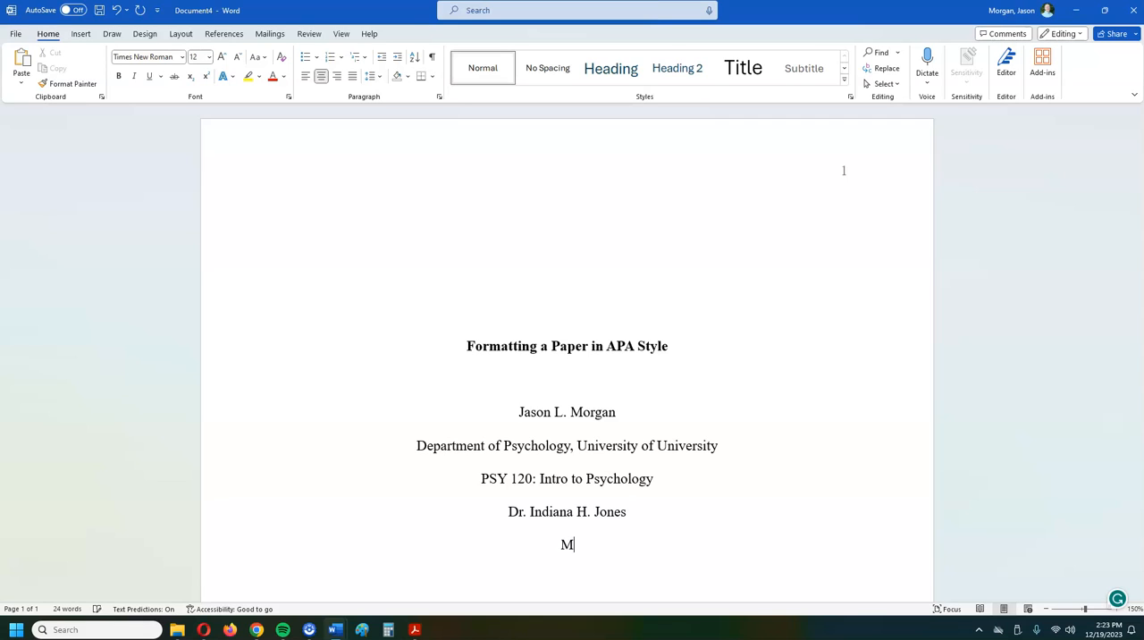
pyautogui.write('arch 1')
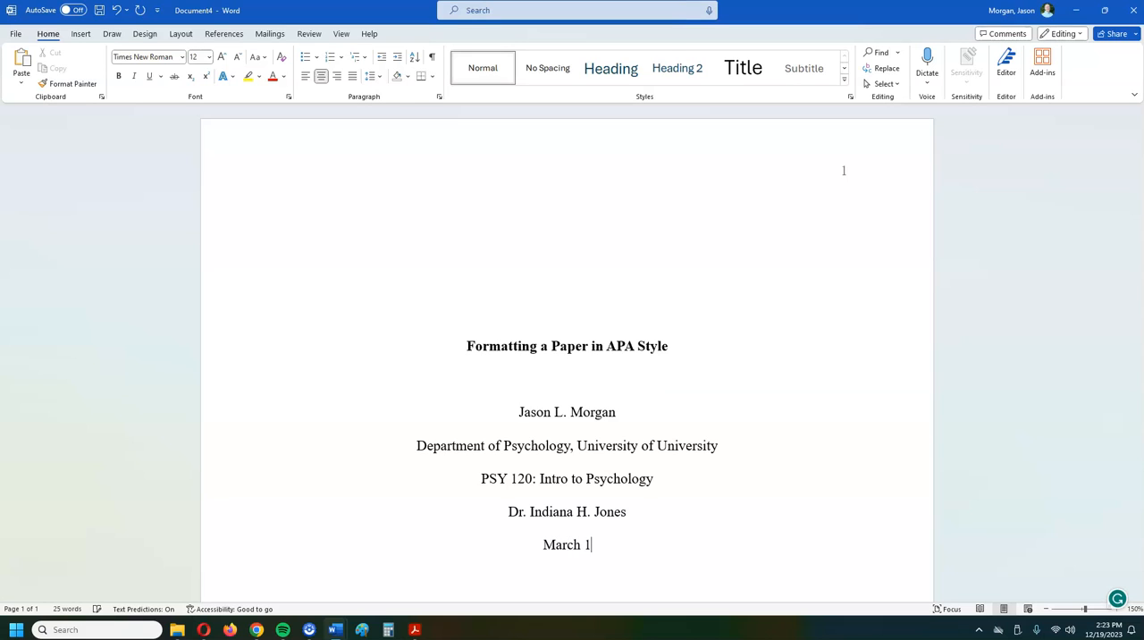
pyautogui.write('7,')
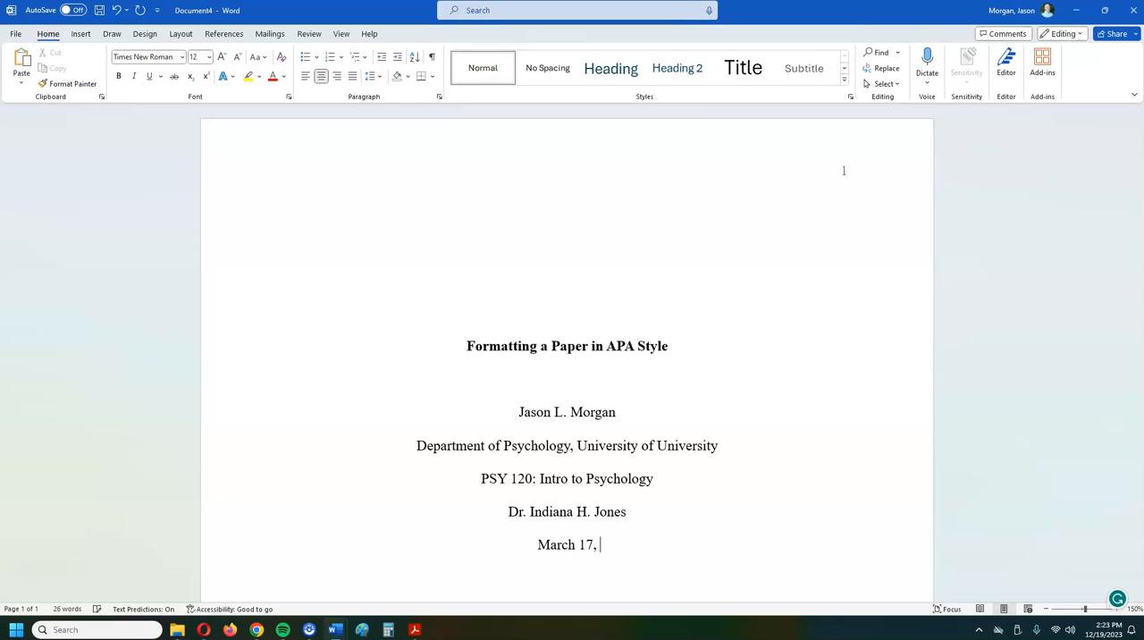
pyautogui.write('2024')
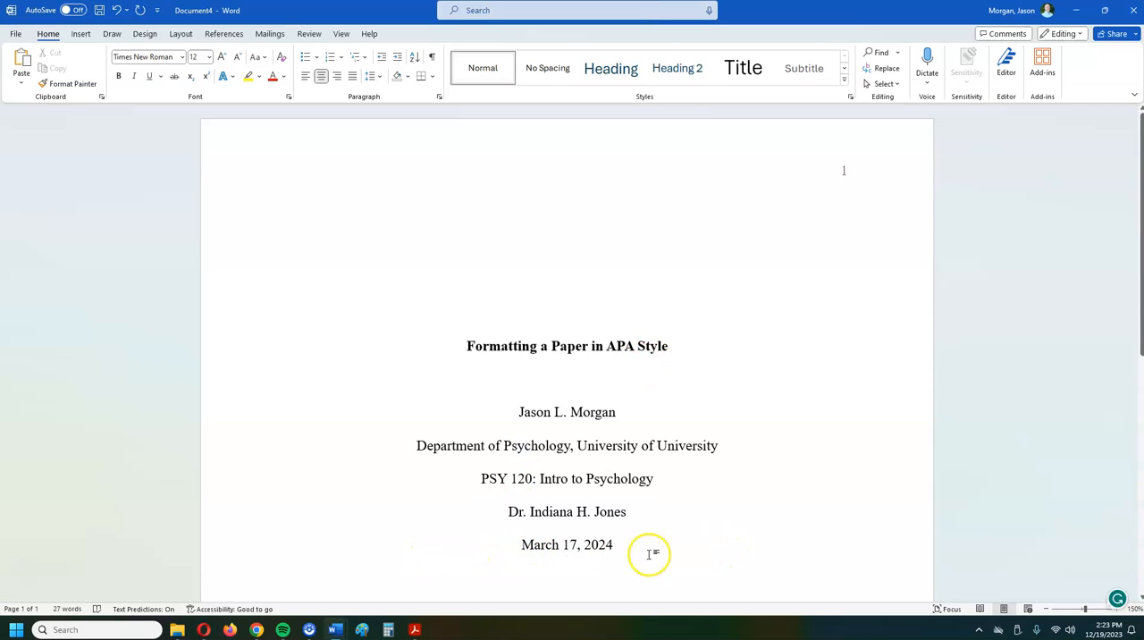
pyautogui.click(612, 544)
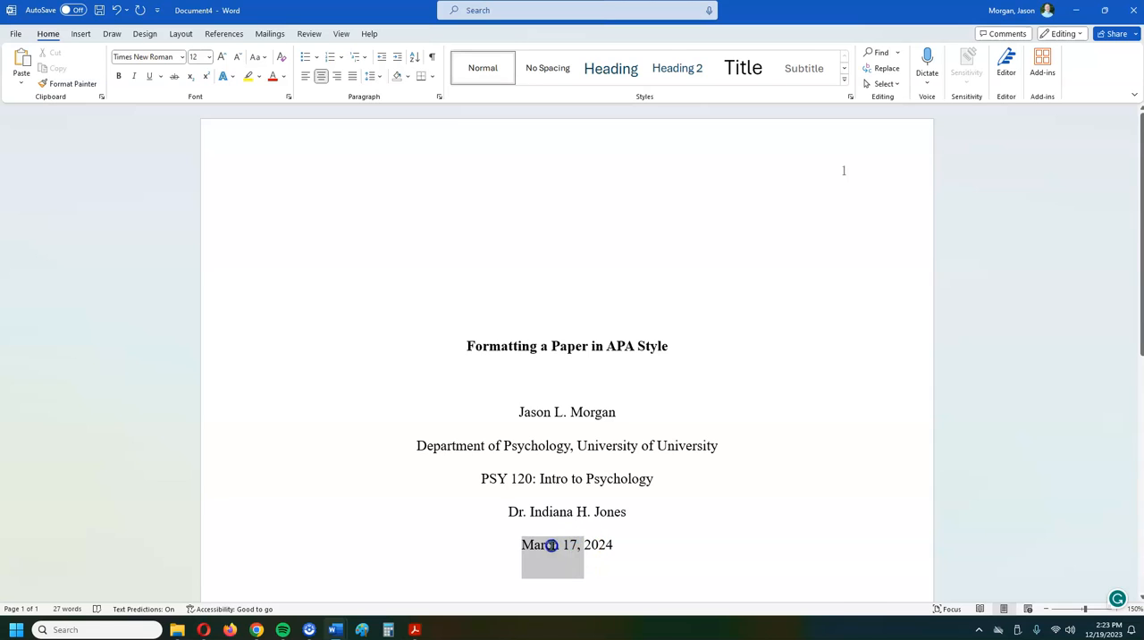
pyautogui.press('Delete')
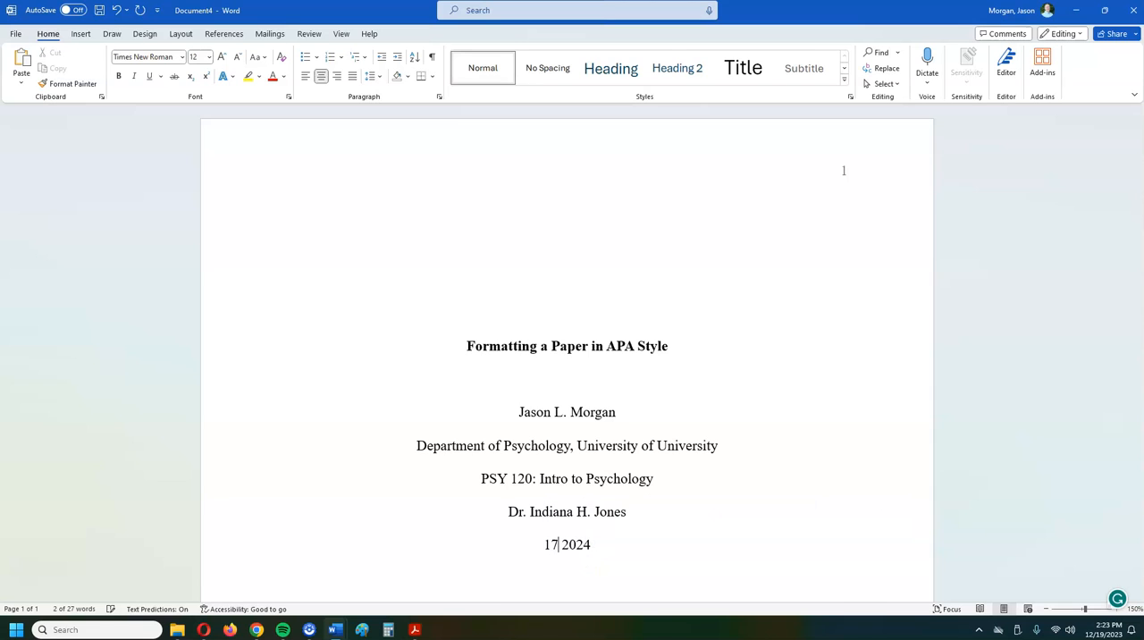
pyautogui.write('March')
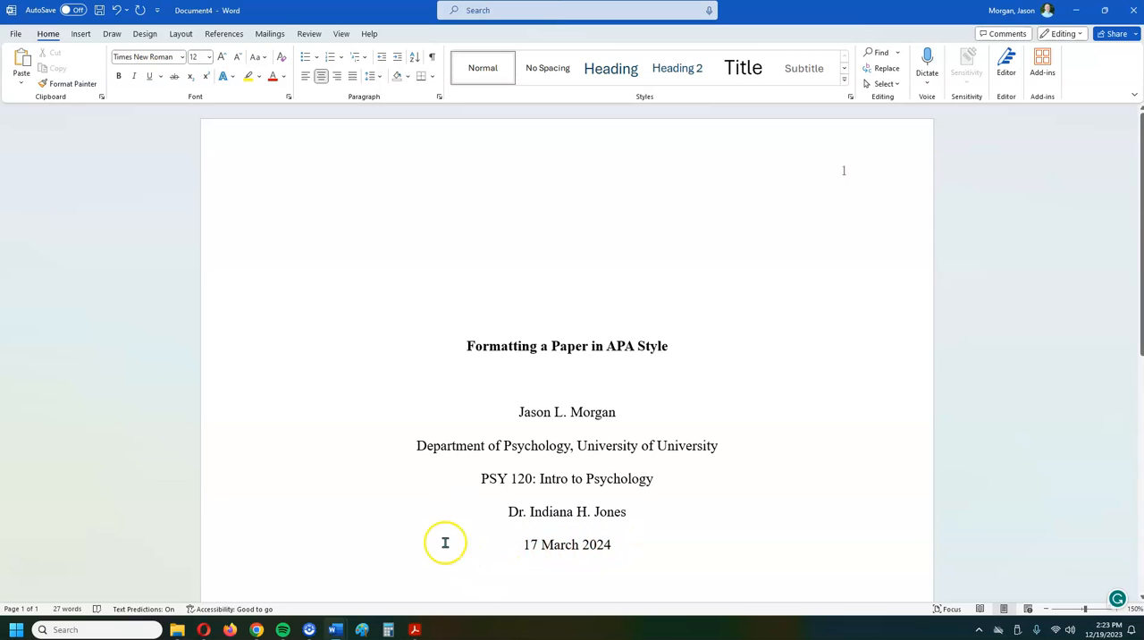
pyautogui.moveTo(659, 507)
pyautogui.write('17, ')
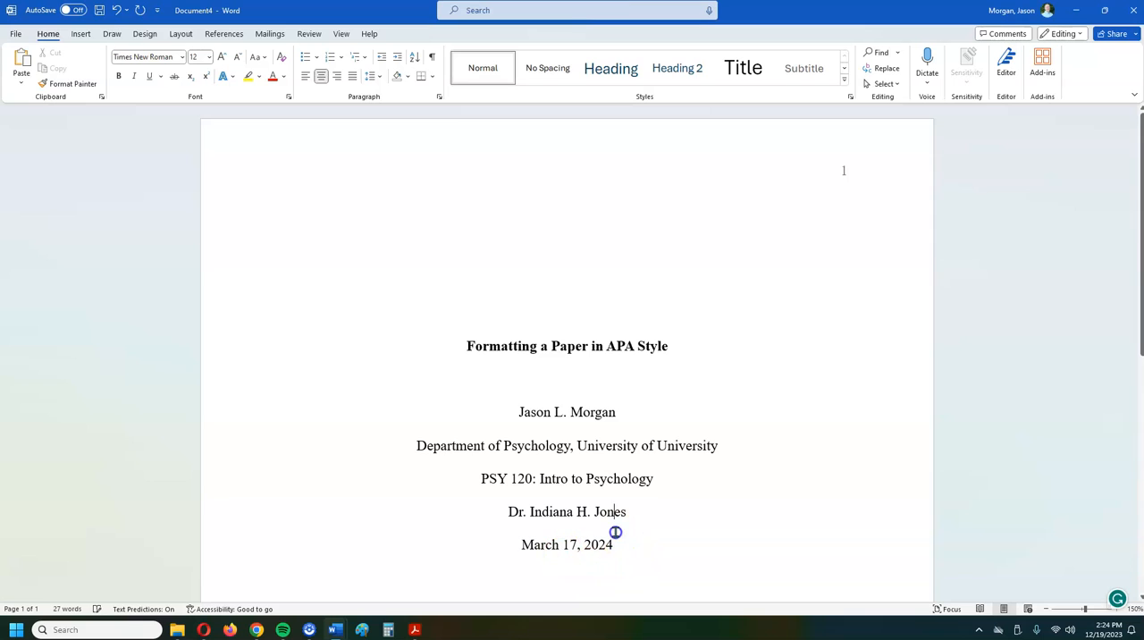
pyautogui.moveTo(701, 480)
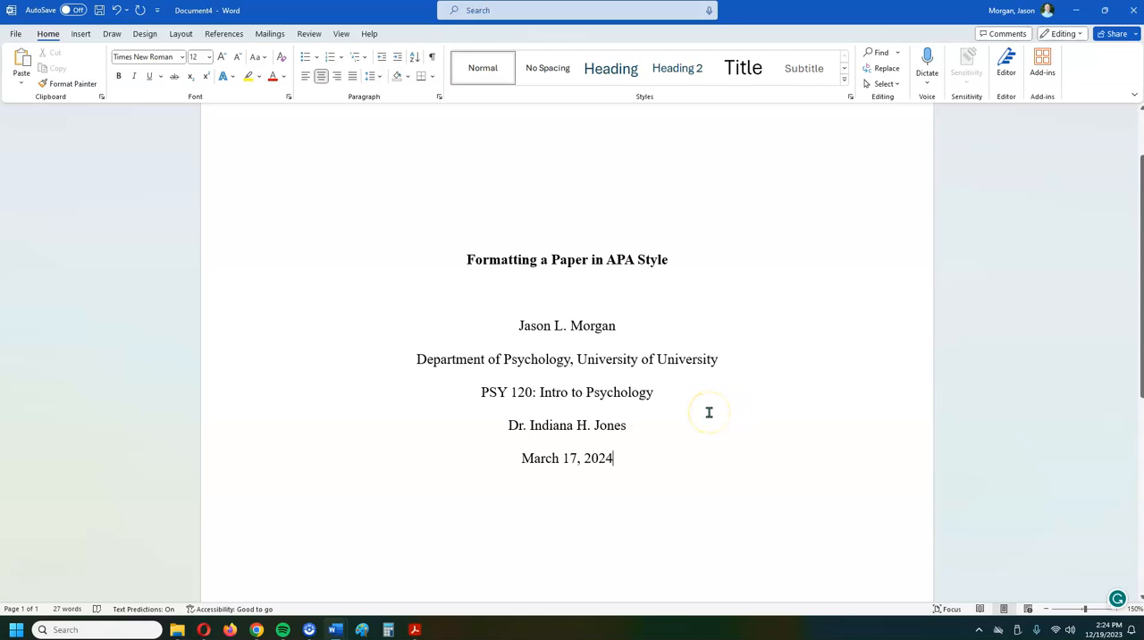
pyautogui.moveTo(626, 317)
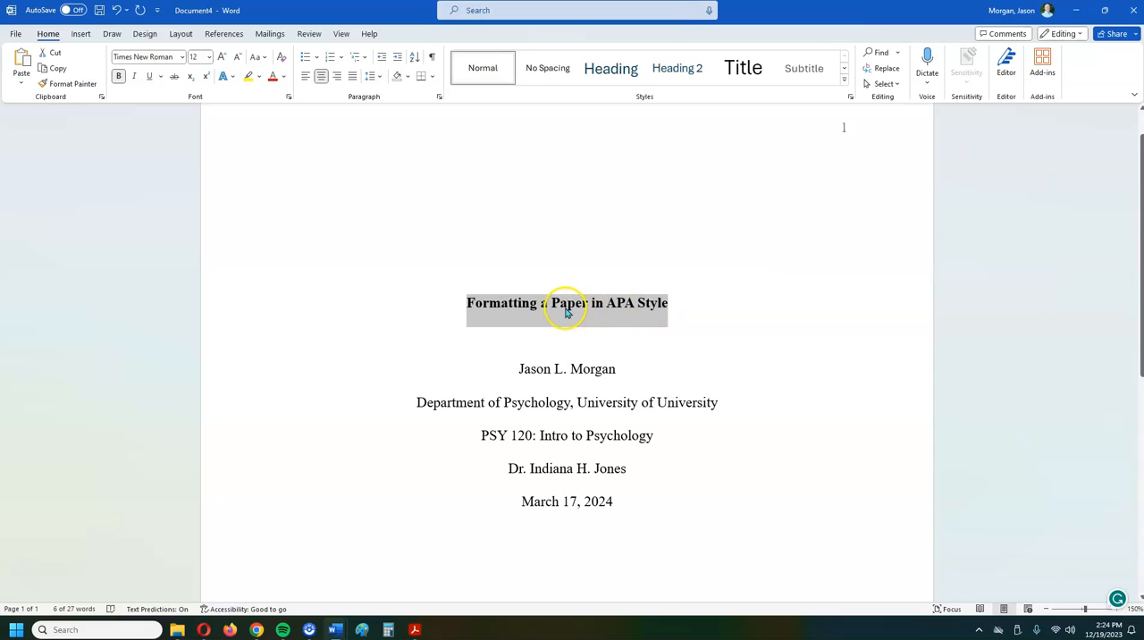
pyautogui.moveTo(523, 310)
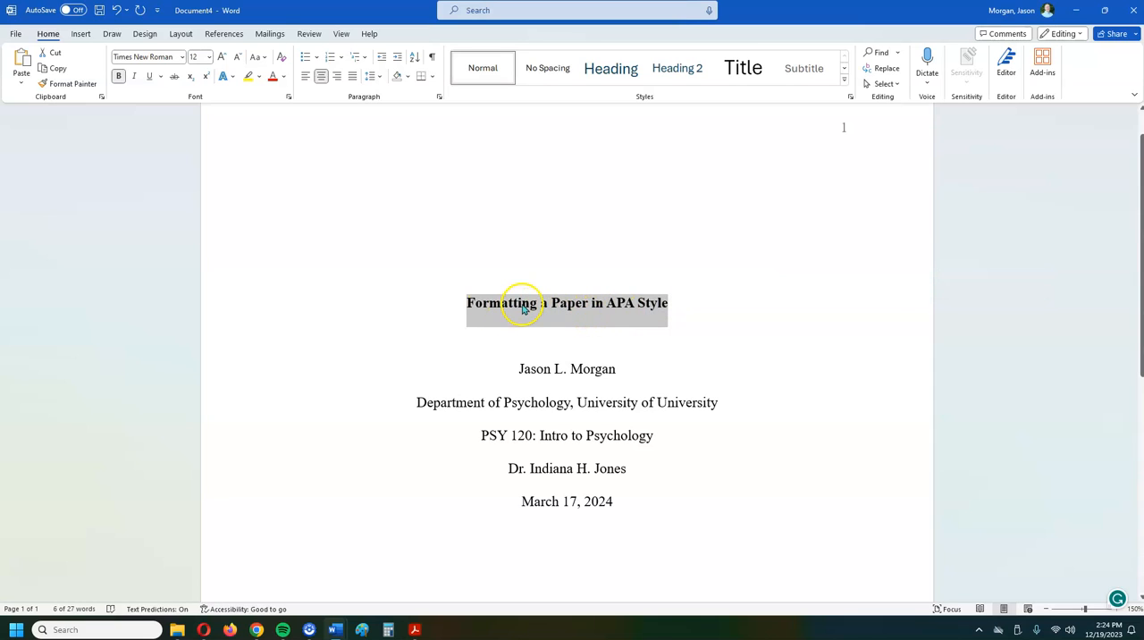
# Step: Copy the bold title 'Formatting a Paper in APA Style' from its right-click menu
pyautogui.rightClick(536, 303)
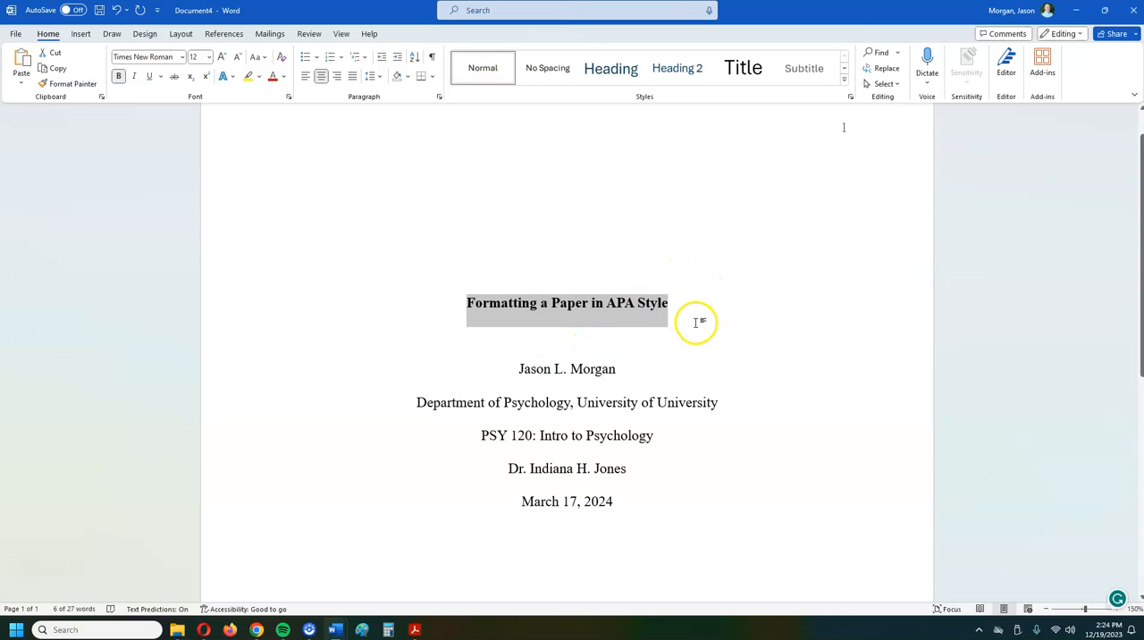
pyautogui.scroll(3)
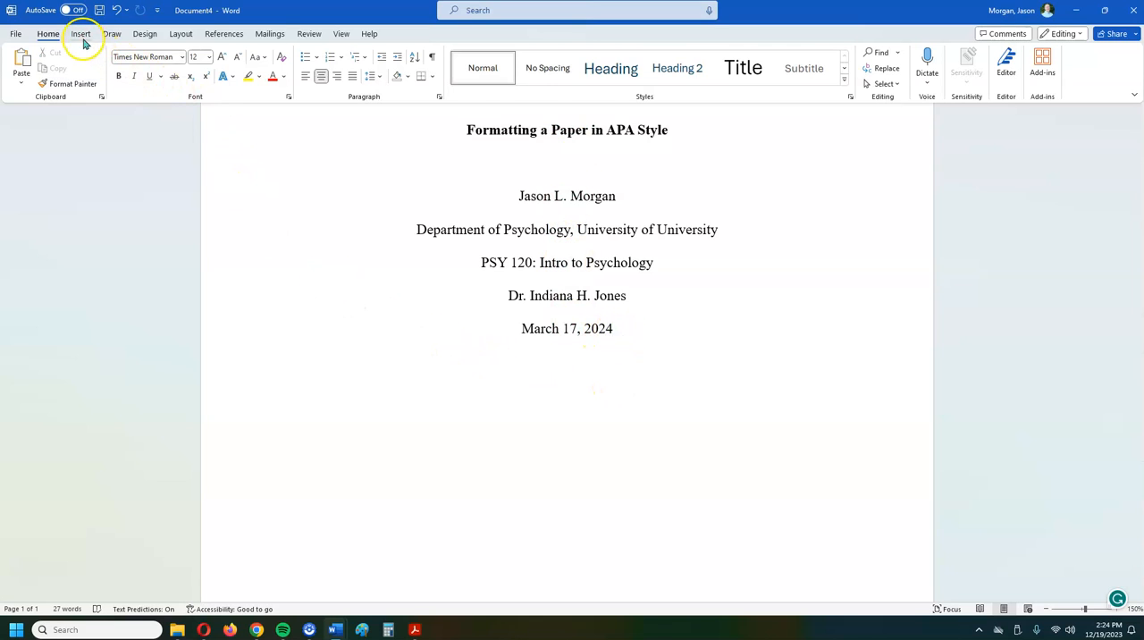
# Step: Insert a page break after the date line to start a blank page 2
pyautogui.click(80, 33)
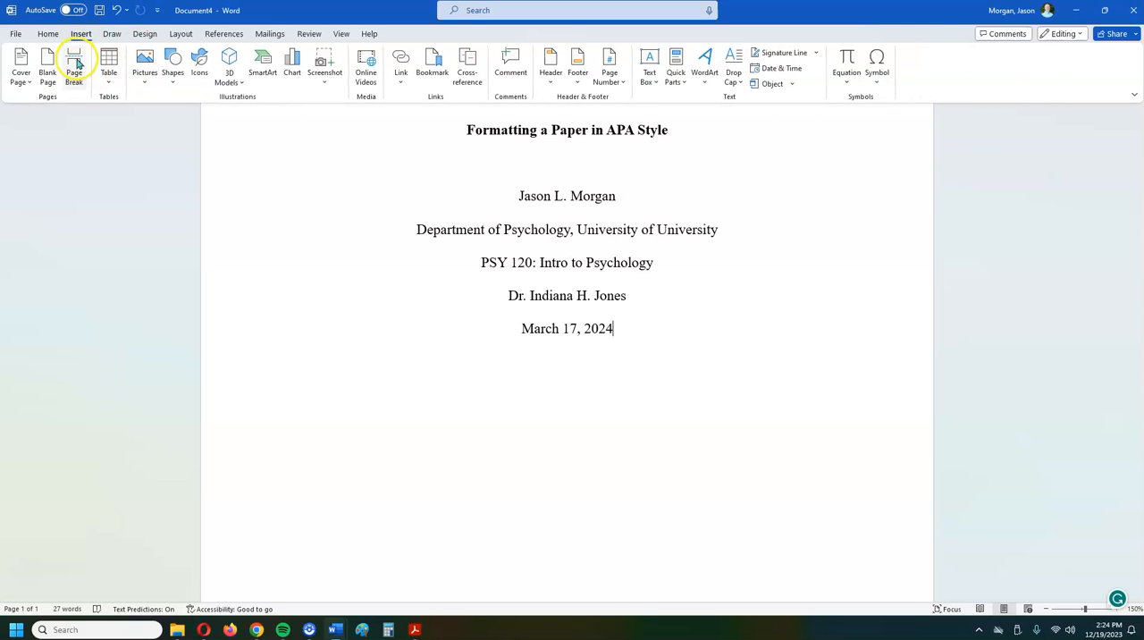
pyautogui.click(74, 64)
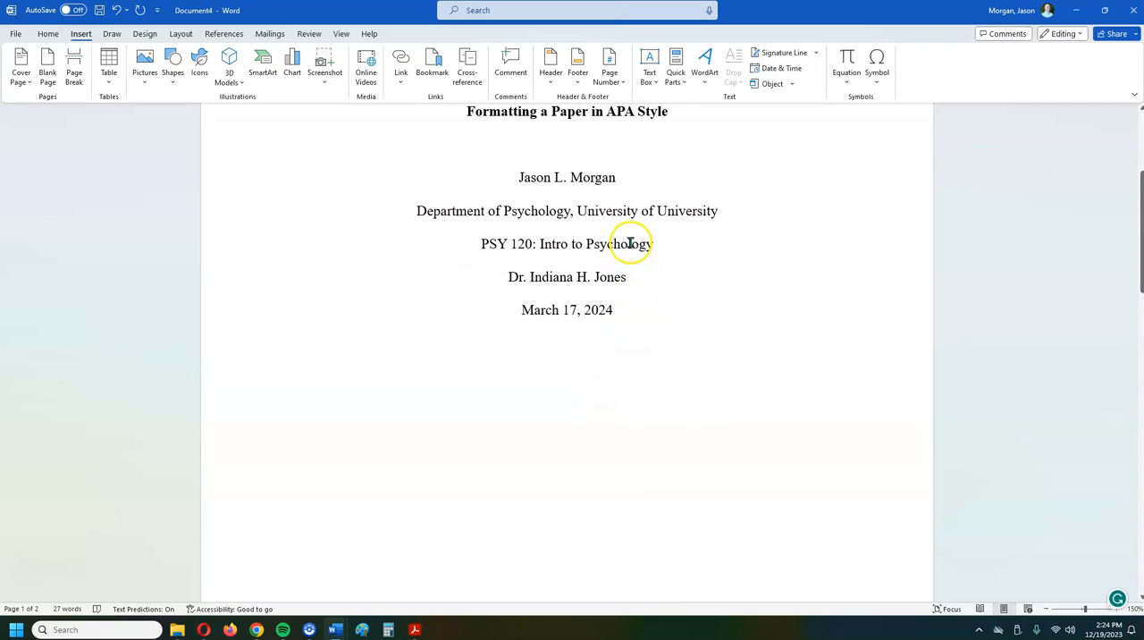
pyautogui.scroll(-3)
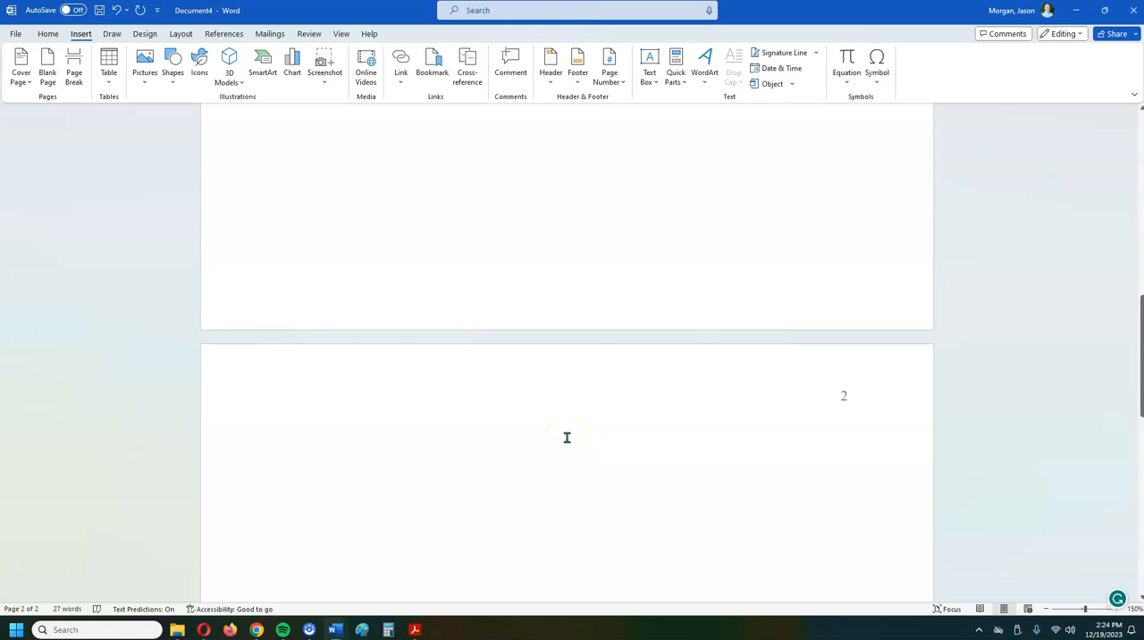
# Step: Paste 'Formatting a Paper in APA Style' onto page 2 using Merge Formatting
pyautogui.rightClick(567, 437)
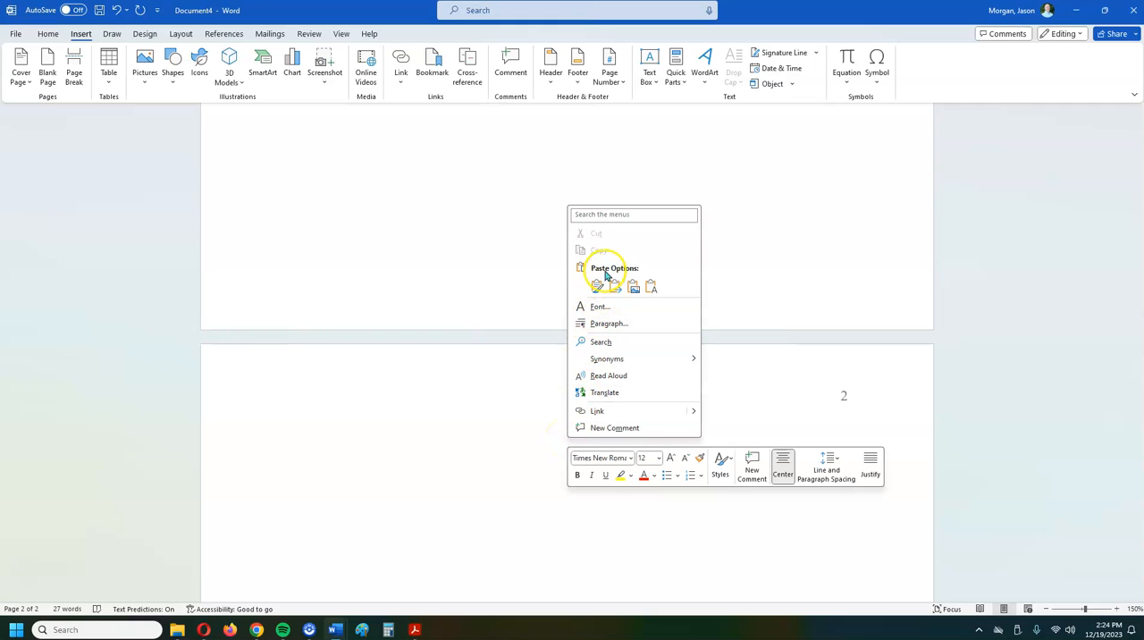
pyautogui.moveTo(651, 286)
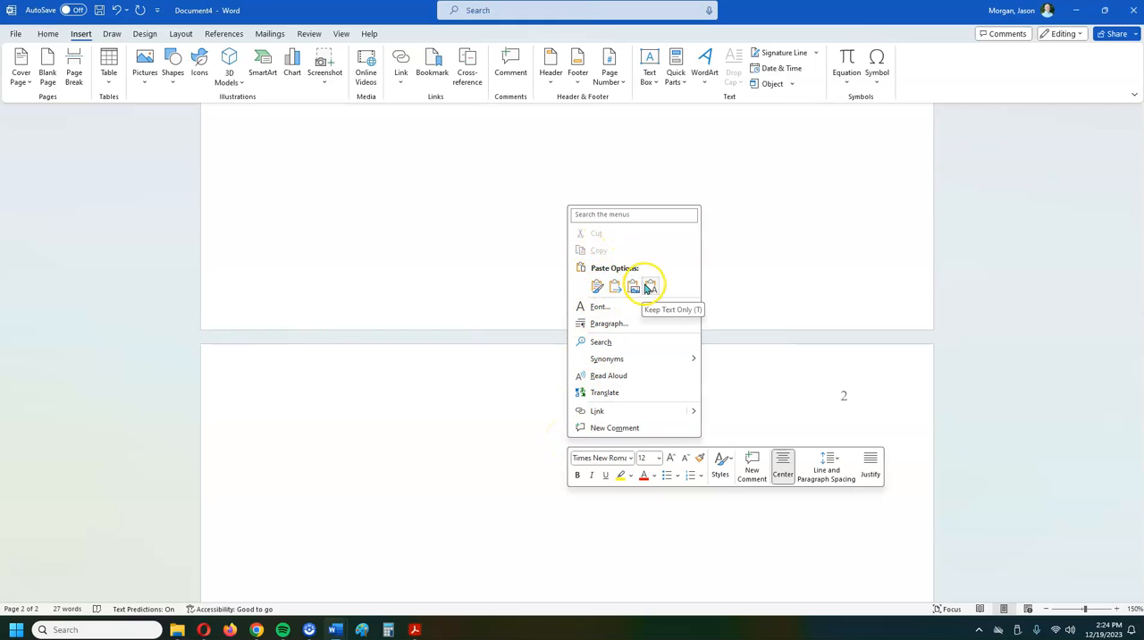
pyautogui.moveTo(635, 286)
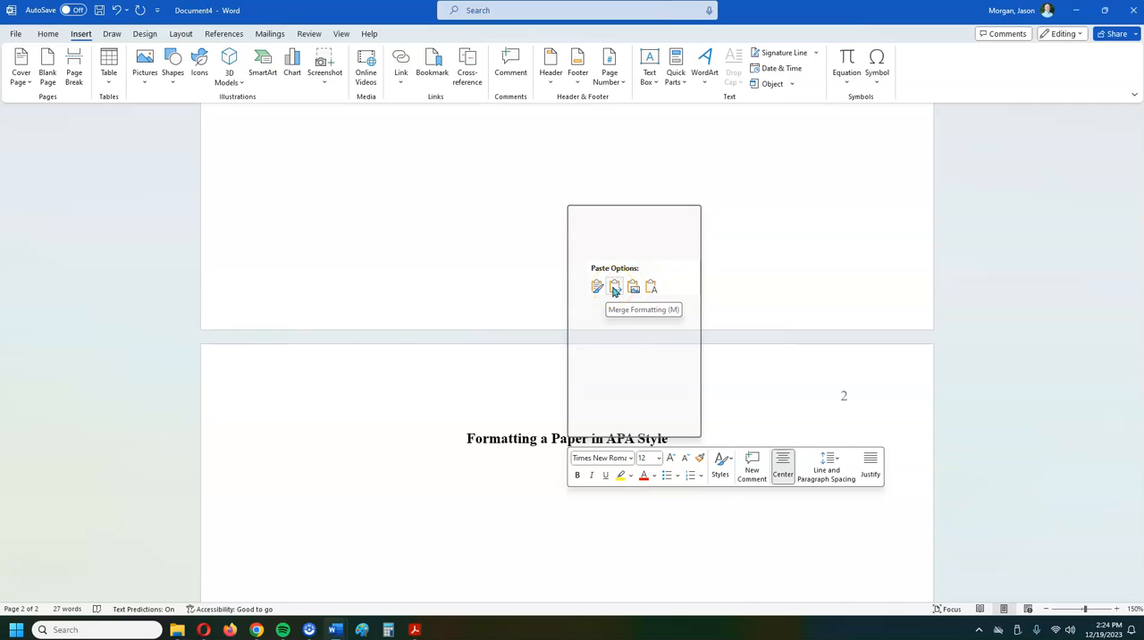
pyautogui.click(615, 286)
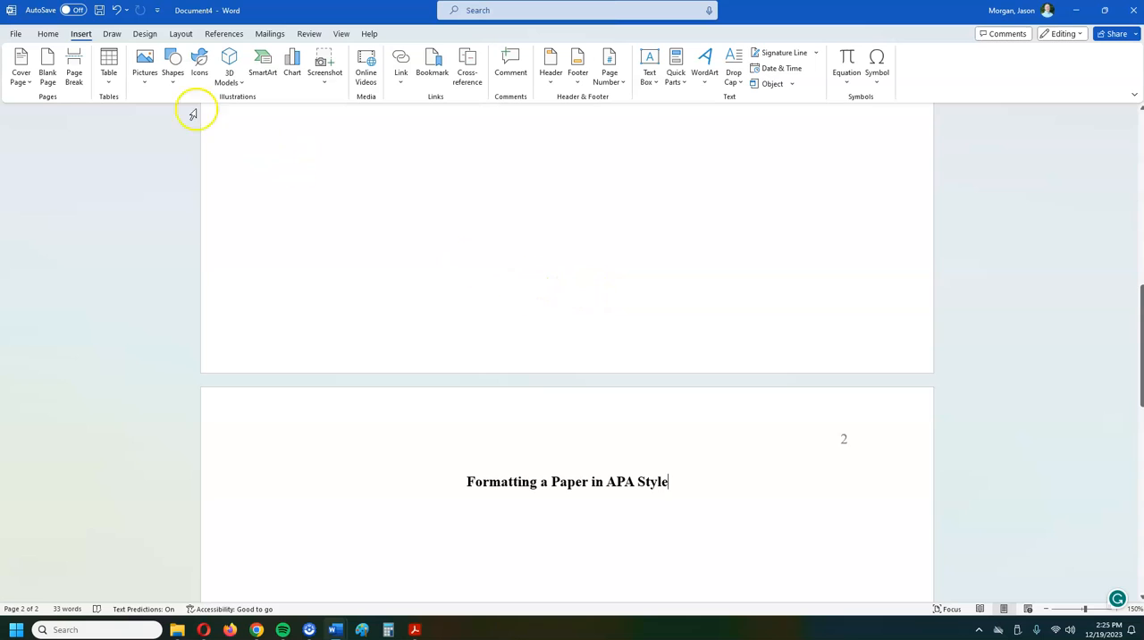
pyautogui.click(49, 33)
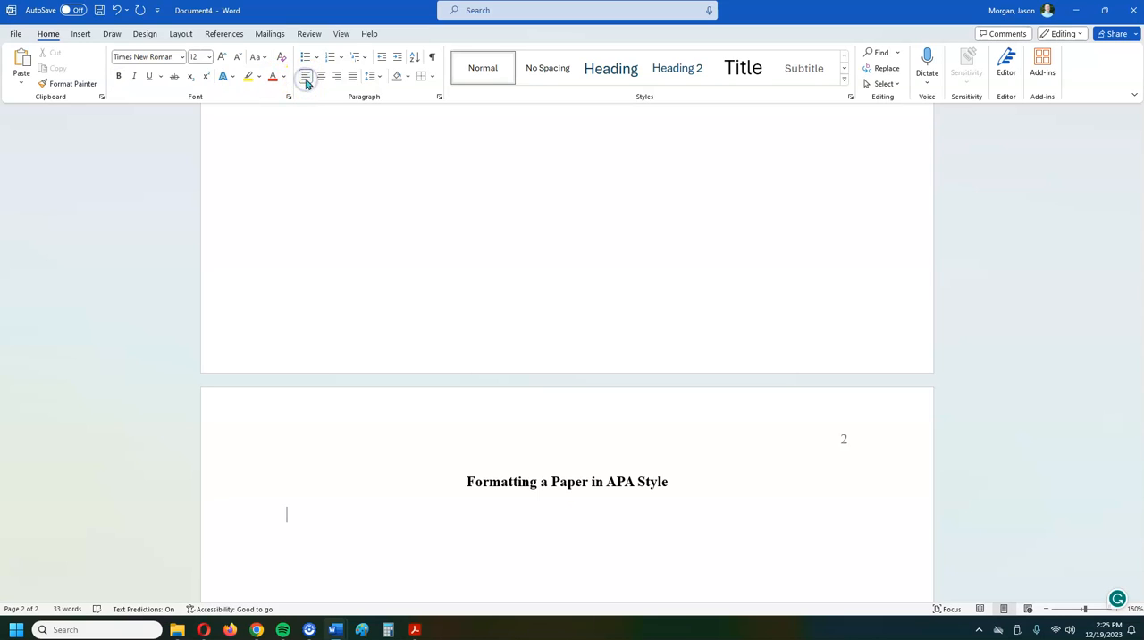
pyautogui.moveTo(306, 76)
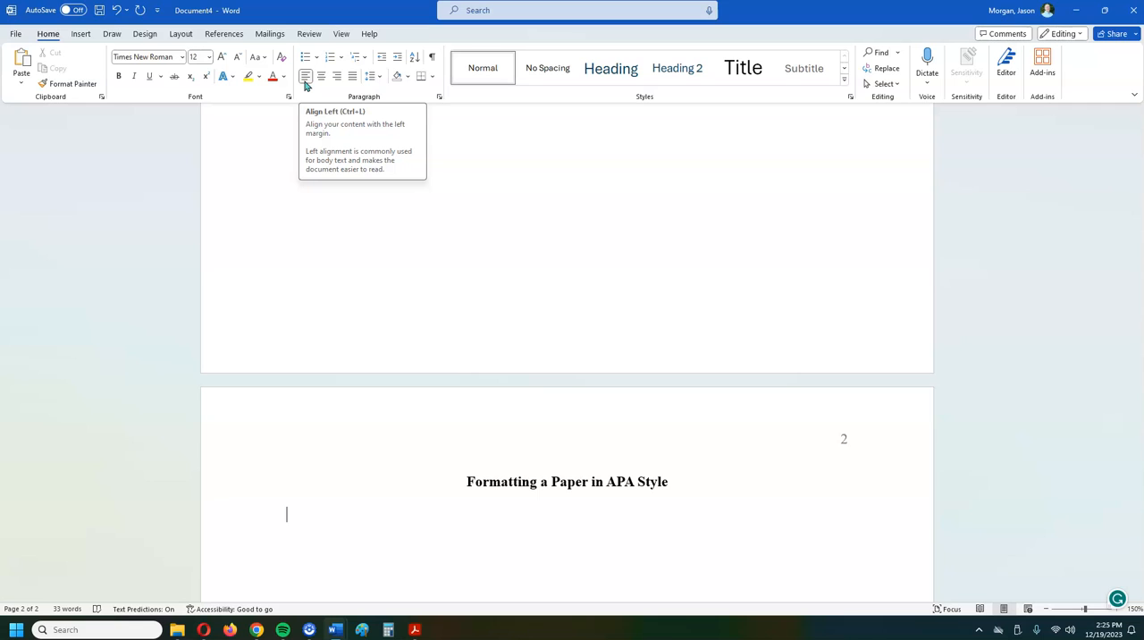
pyautogui.moveTo(460, 528)
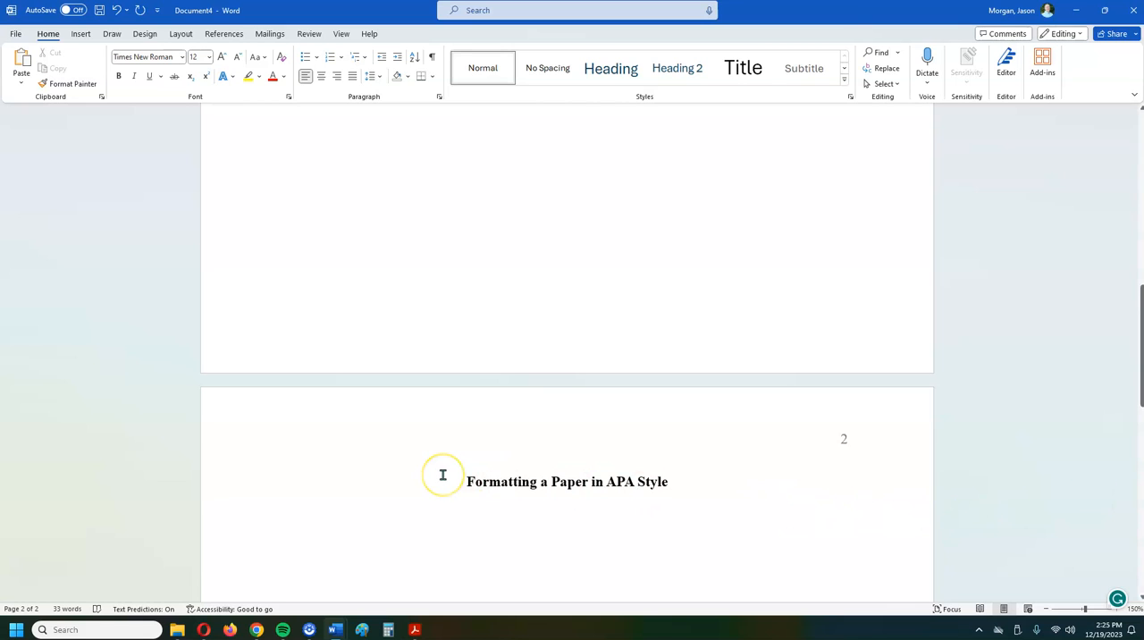
# Step: Place the cursor on the indented, left-aligned line beneath page 2's title
pyautogui.click(286, 514)
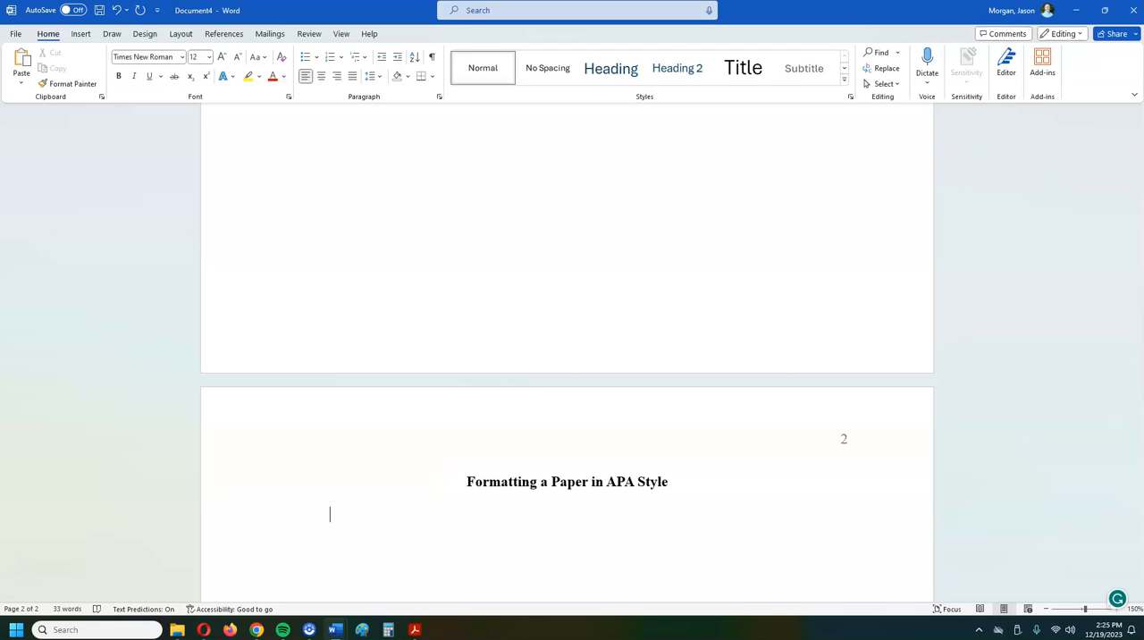
# Step: Type 'This is the first line of the first paragraph.' followed by filler text ending in a period
pyautogui.write('This is the')
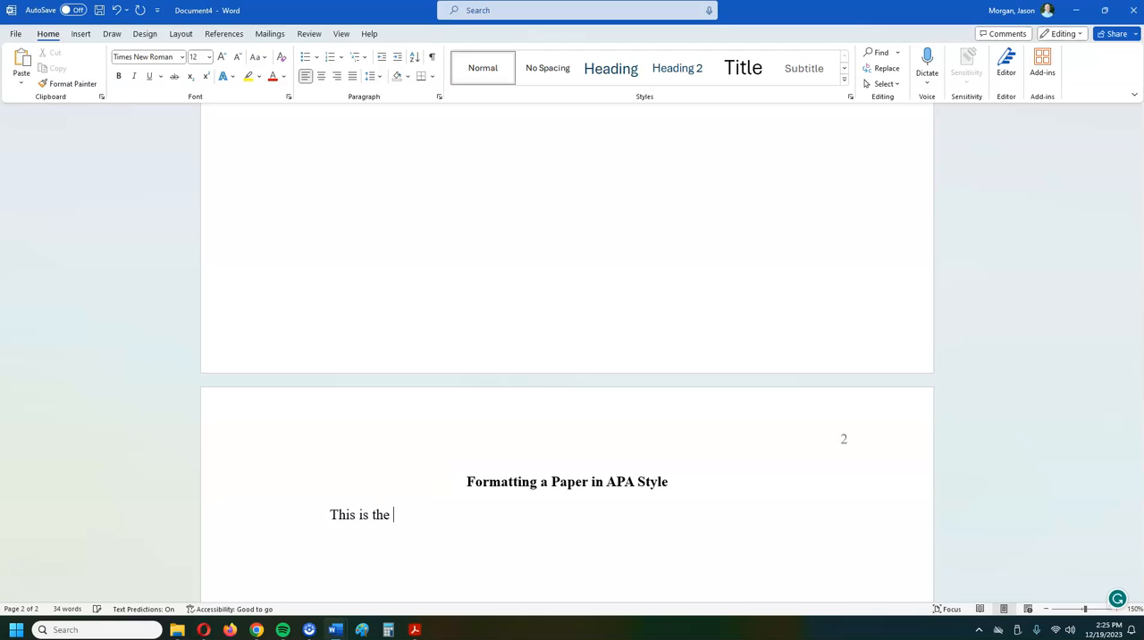
pyautogui.write('first lin')
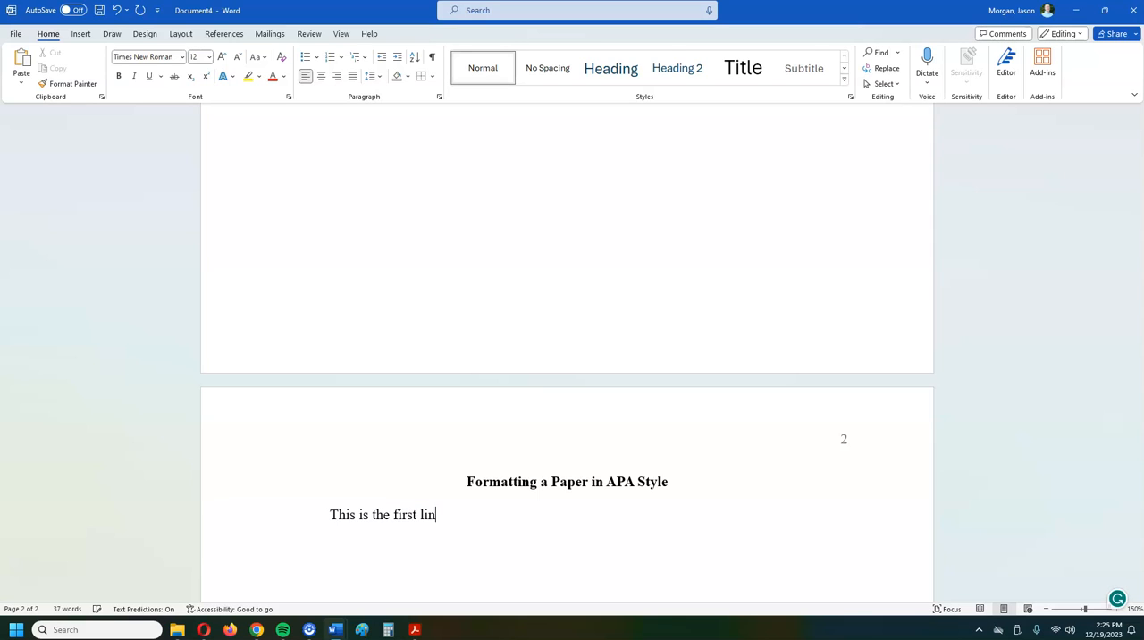
pyautogui.write('e of the')
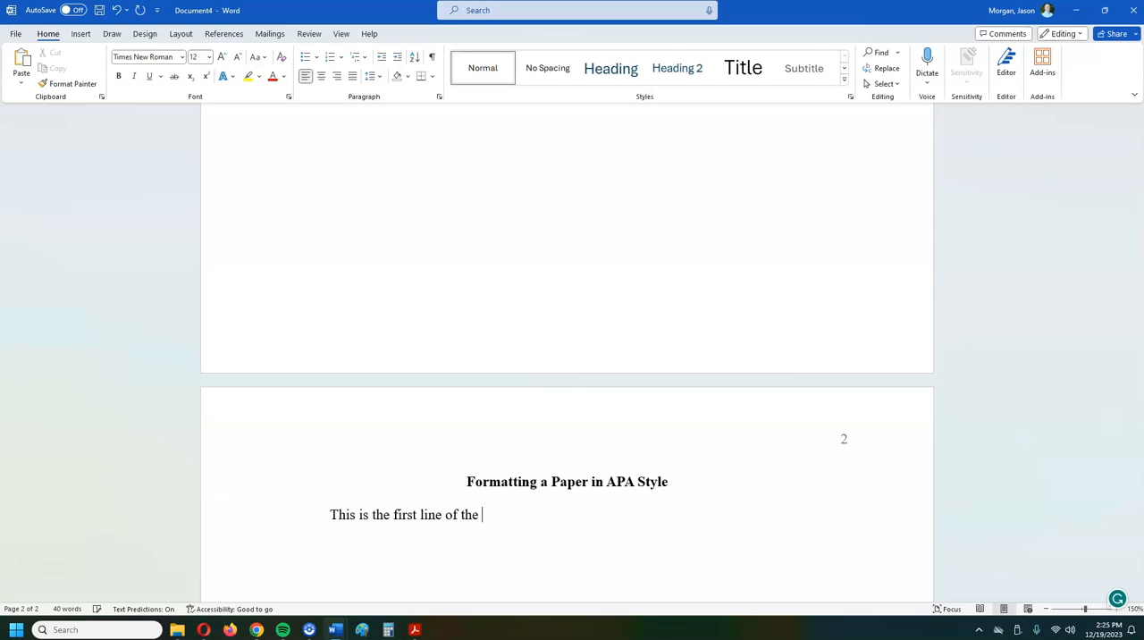
pyautogui.write('first')
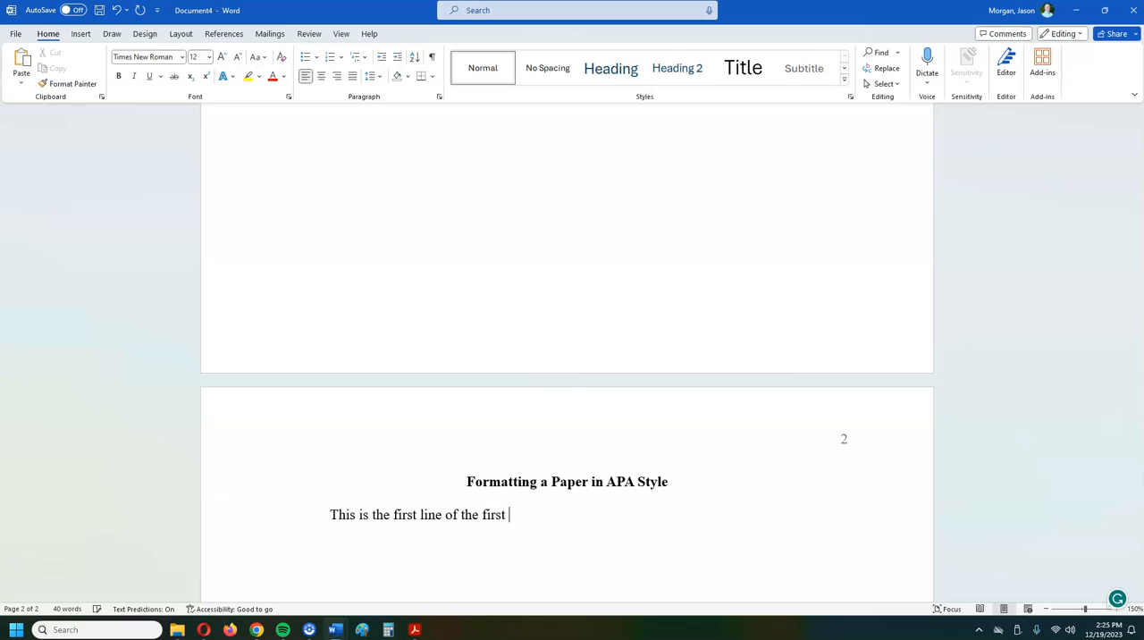
pyautogui.write('paragraph. H;m g;sdf gkfjbgsd fg jg fjg s gls fg ;sd g gljn')
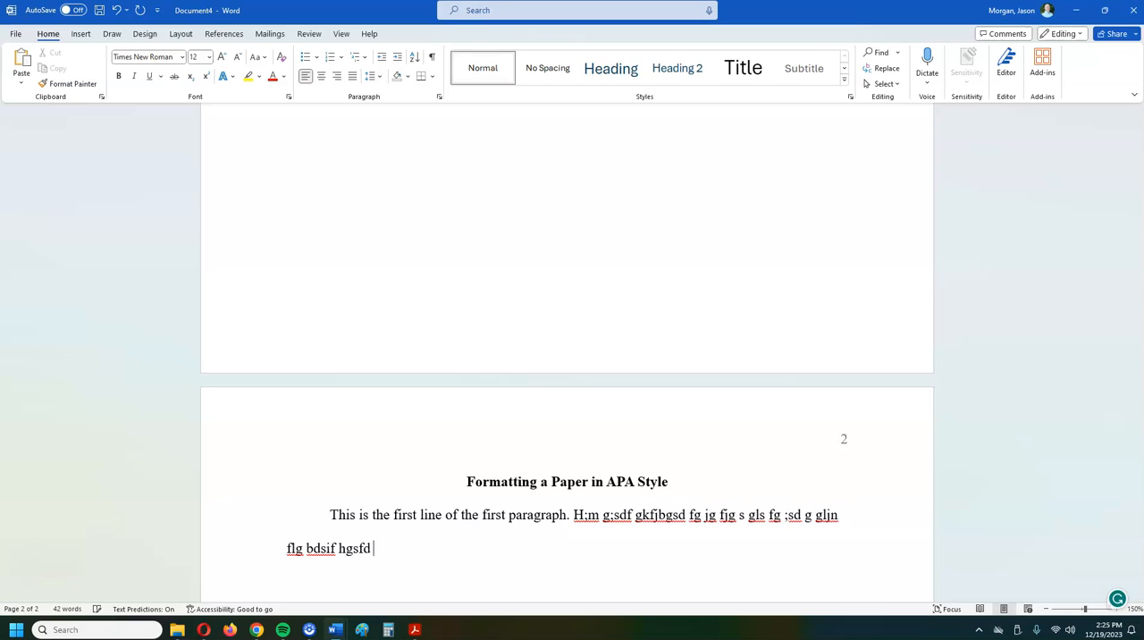
pyautogui.write('gijbdsfg sd;f g;sdij fgjs dfgj pidfub g')
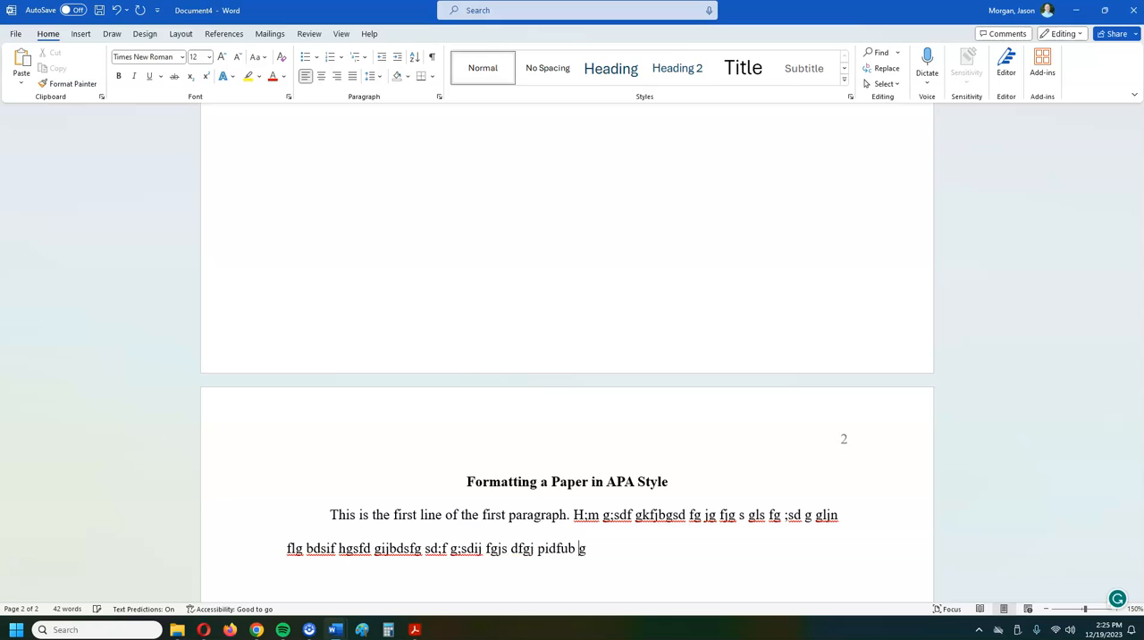
pyautogui.write('dfgpi; dsjg;ufgbpisubg;ks jf gsdfigbdsfg')
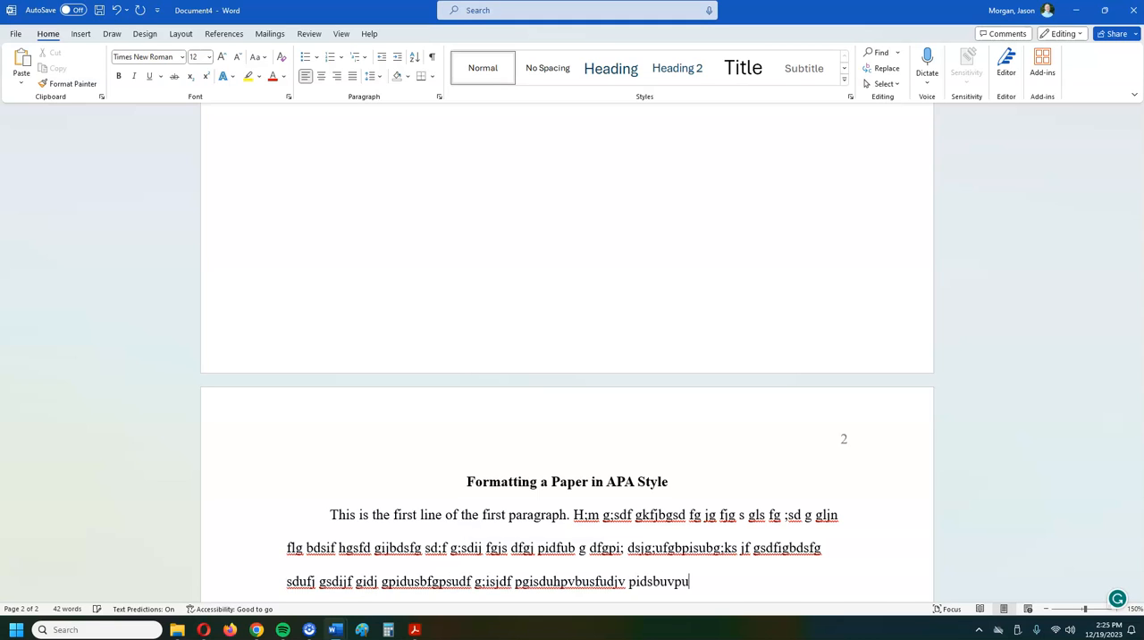
pyautogui.write('dbfgu df gipug ids ugpsidubgfpisdubfgpu')
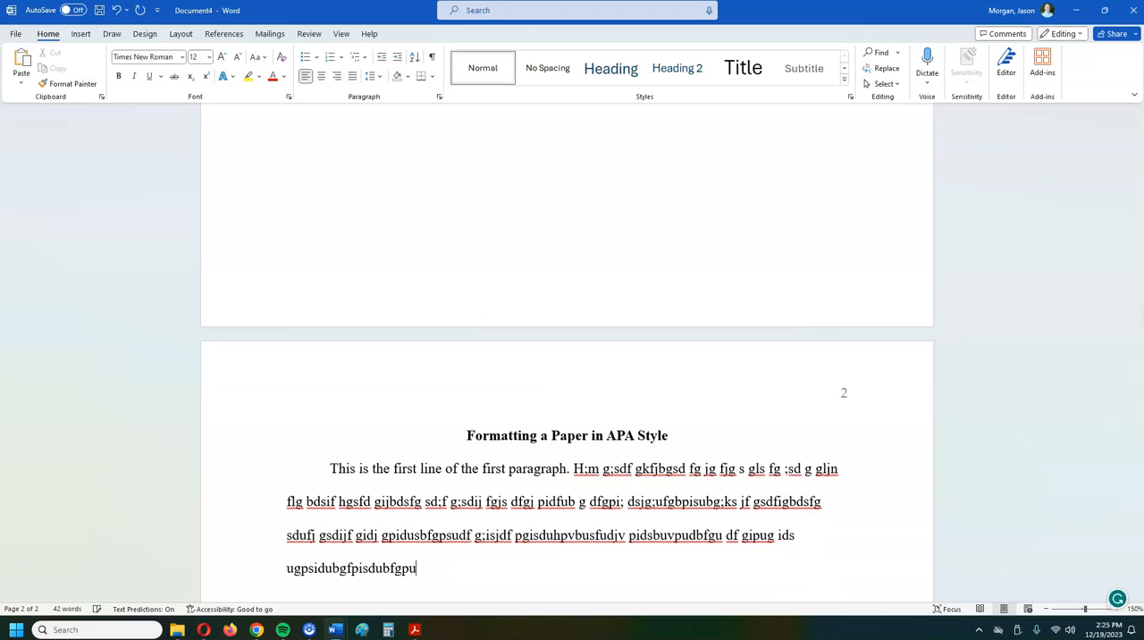
pyautogui.write('dsfgbpisdubgpidjbufgpdisubfpgiubdsfg')
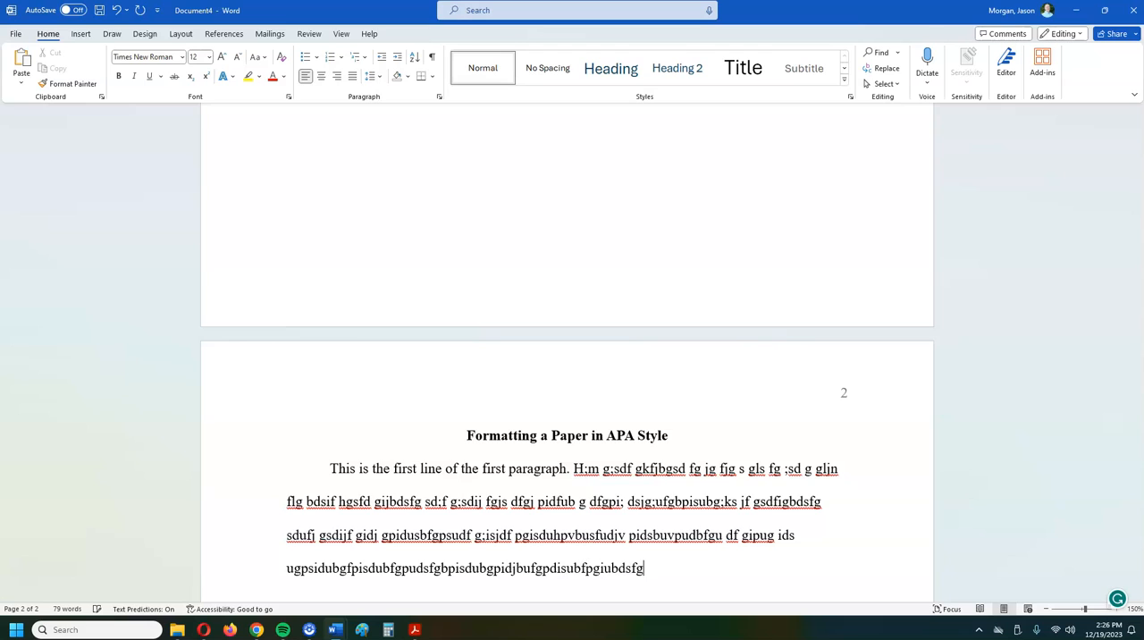
pyautogui.write('.')
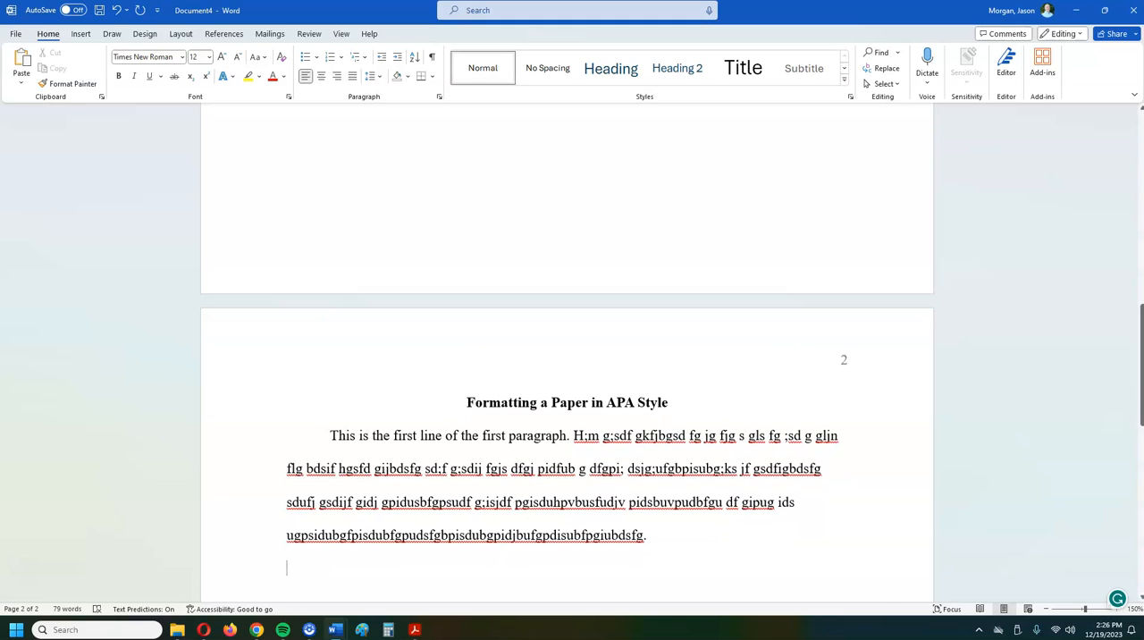
pyautogui.moveTo(285, 612)
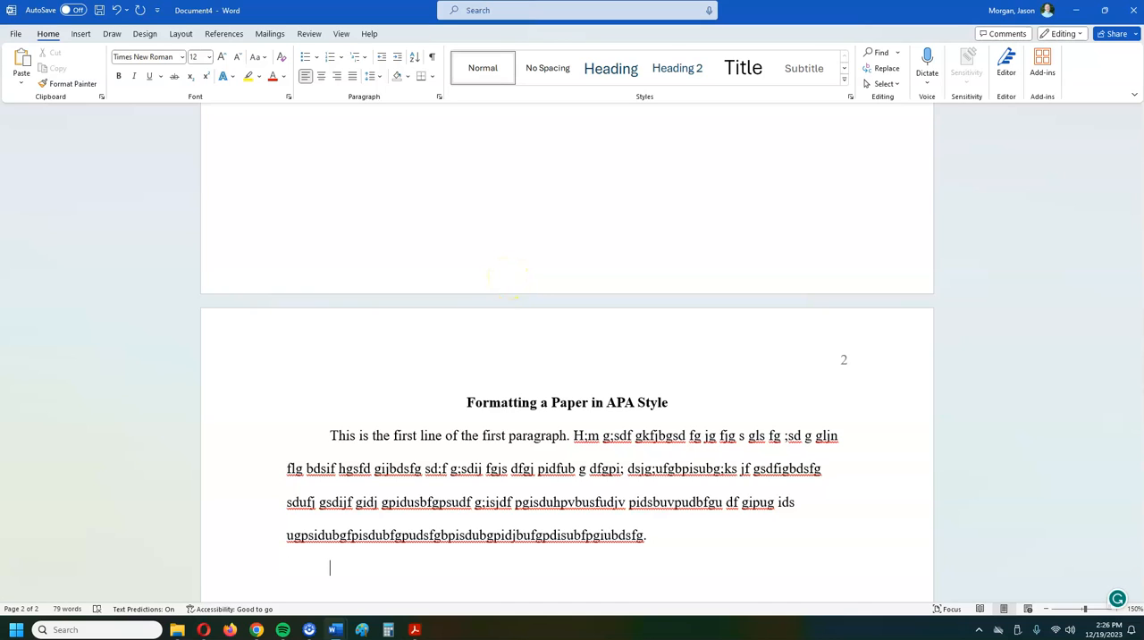
# Step: Type 'This is the first line of the second paragraph.' followed by filler text
pyautogui.write('This is the')
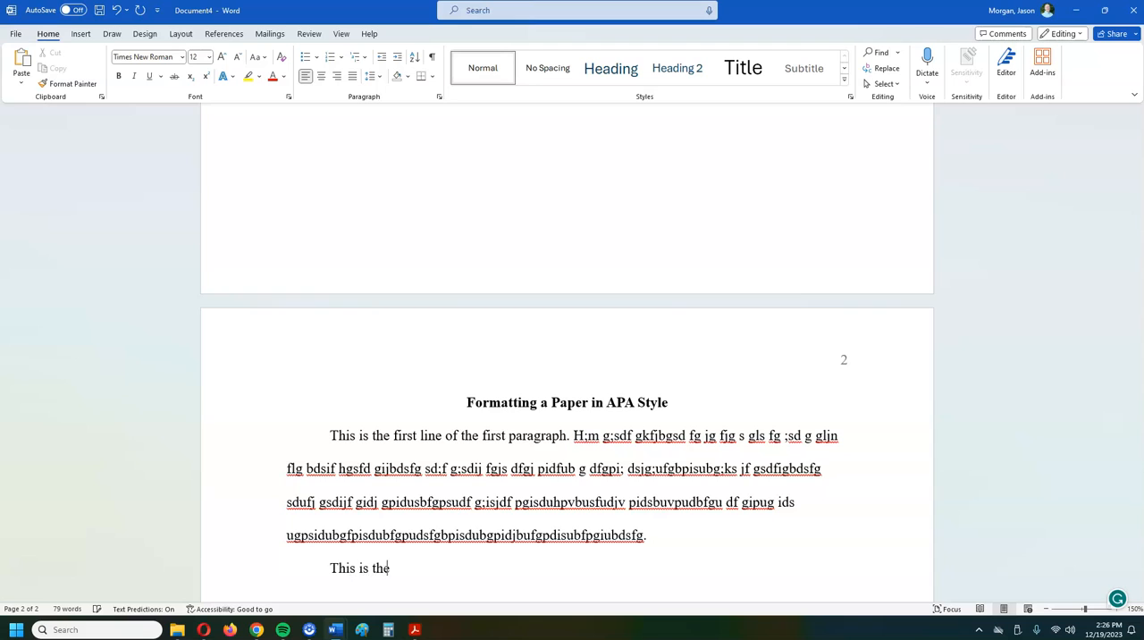
pyautogui.write('fi')
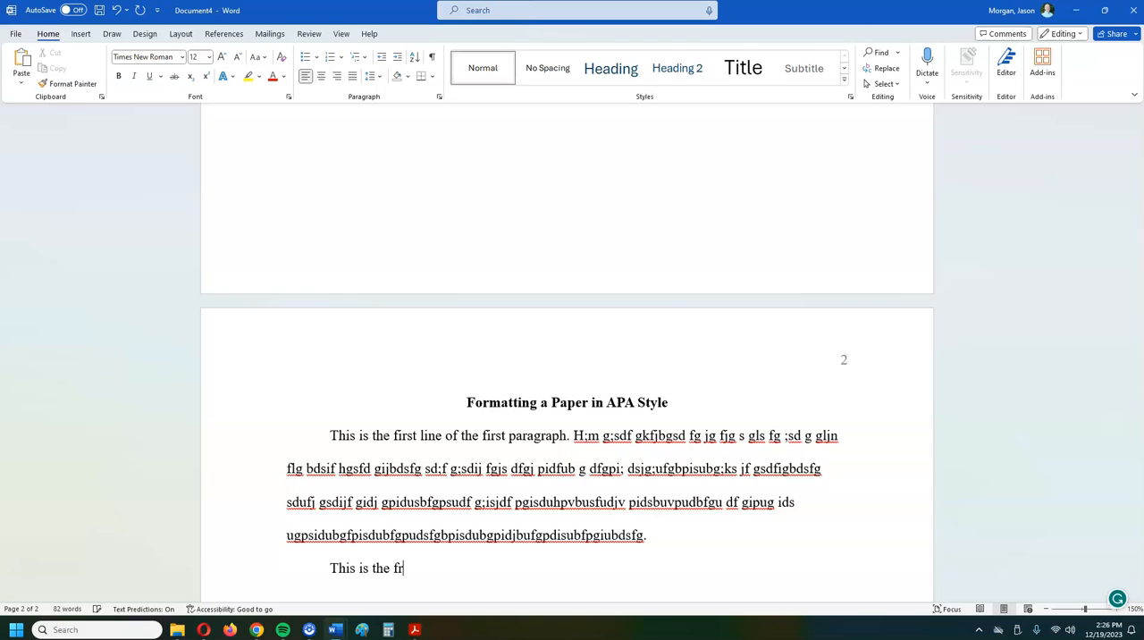
pyautogui.write('r')
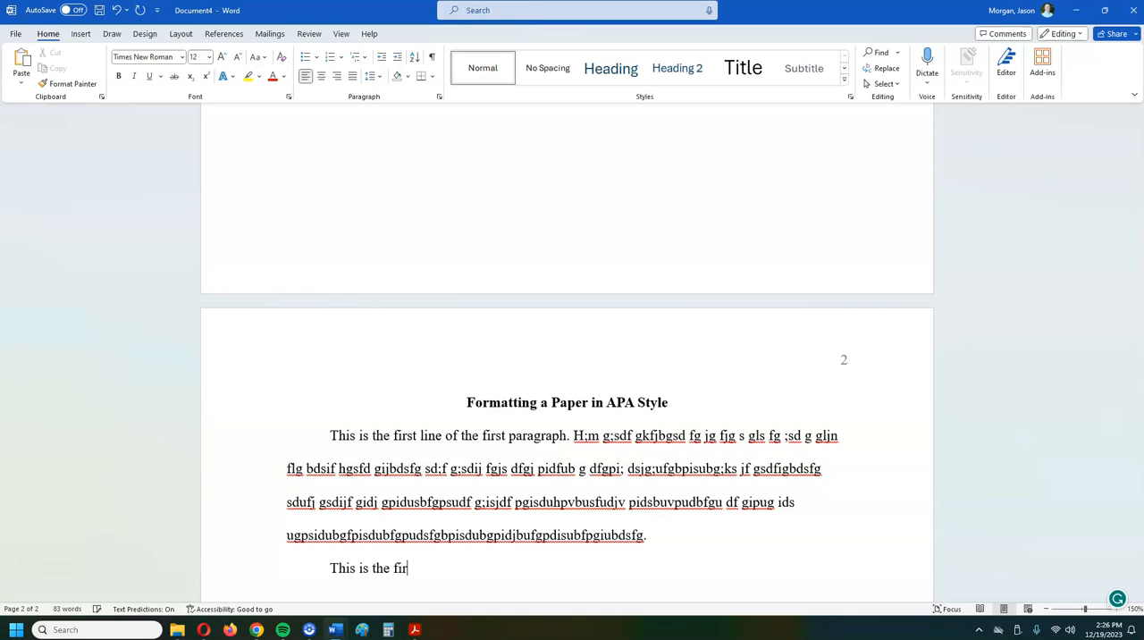
pyautogui.write('st line of')
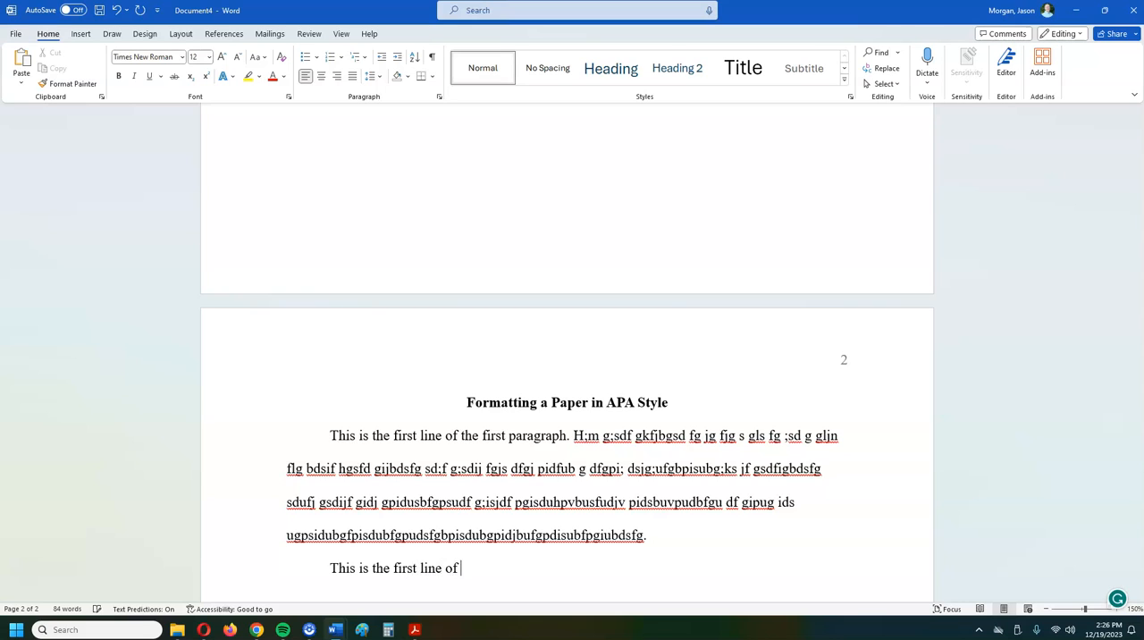
pyautogui.write('the second paragr')
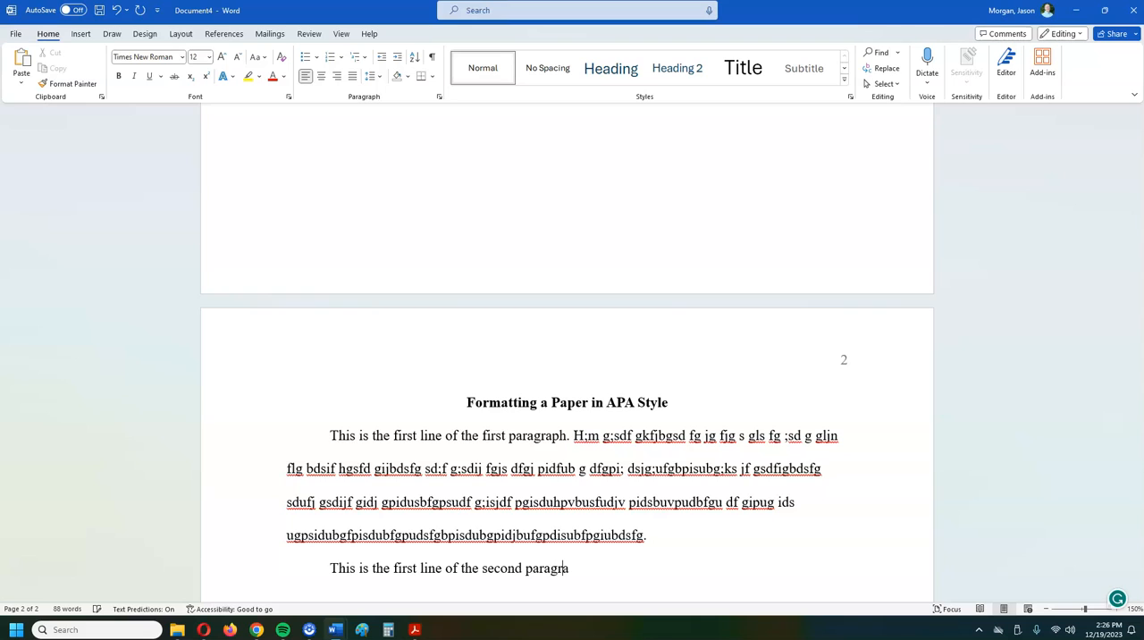
pyautogui.write('aph.')
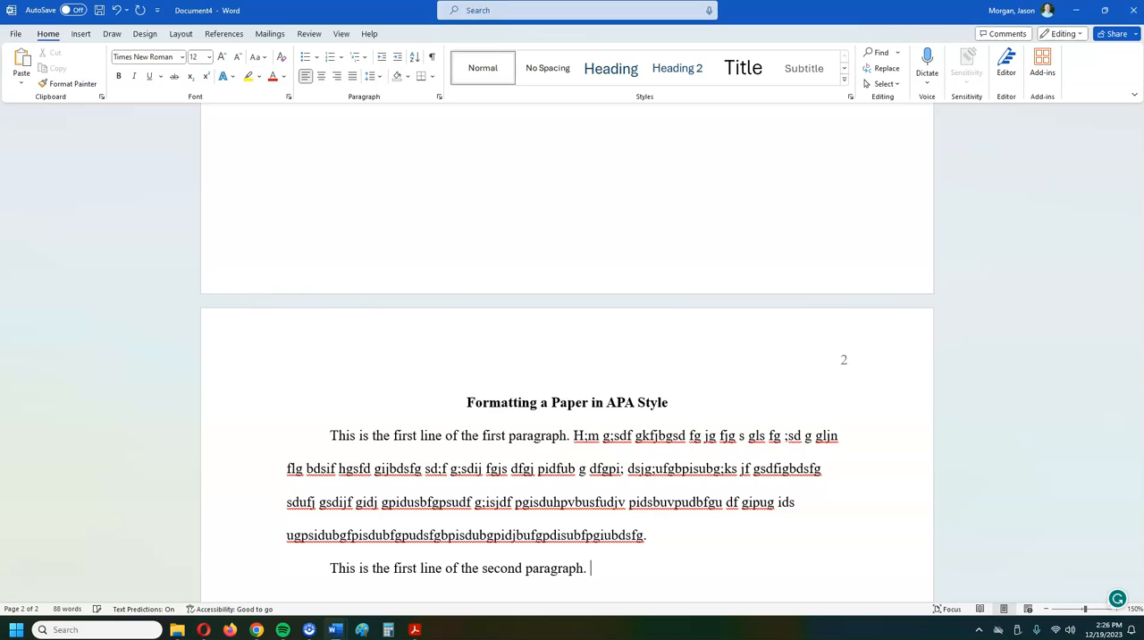
pyautogui.write(';kbjdafks dk;f as dfib asdpf sapid f;as')
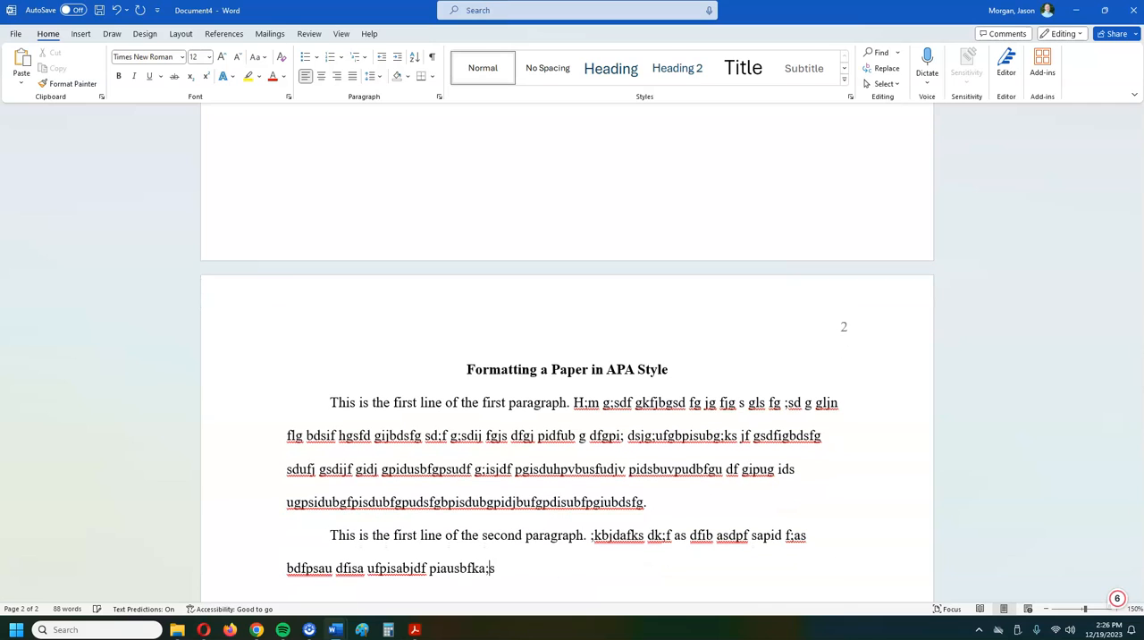
pyautogui.write('dfipu sadfj sai bdfpisaubdfiasd[fubias dfoas dfasb fpiudsnf')
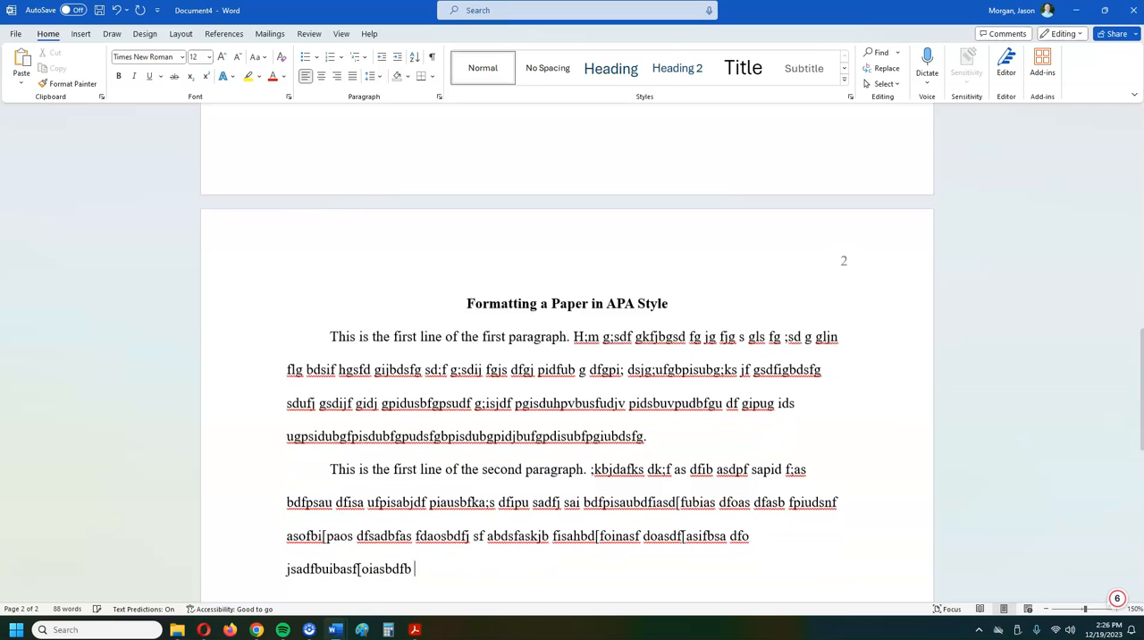
pyautogui.write('as[dobfiasdfa o uibsadfijbs[aofd')
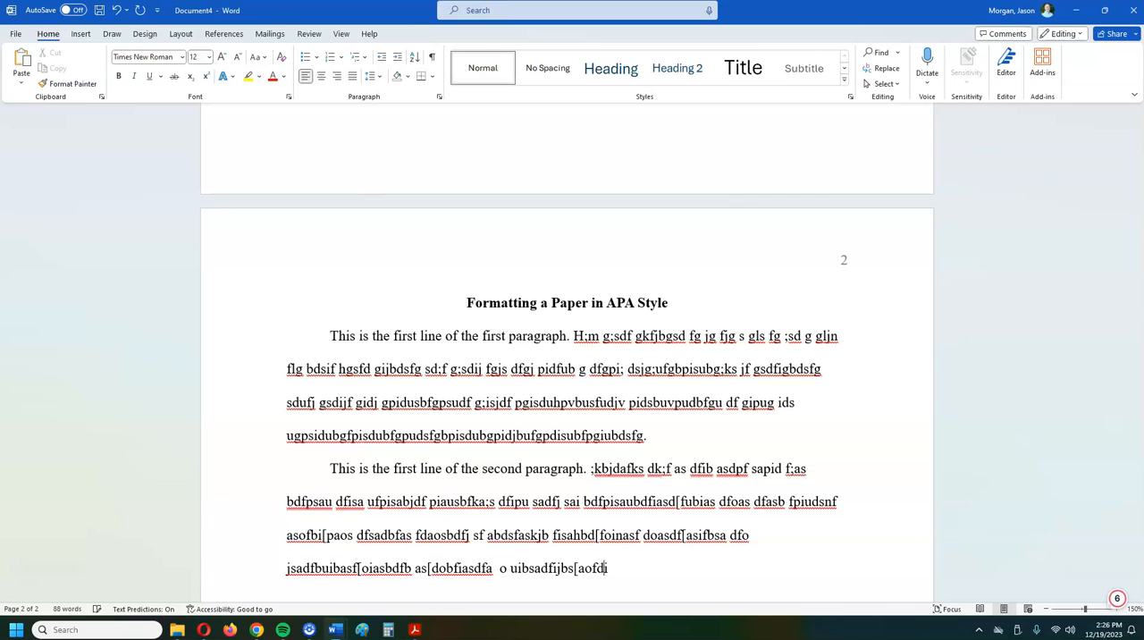
pyautogui.write('ihasd jf;iasdfjbas dfu ba[pbdusf[asdbf[a')
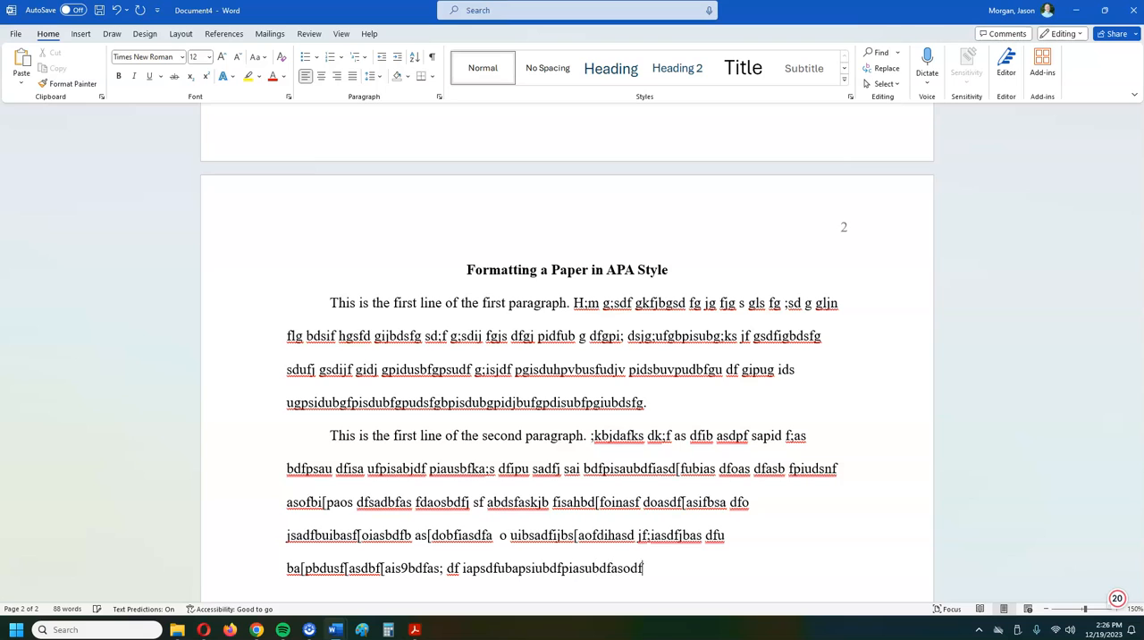
pyautogui.write('oasdihbfn asfdiausbdpfb')
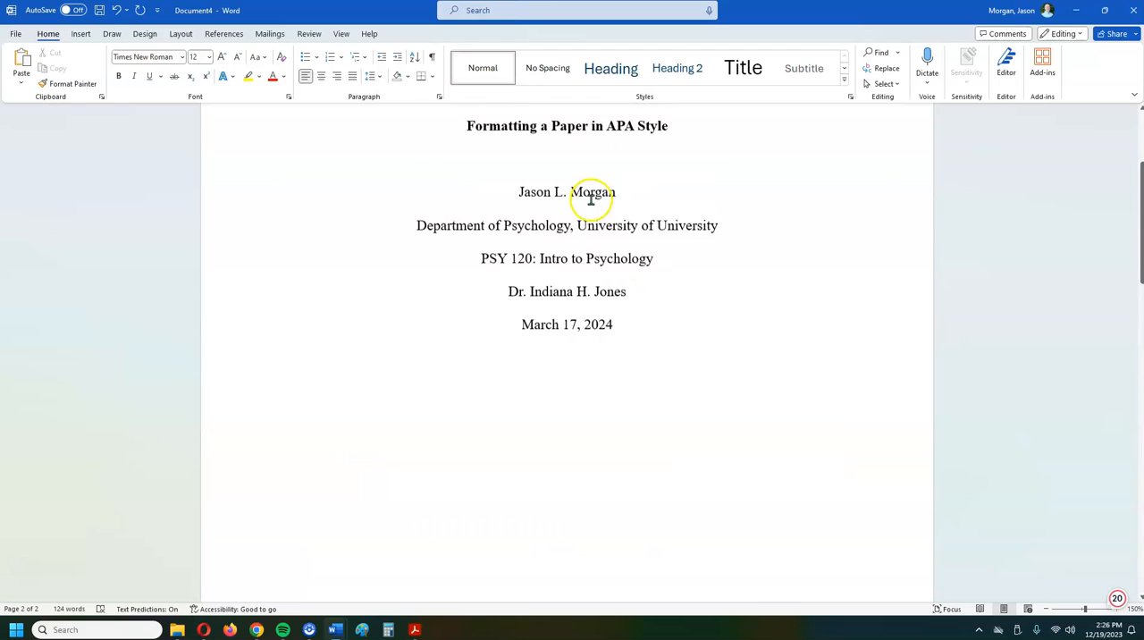
pyautogui.scroll(-3)
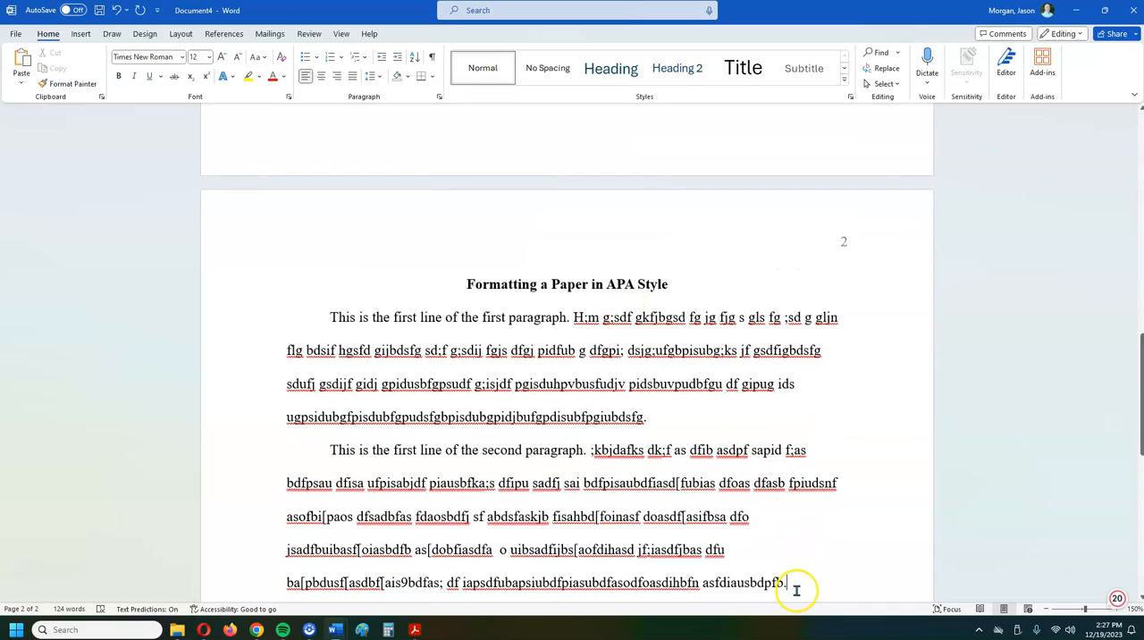
# Step: Enable 'Don't add space between paragraphs of the same style' for both body paragraphs
pyautogui.moveTo(794, 590); pyautogui.dragTo(495, 436)
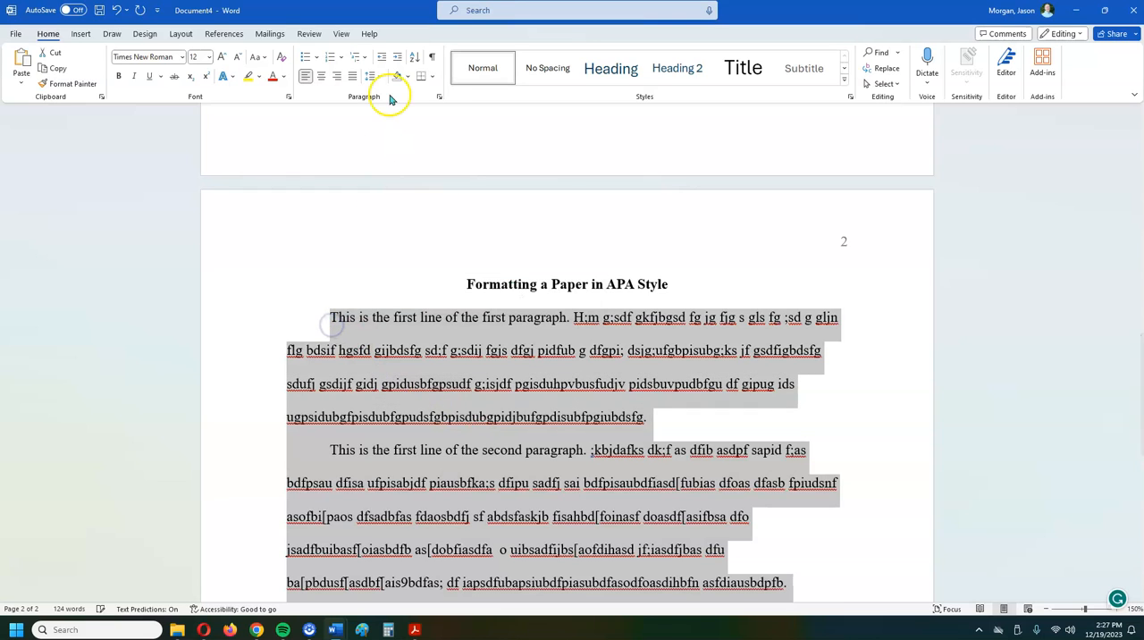
pyautogui.click(439, 96)
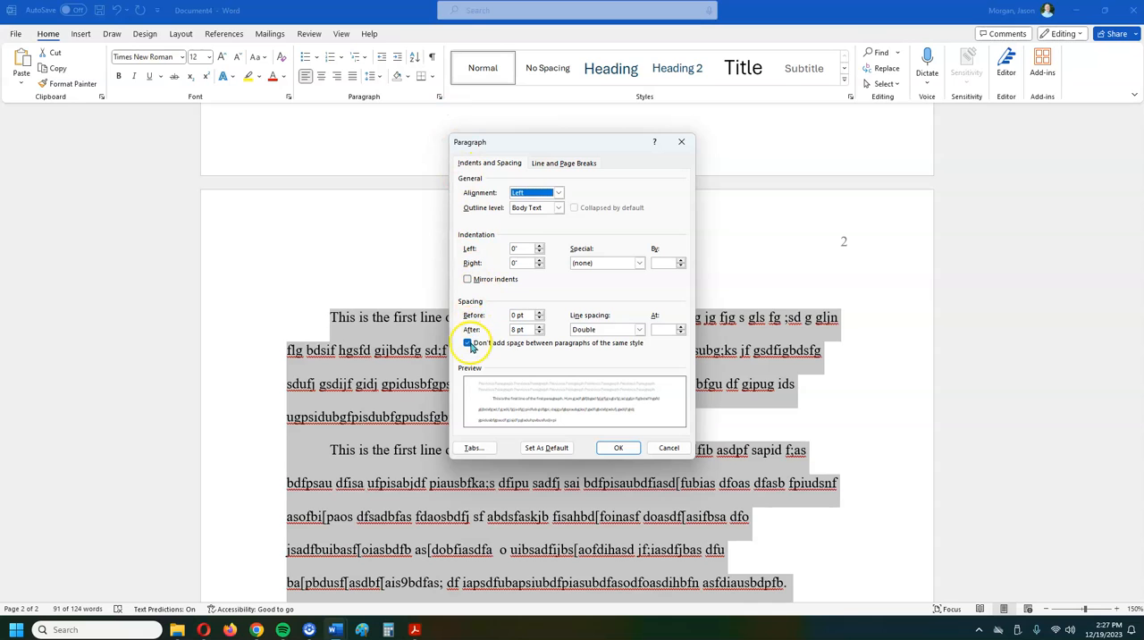
pyautogui.click(466, 343)
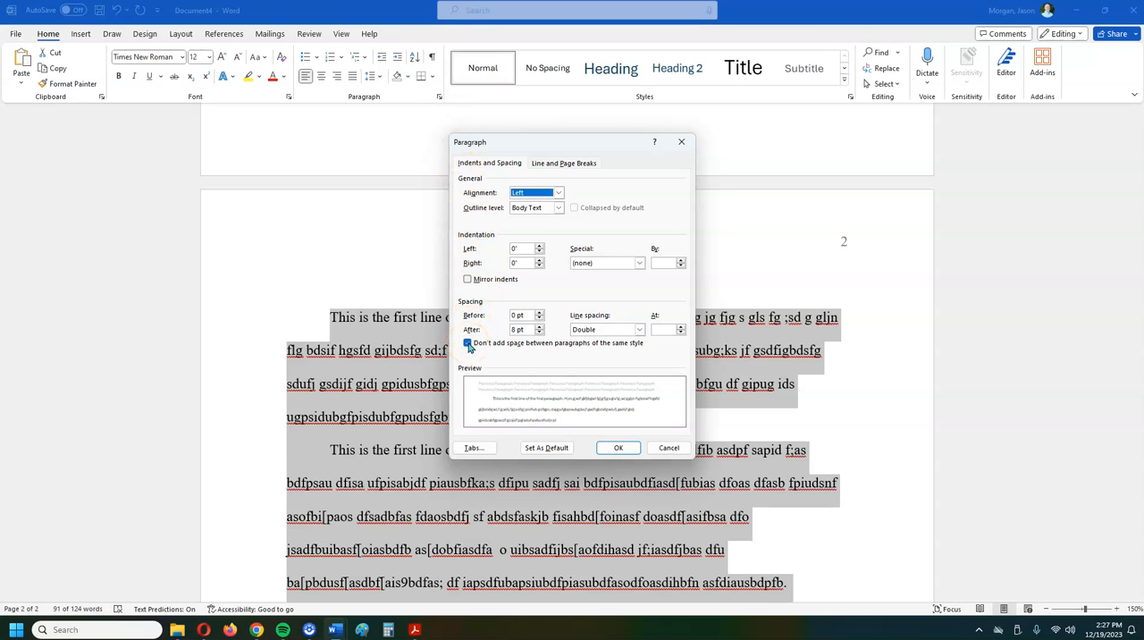
pyautogui.click(617, 448)
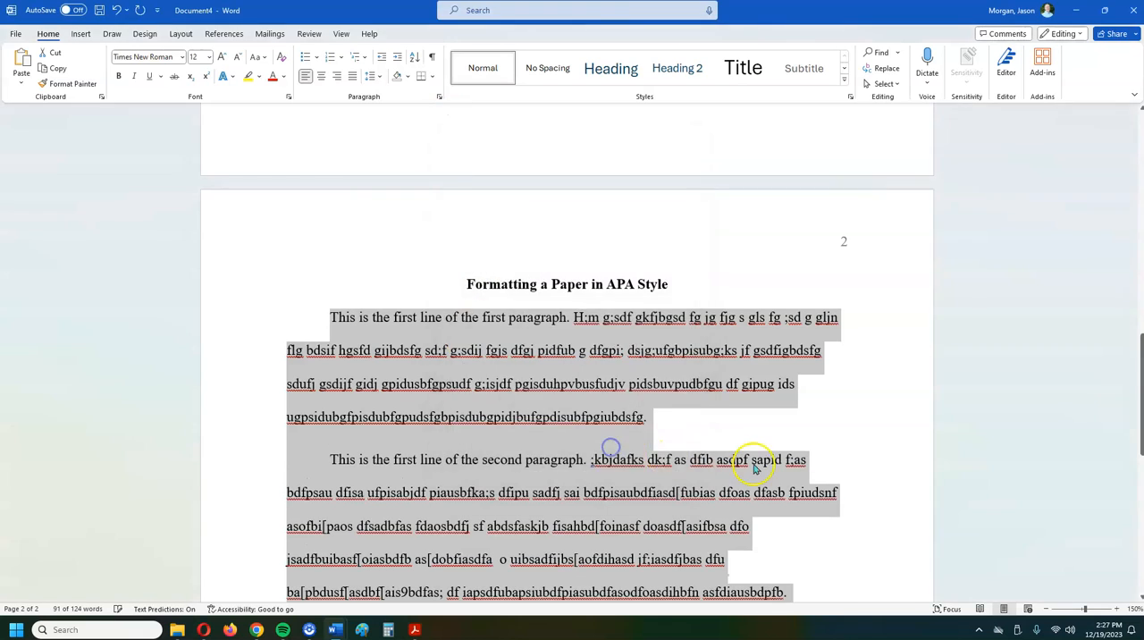
pyautogui.rightClick(795, 460)
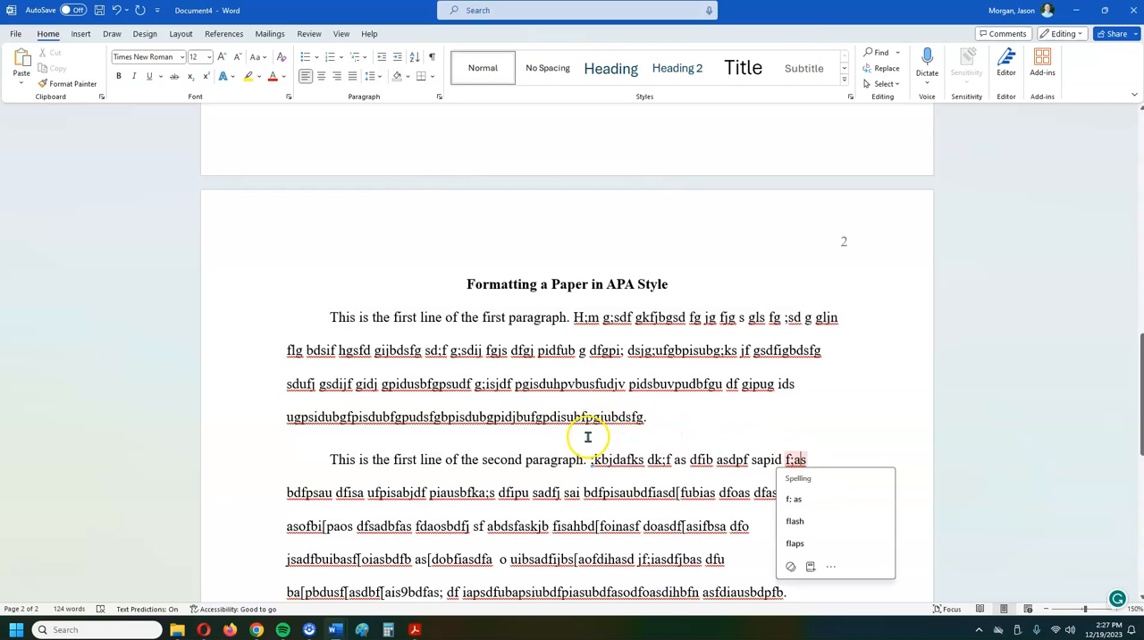
pyautogui.moveTo(577, 458)
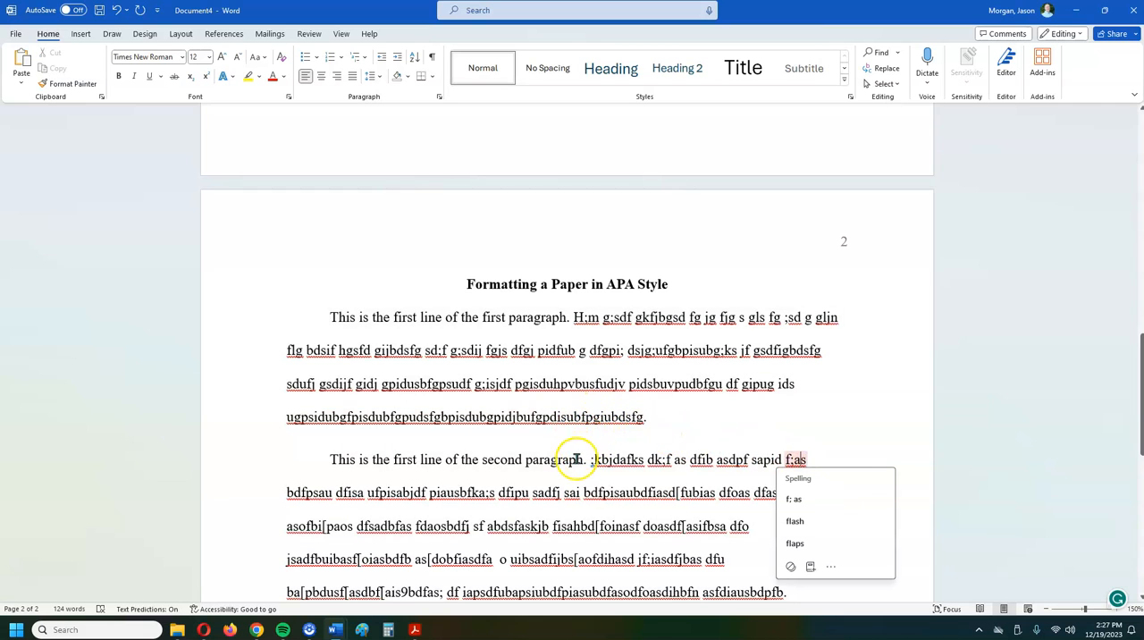
pyautogui.moveTo(546, 459)
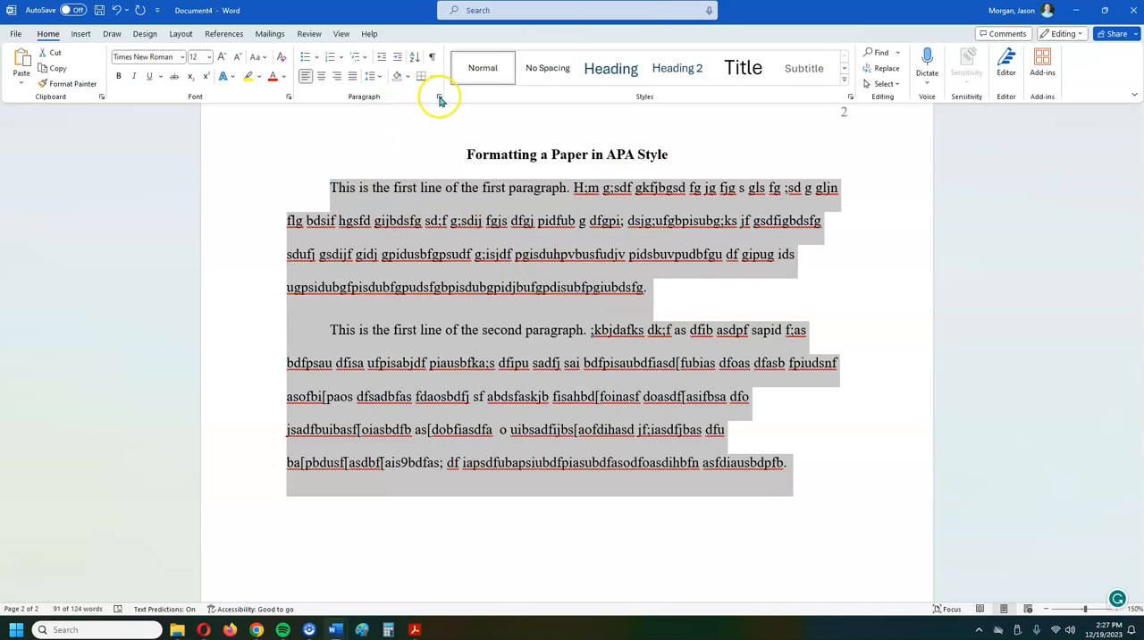
pyautogui.click(439, 96)
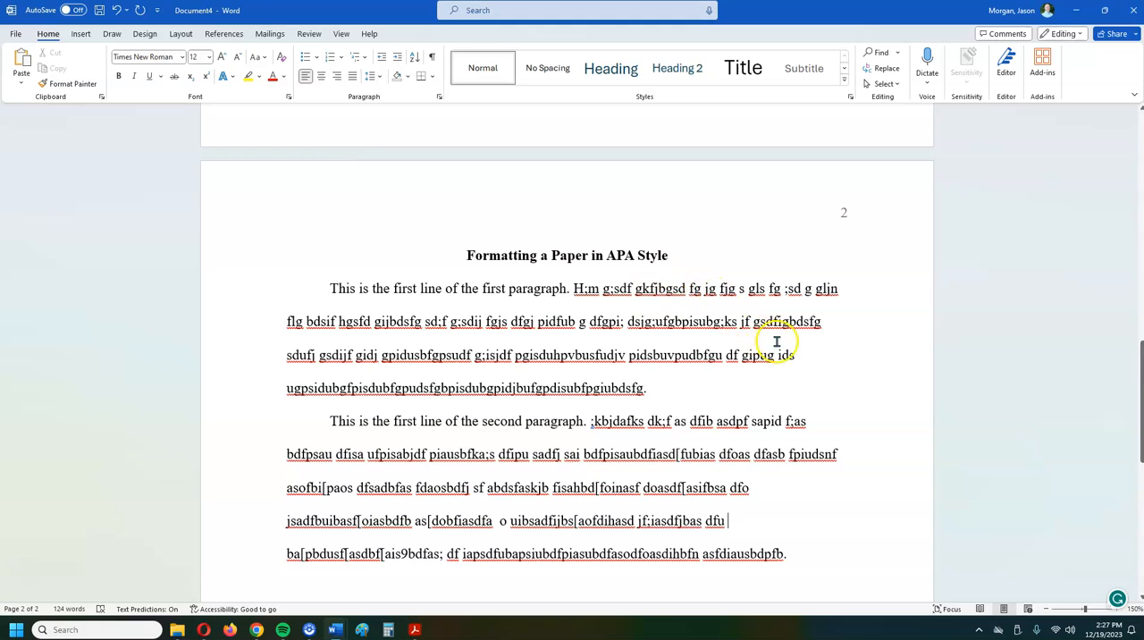
pyautogui.scroll(3)
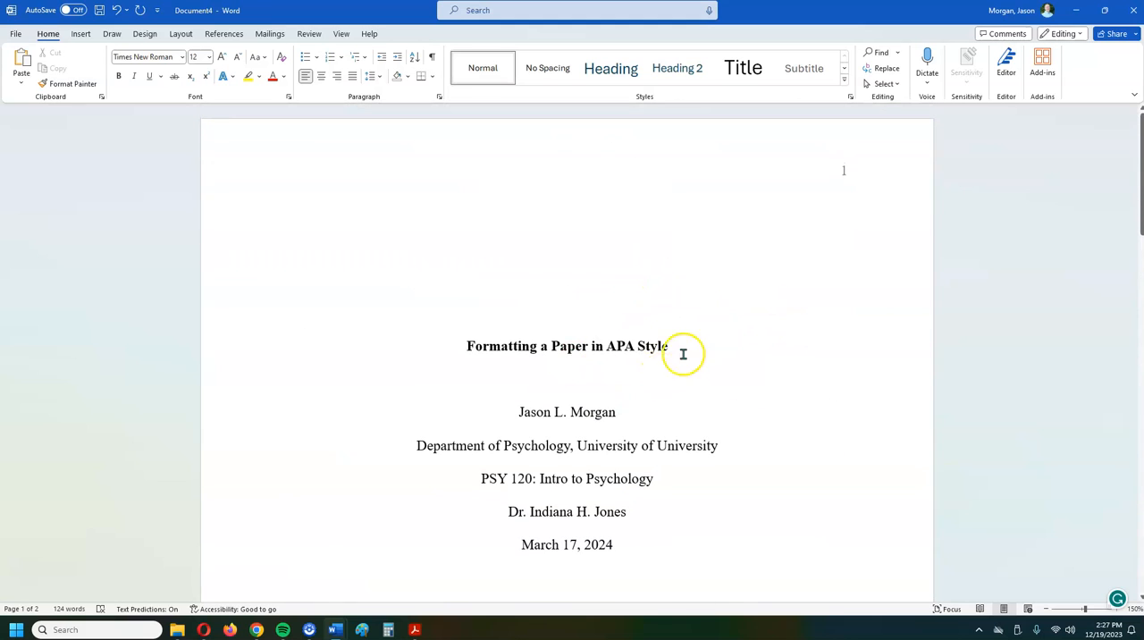
pyautogui.scroll(-3)
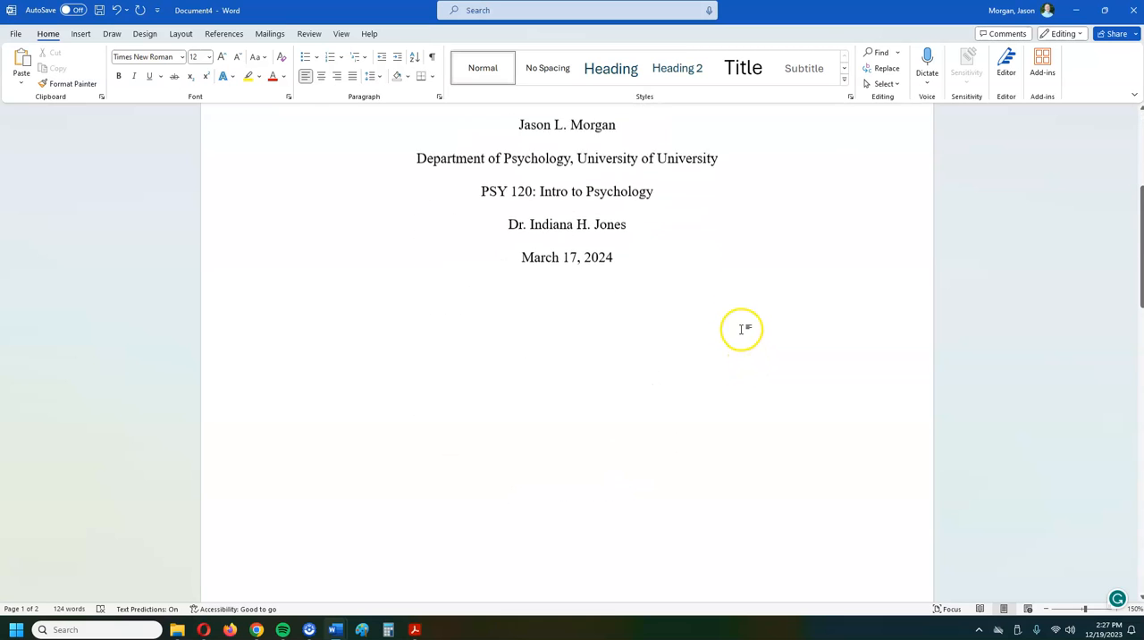
pyautogui.scroll(-3)
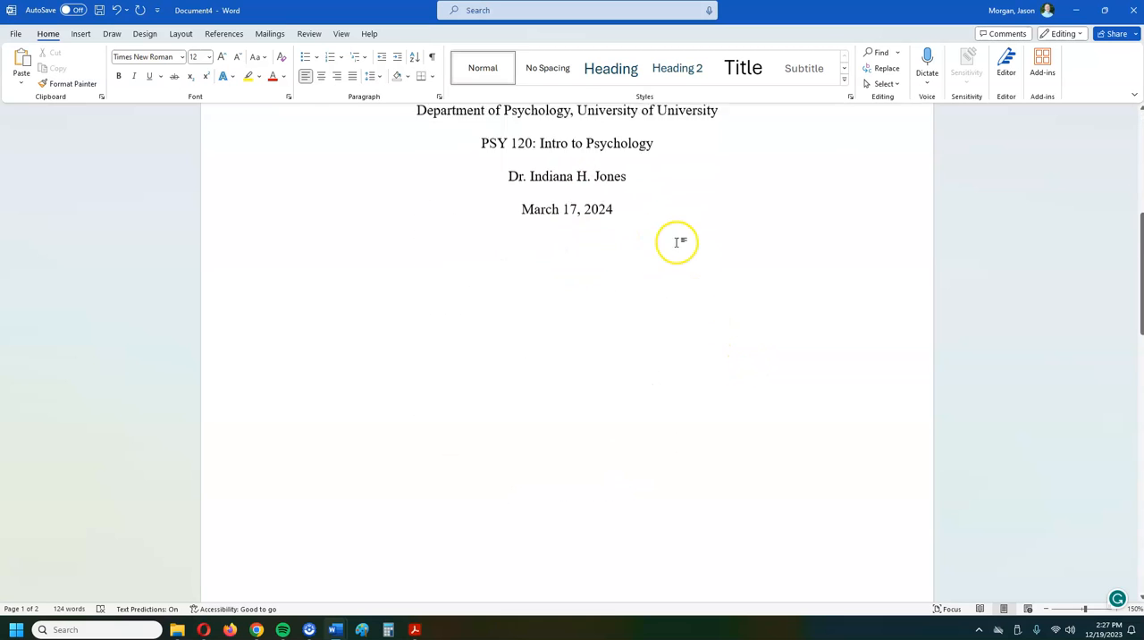
pyautogui.scroll(-3)
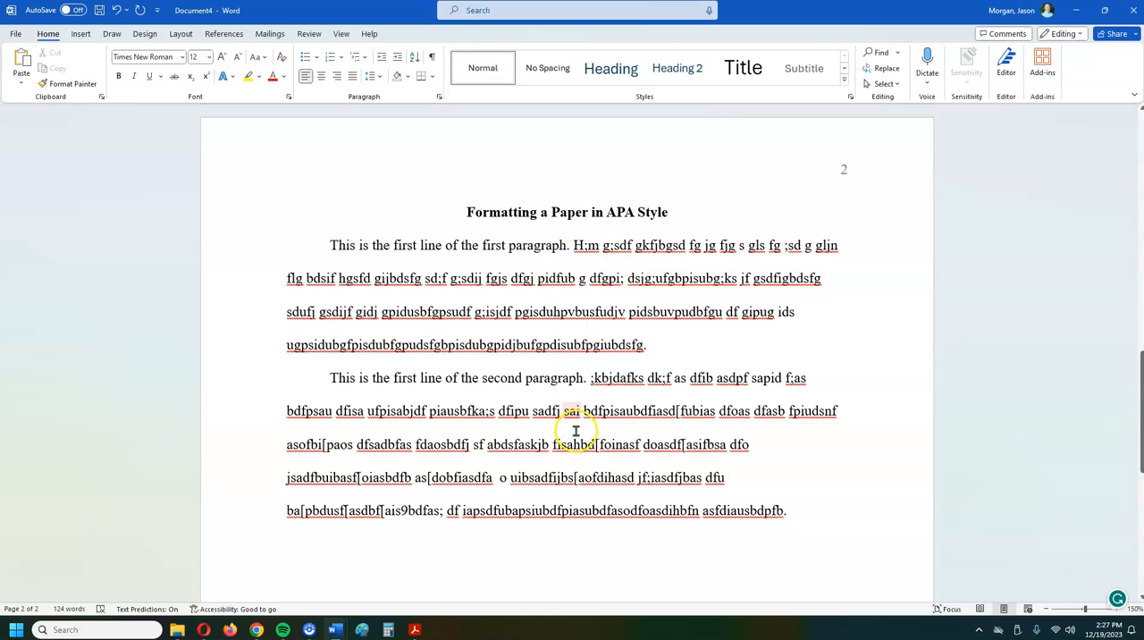